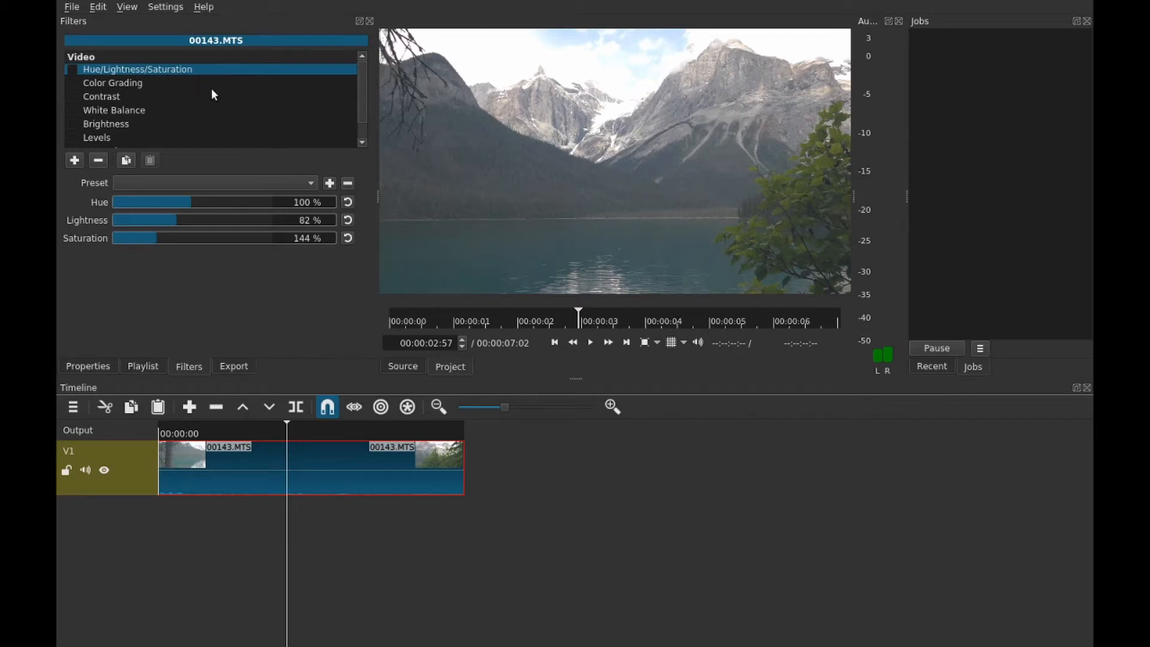
mouse_move(236, 98)
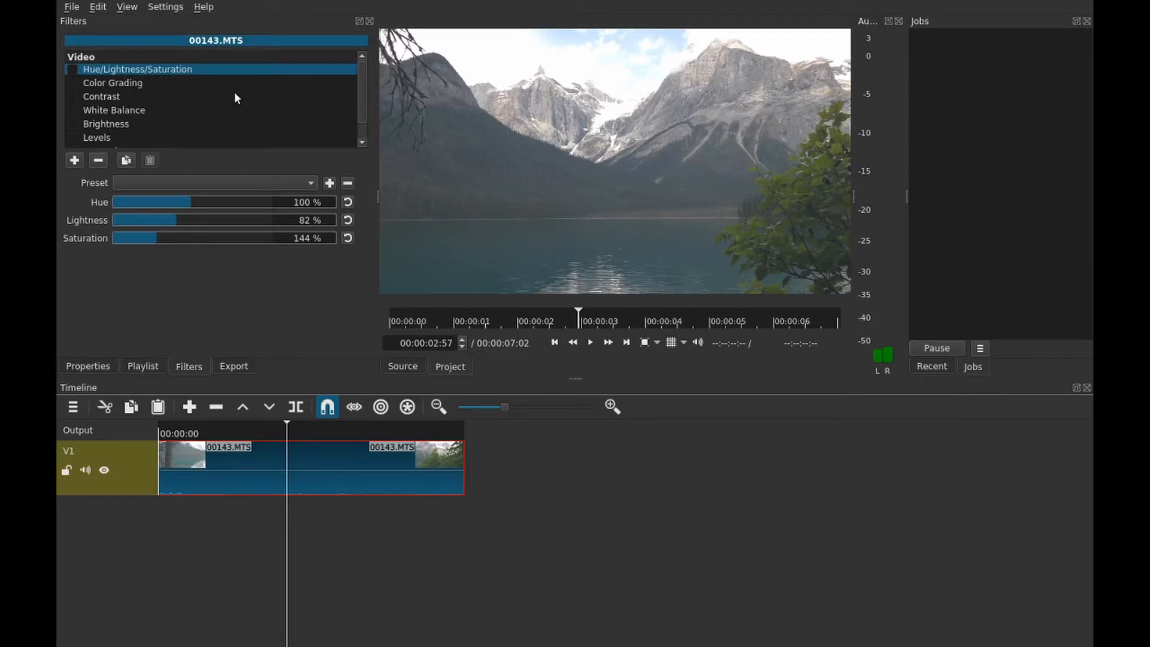
mouse_move(226, 131)
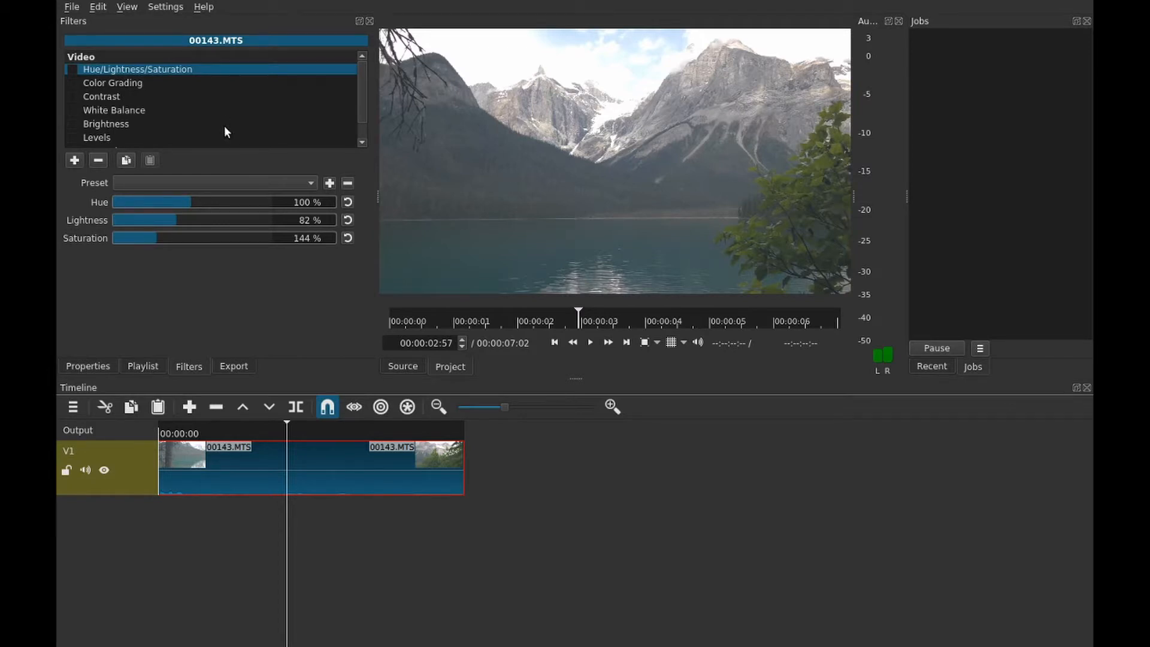
mouse_move(235, 134)
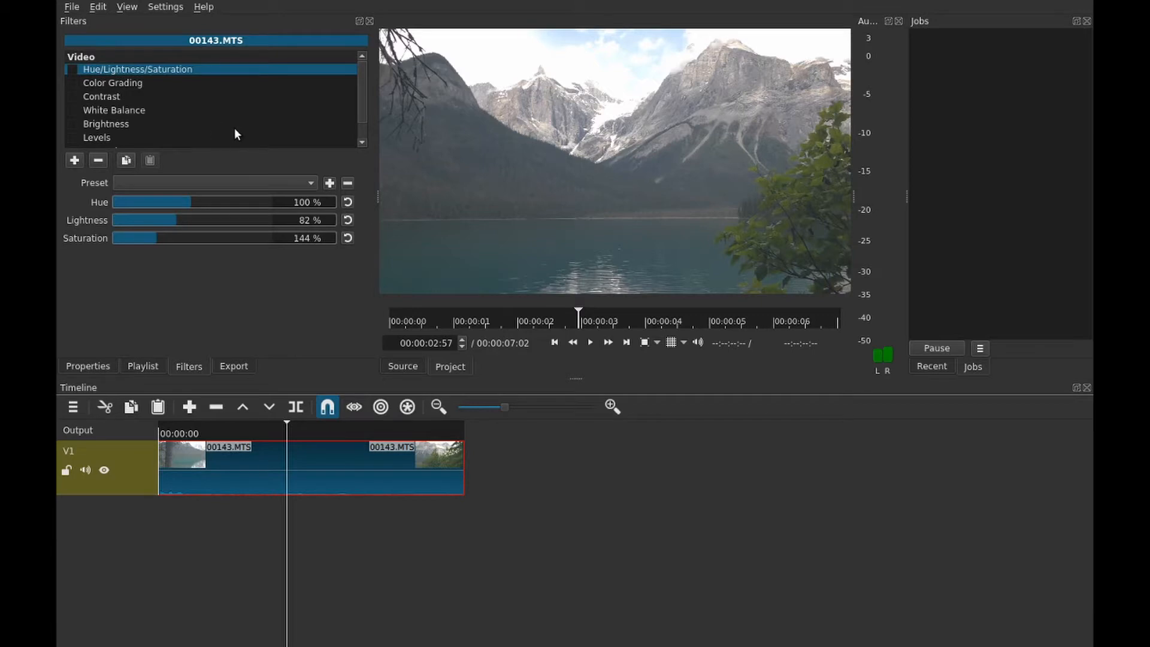
mouse_move(226, 127)
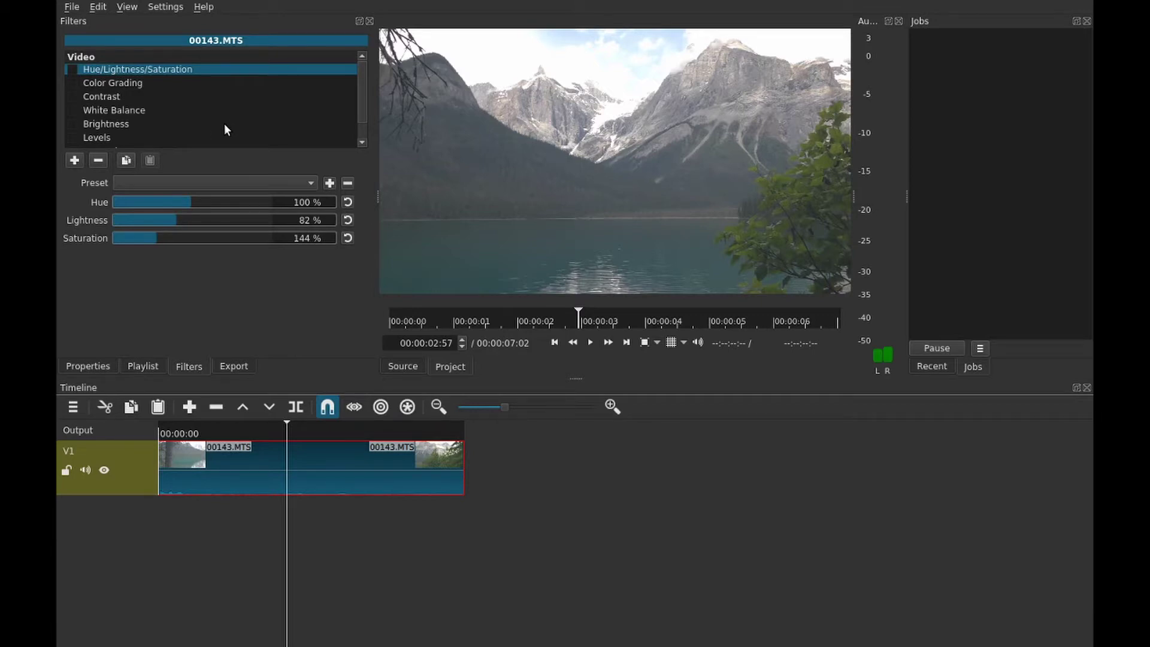
mouse_move(242, 138)
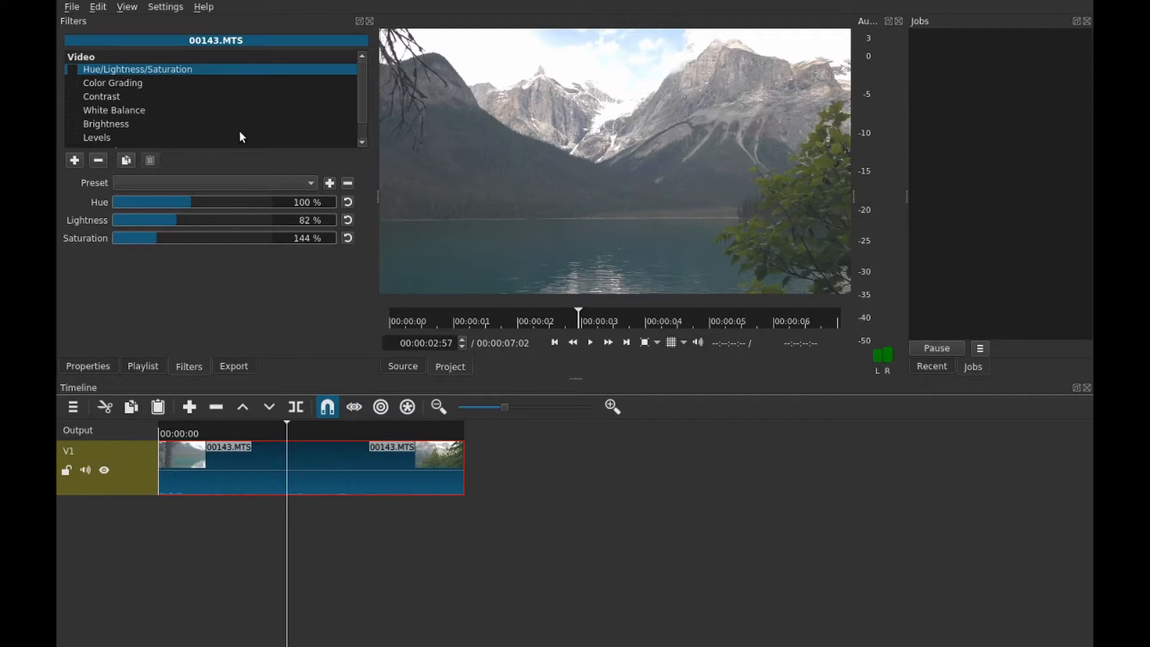
mouse_move(184, 94)
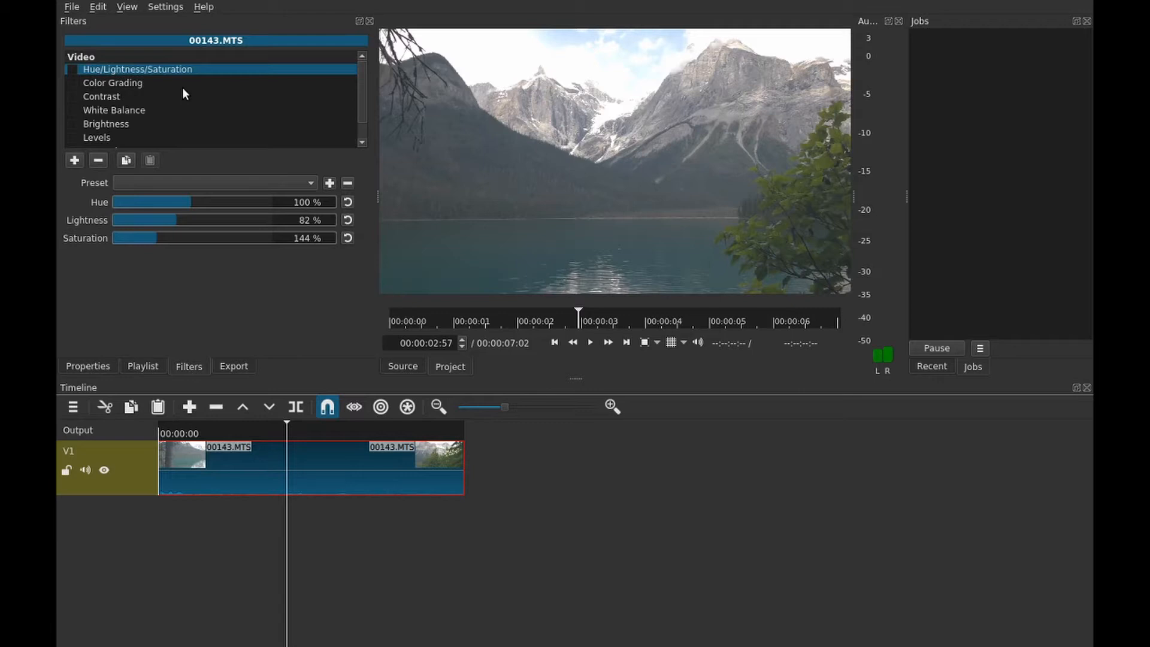
mouse_move(179, 94)
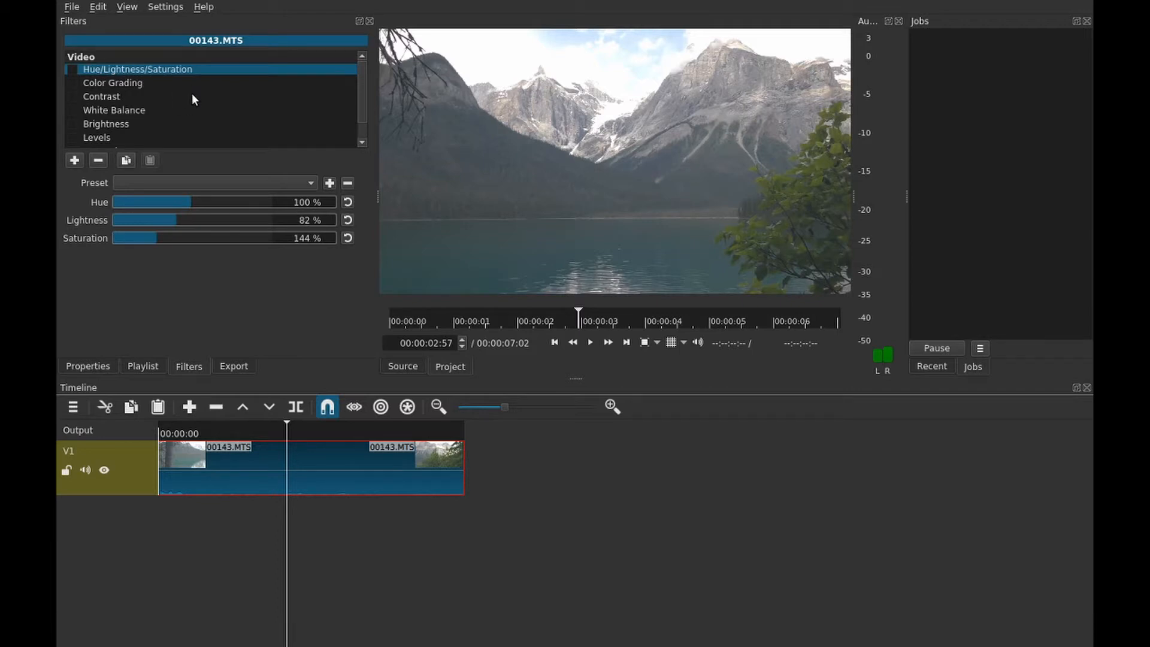
mouse_move(169, 101)
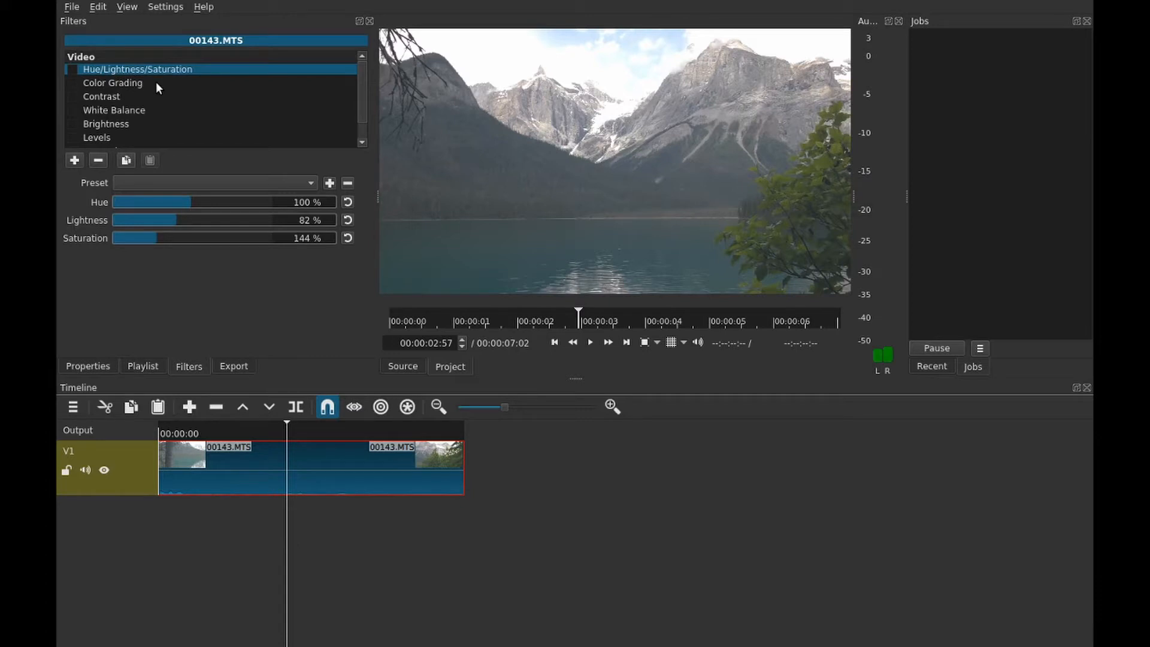
mouse_move(105, 128)
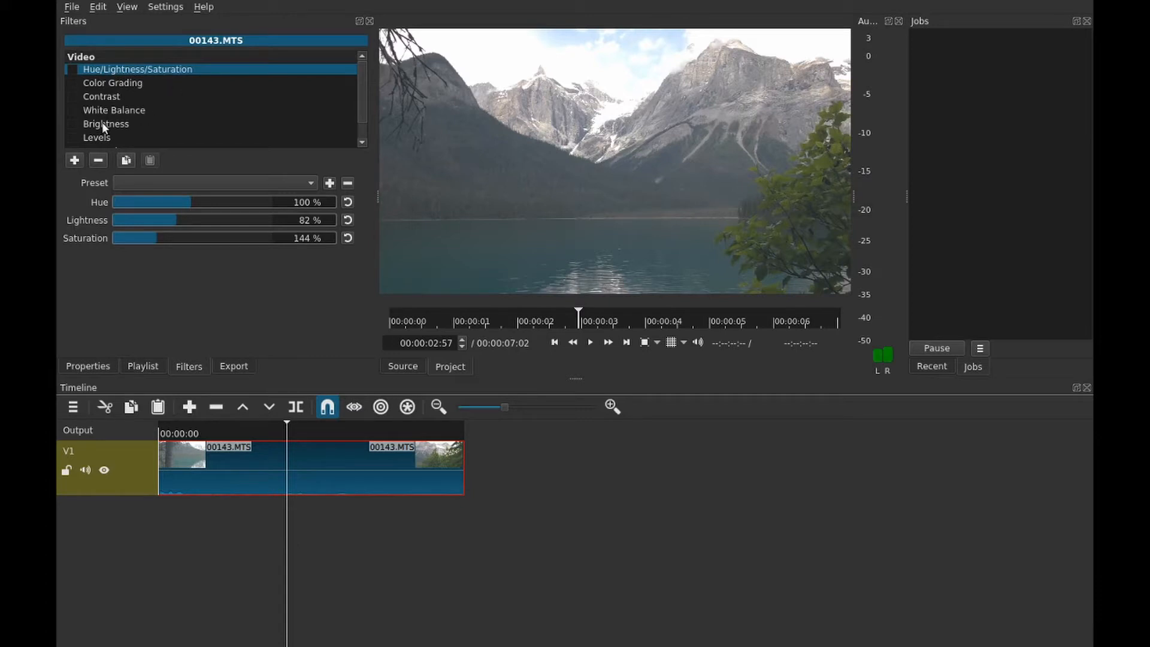
mouse_move(167, 98)
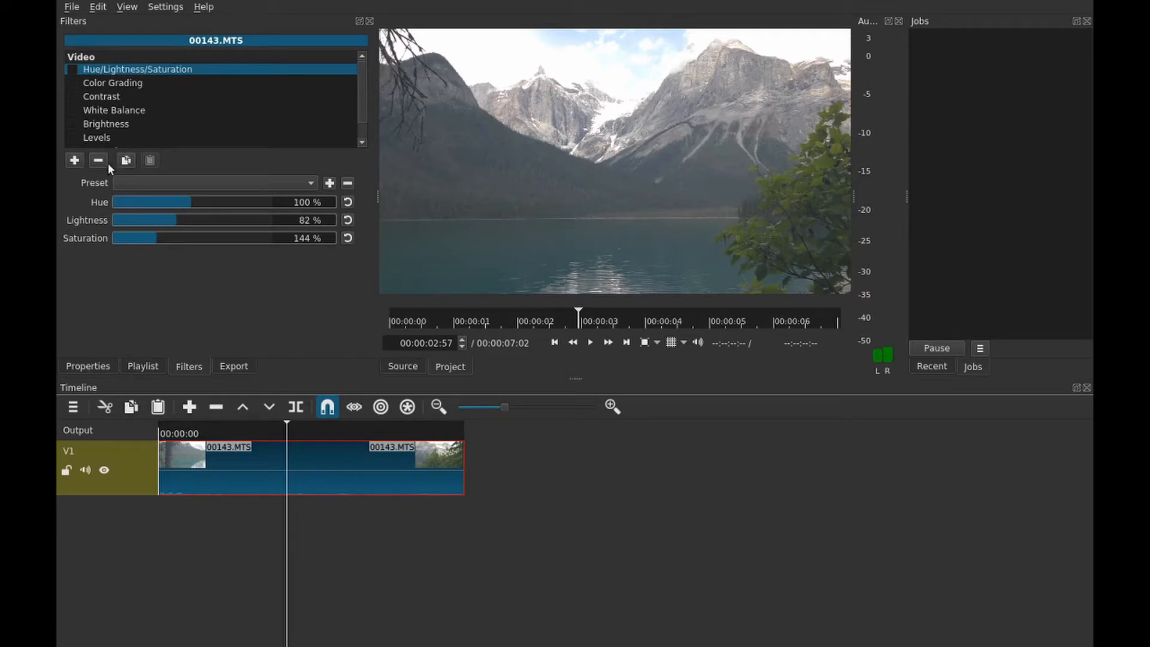
mouse_move(204, 60)
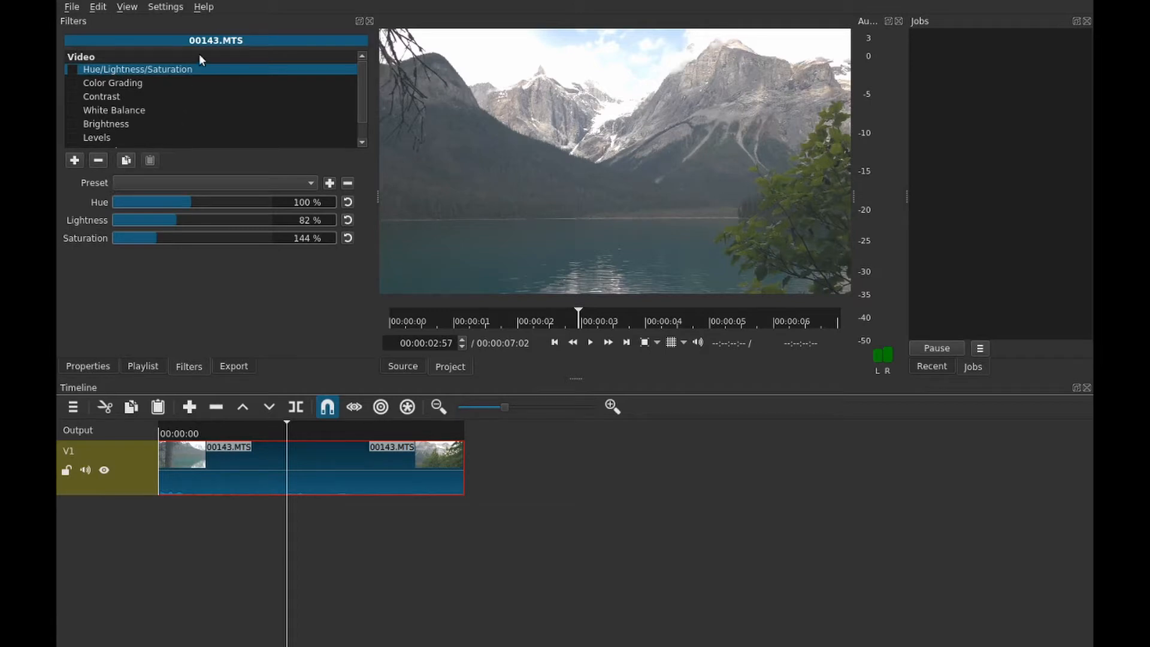
mouse_move(83, 78)
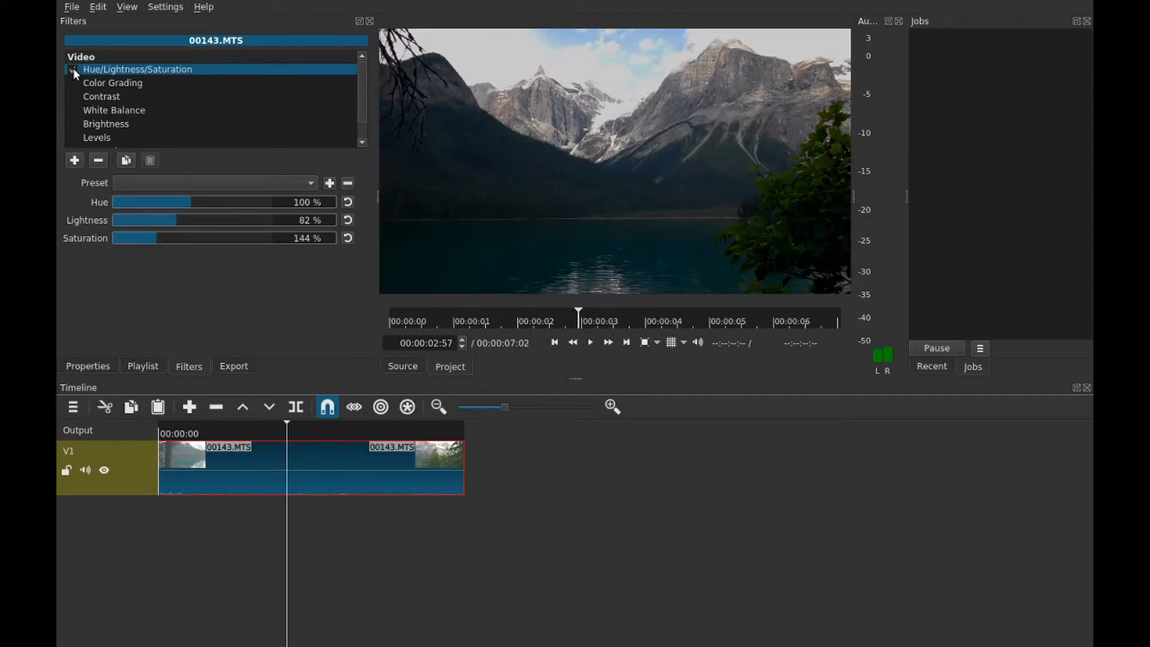
Enable the Hue/Lightness/Saturation, Color Grading and Contrast (42%) filters on the lake clip
click(72, 69)
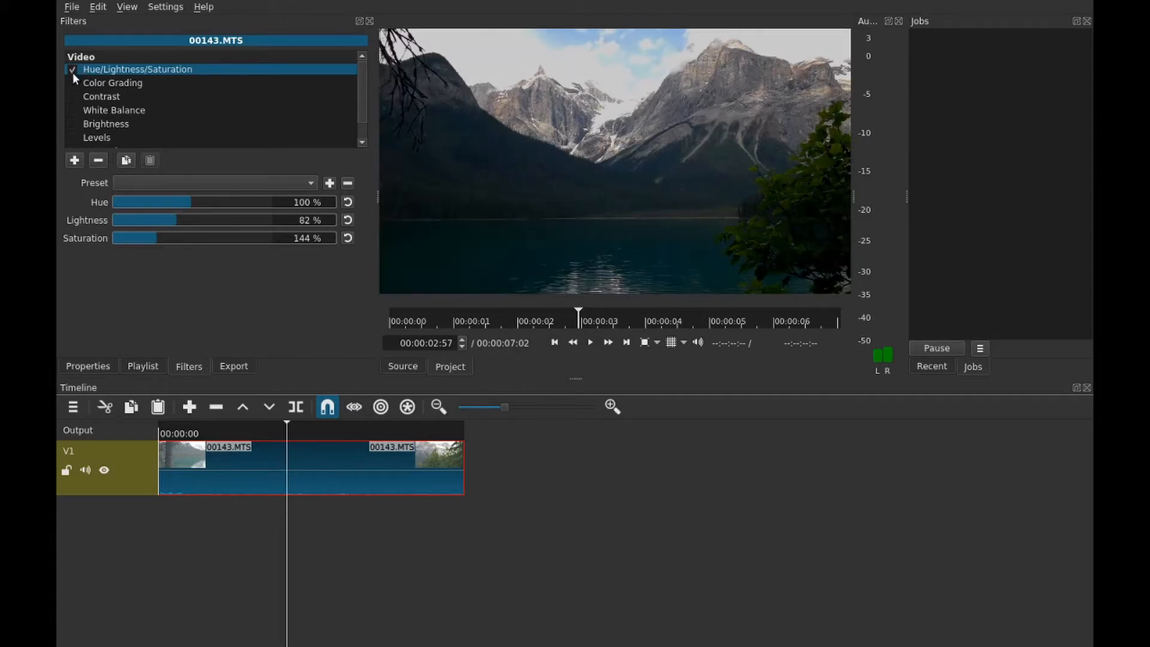
click(112, 82)
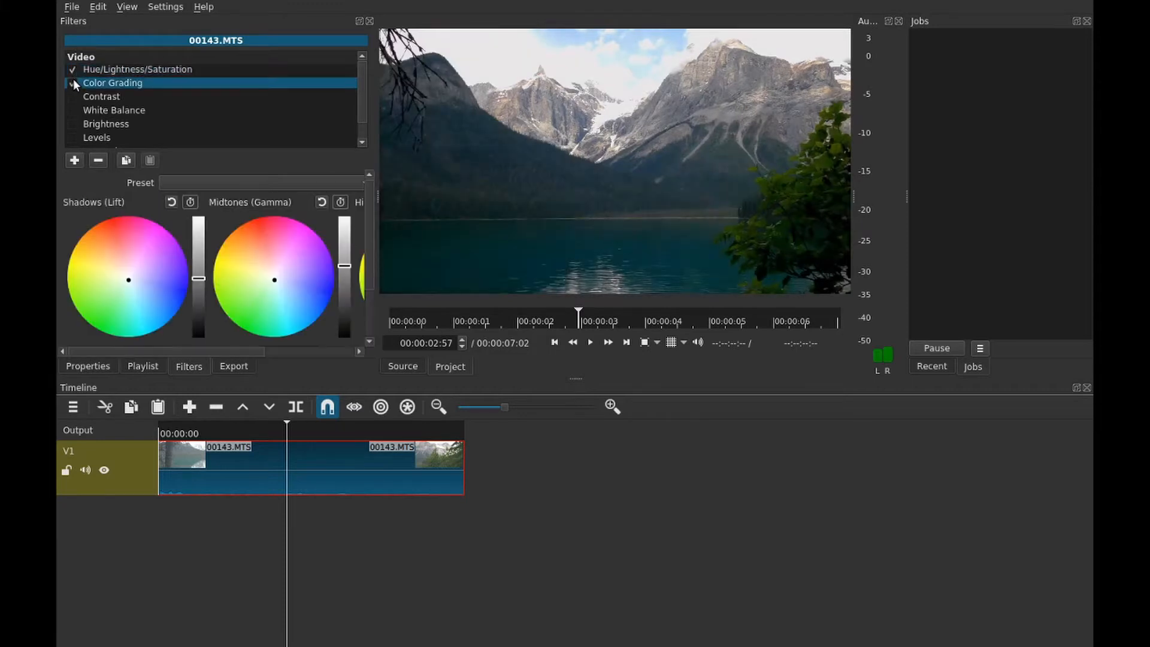
click(72, 82)
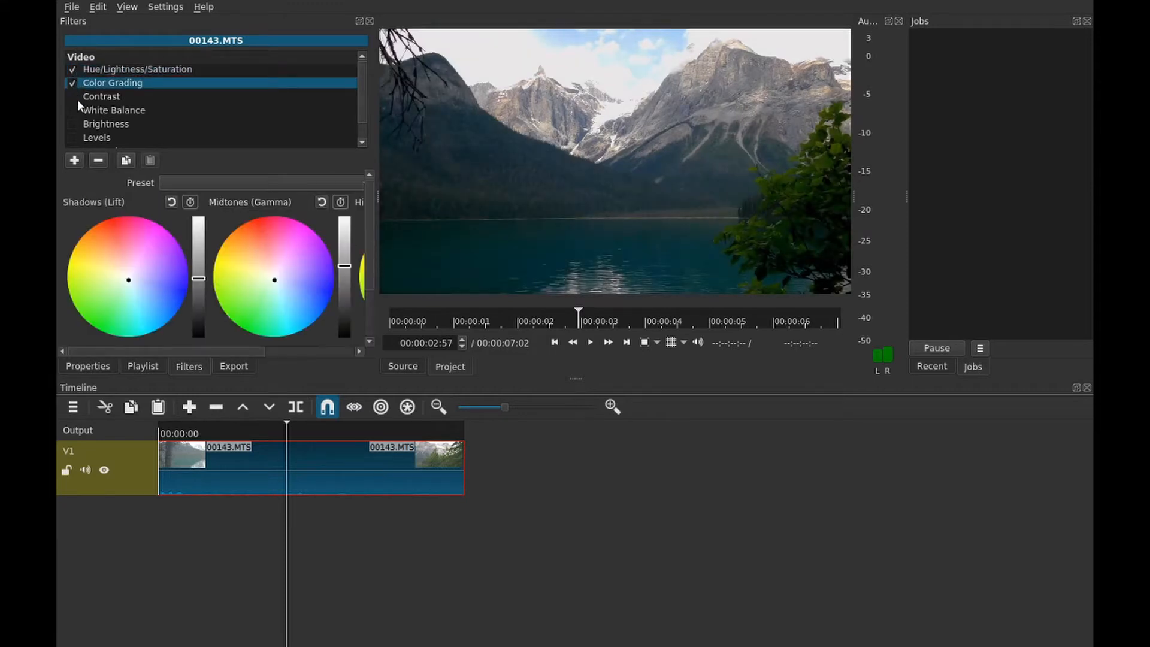
click(101, 95)
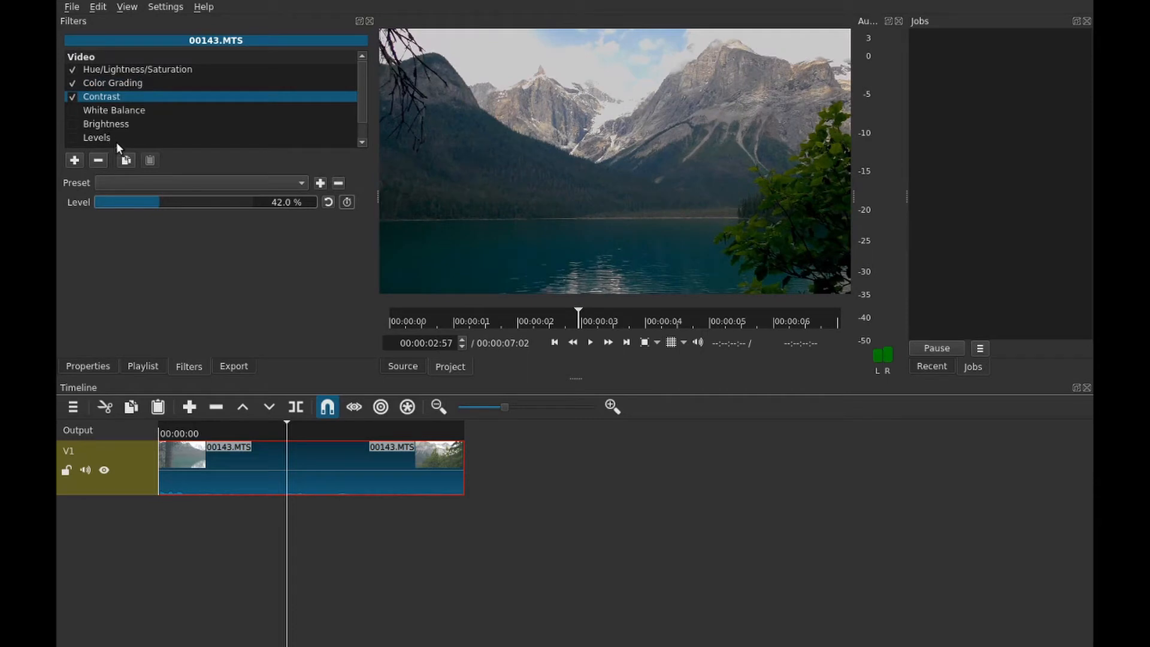
mouse_move(421, 127)
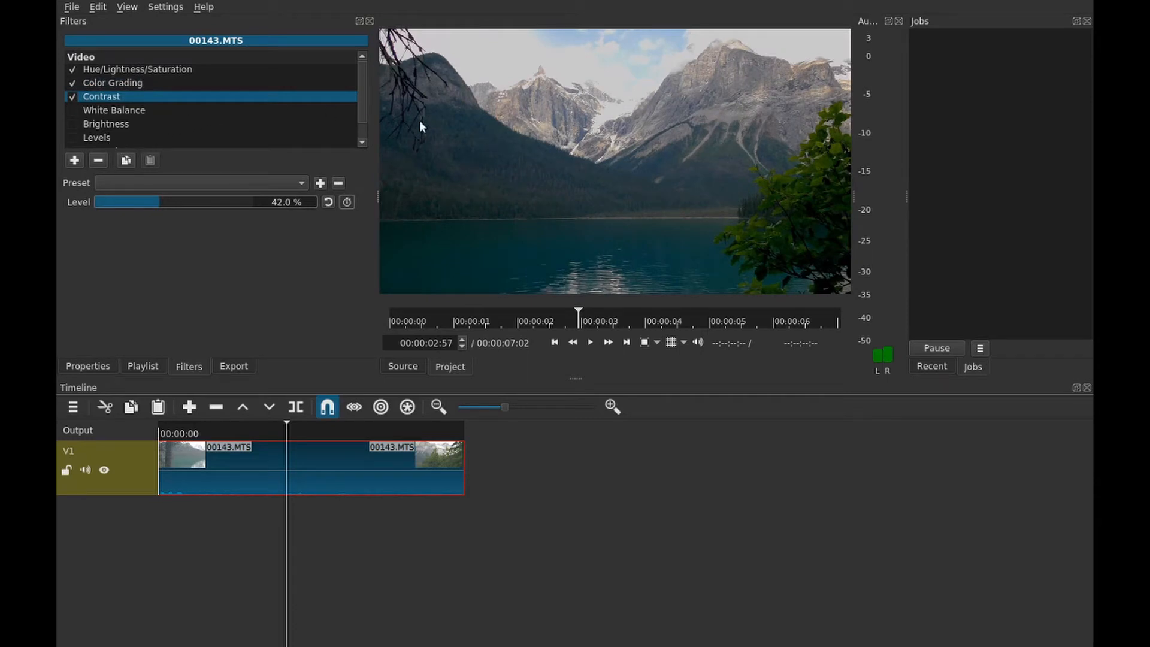
mouse_move(473, 141)
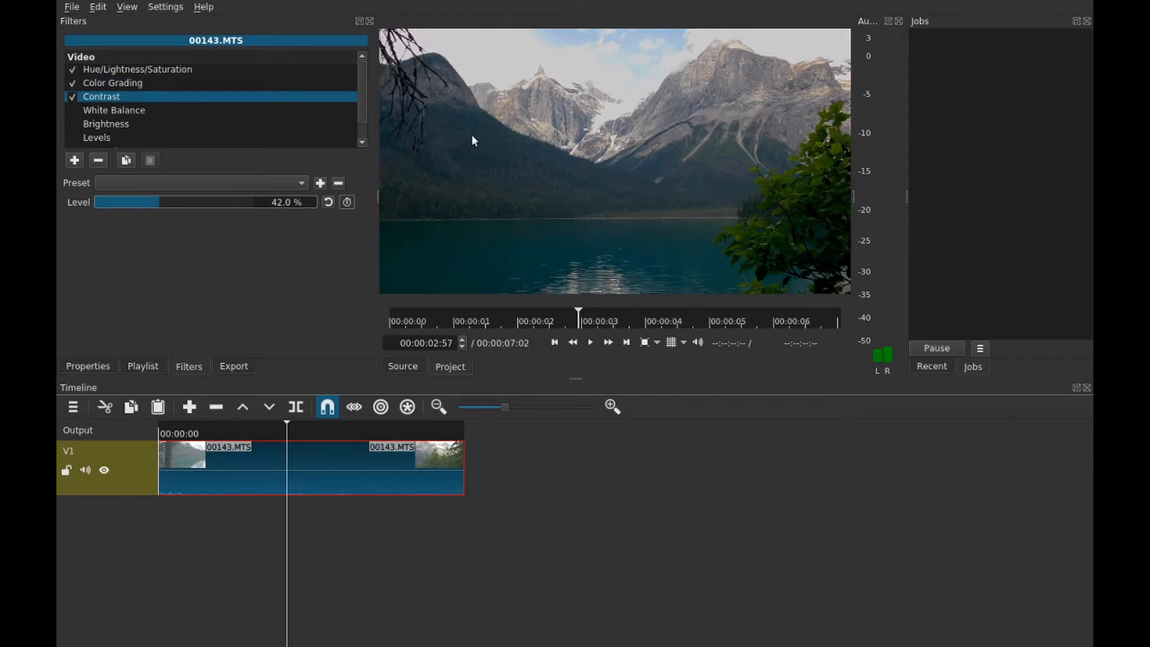
mouse_move(569, 150)
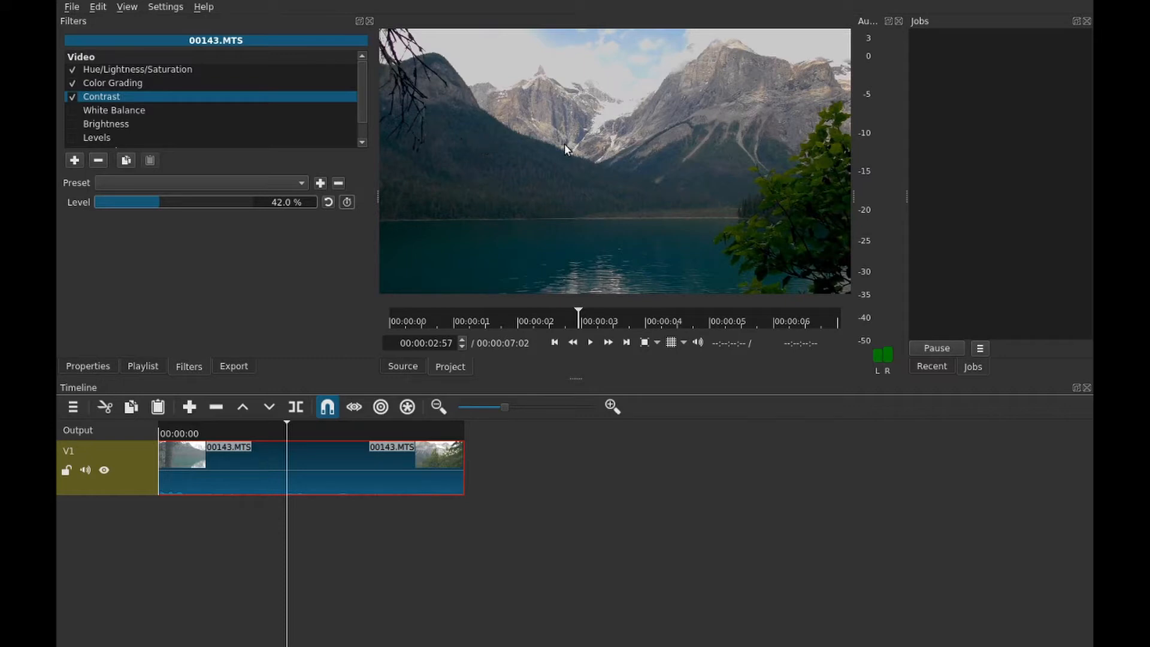
mouse_move(138, 124)
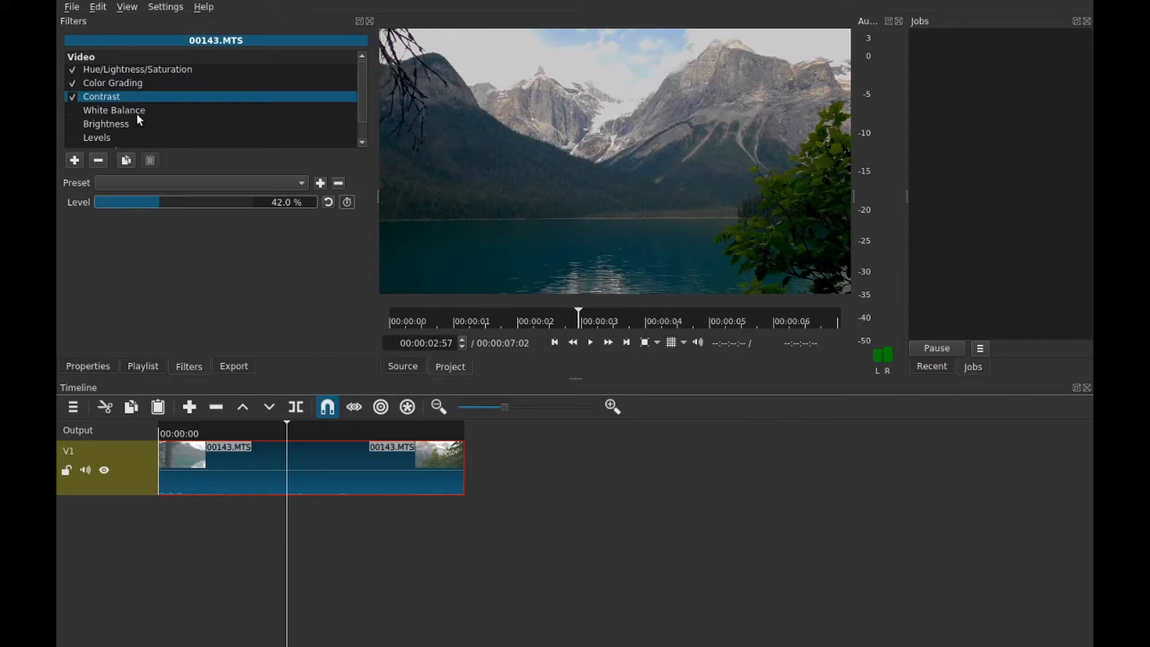
mouse_move(97, 160)
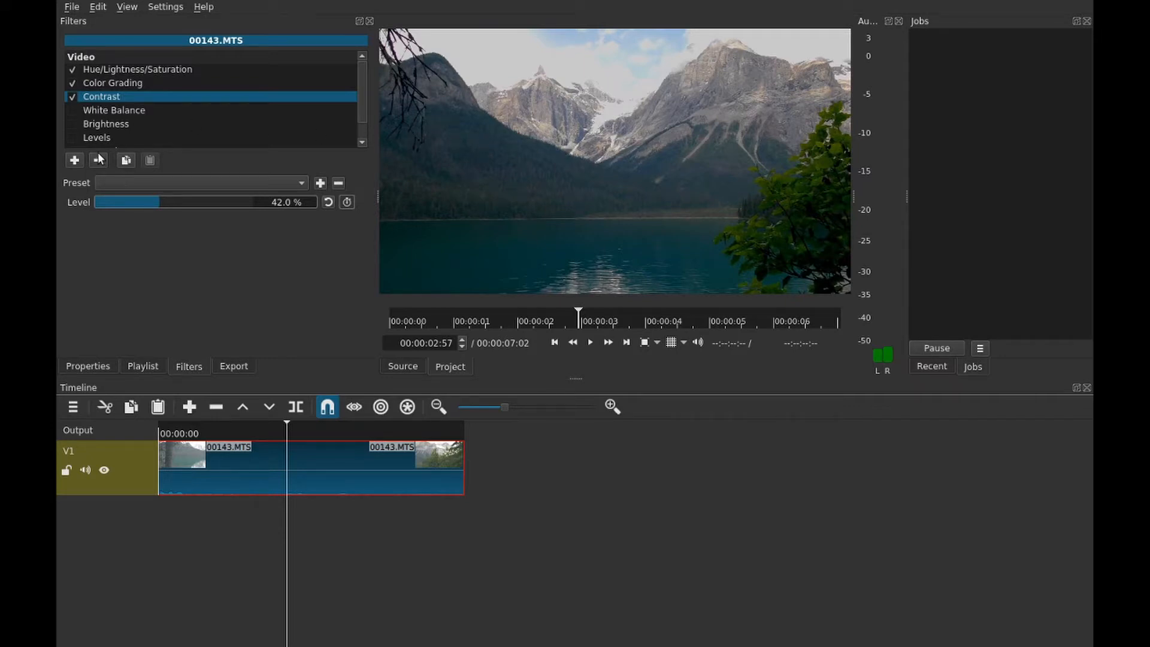
scroll(down, 3)
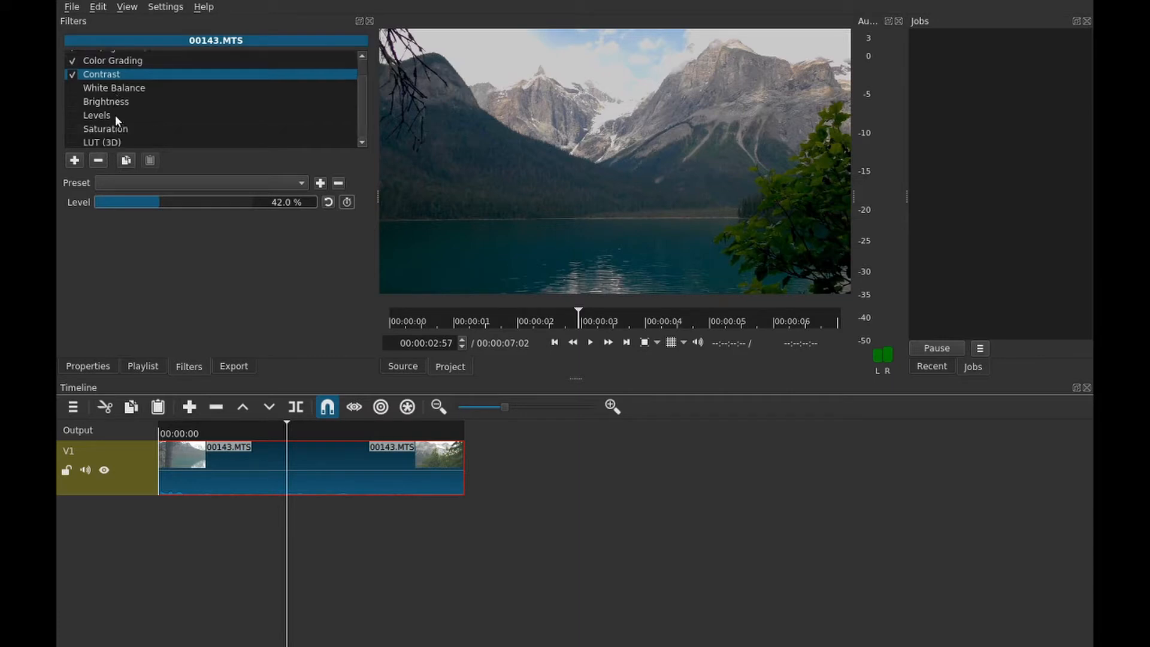
mouse_move(121, 104)
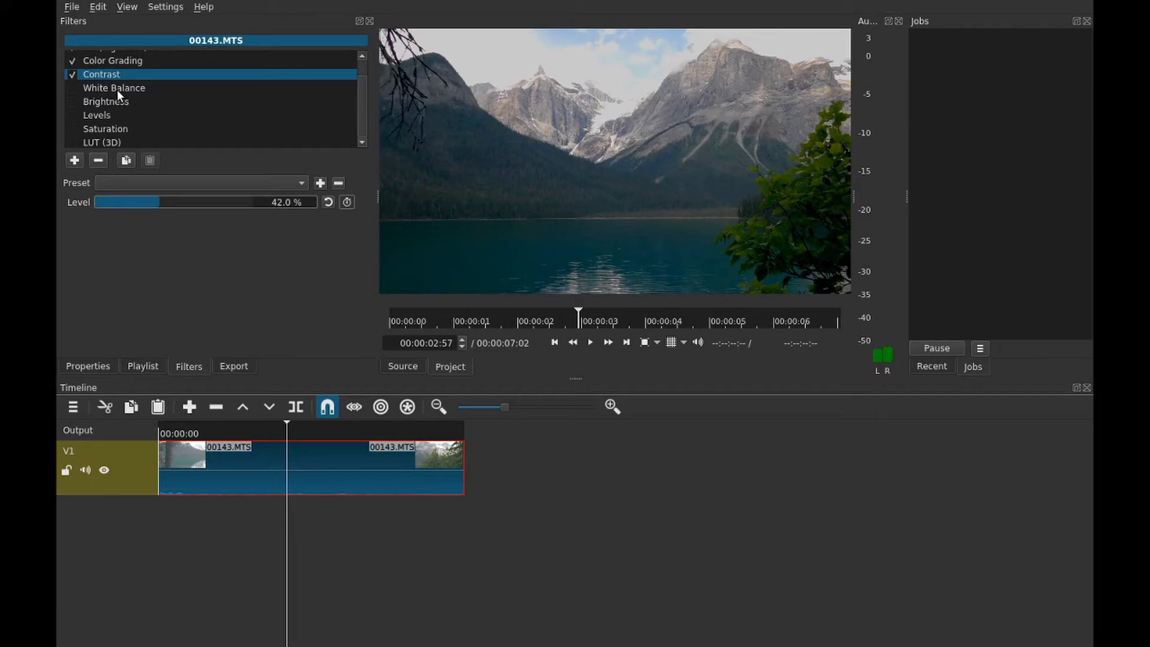
mouse_move(108, 93)
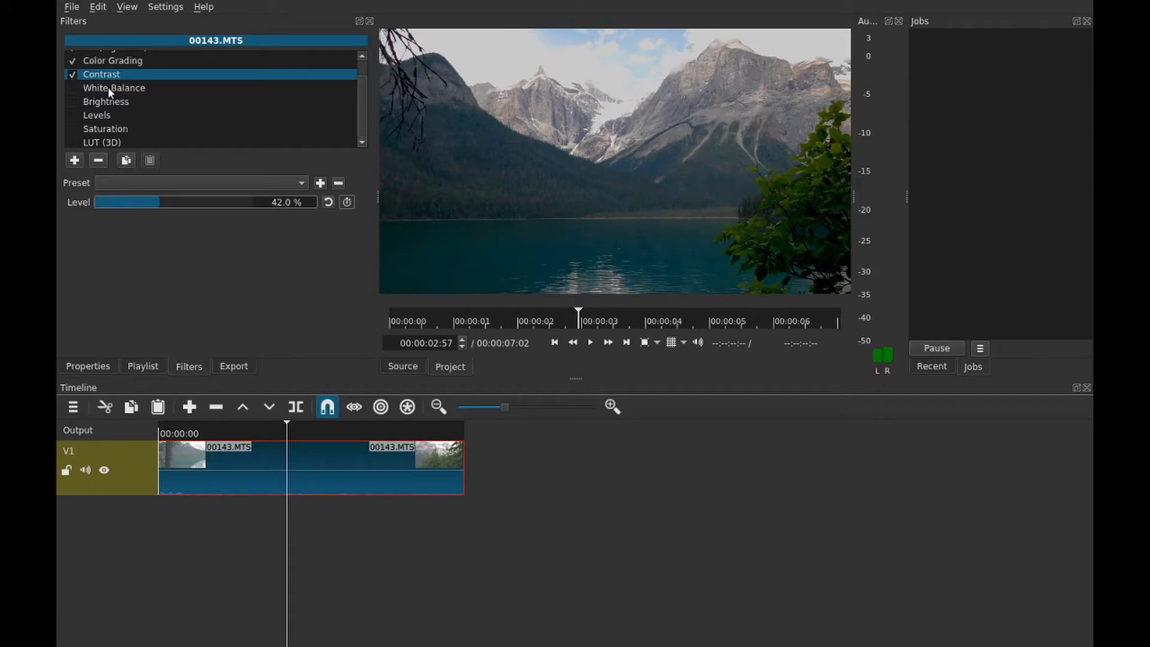
mouse_move(103, 104)
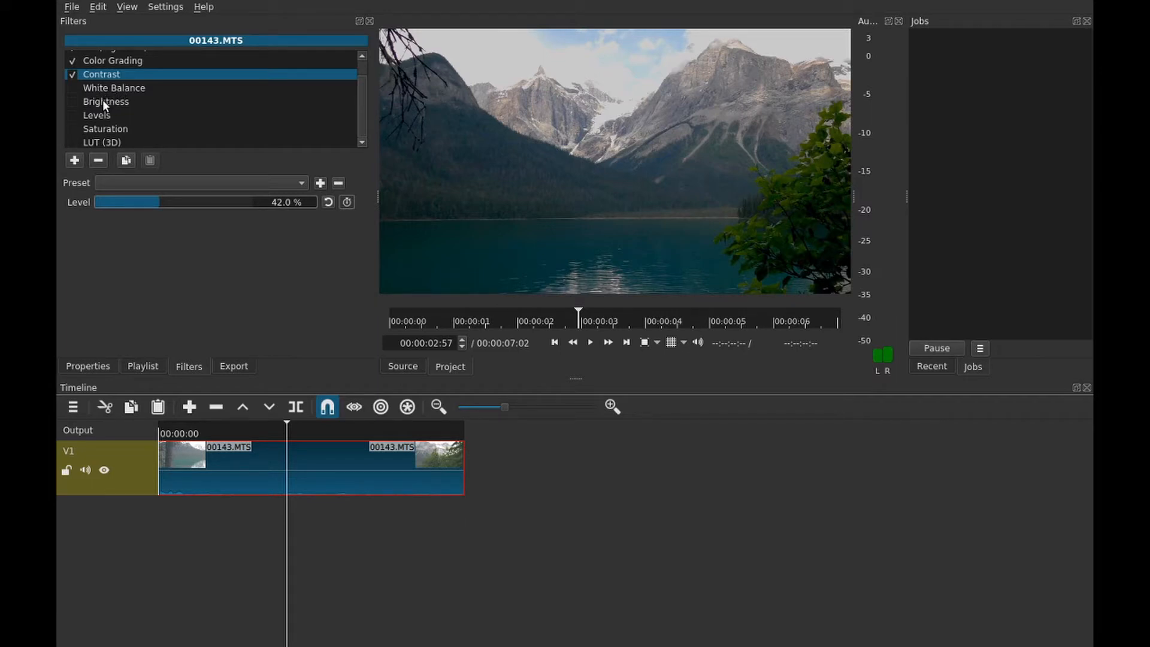
mouse_move(176, 137)
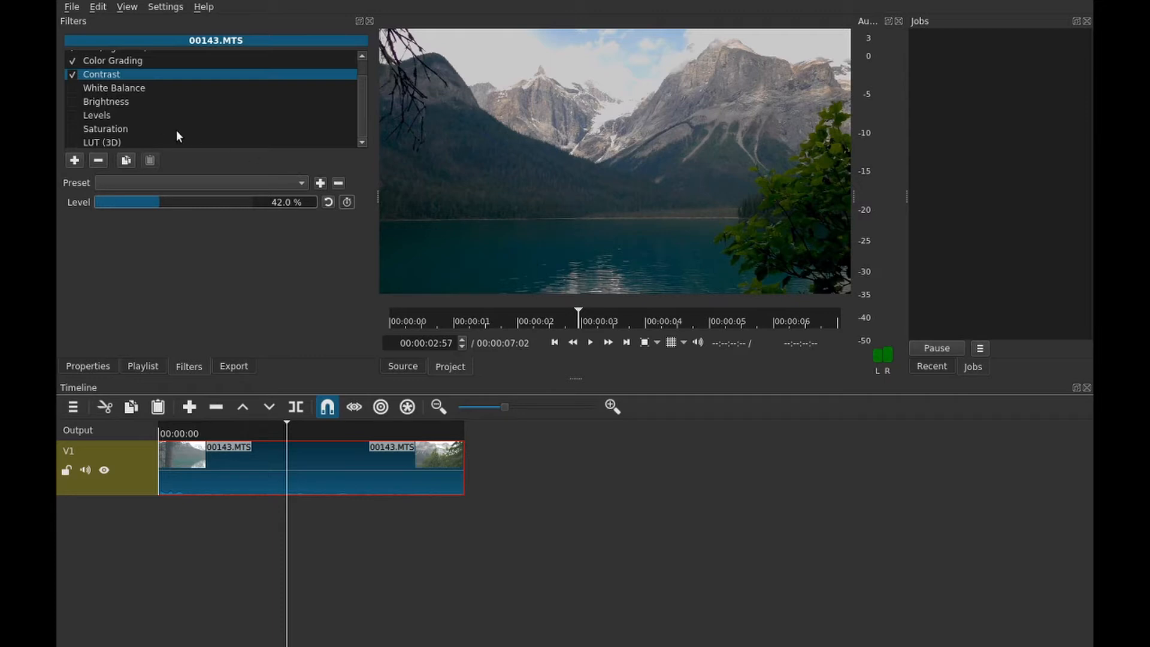
mouse_move(120, 148)
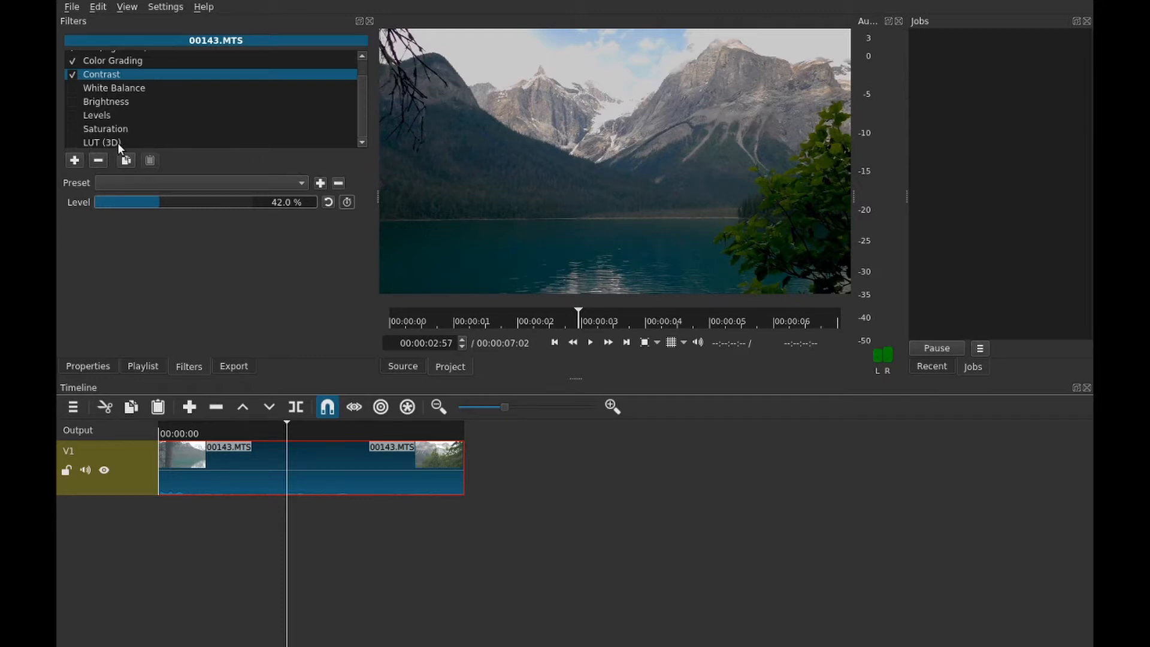
mouse_move(106, 102)
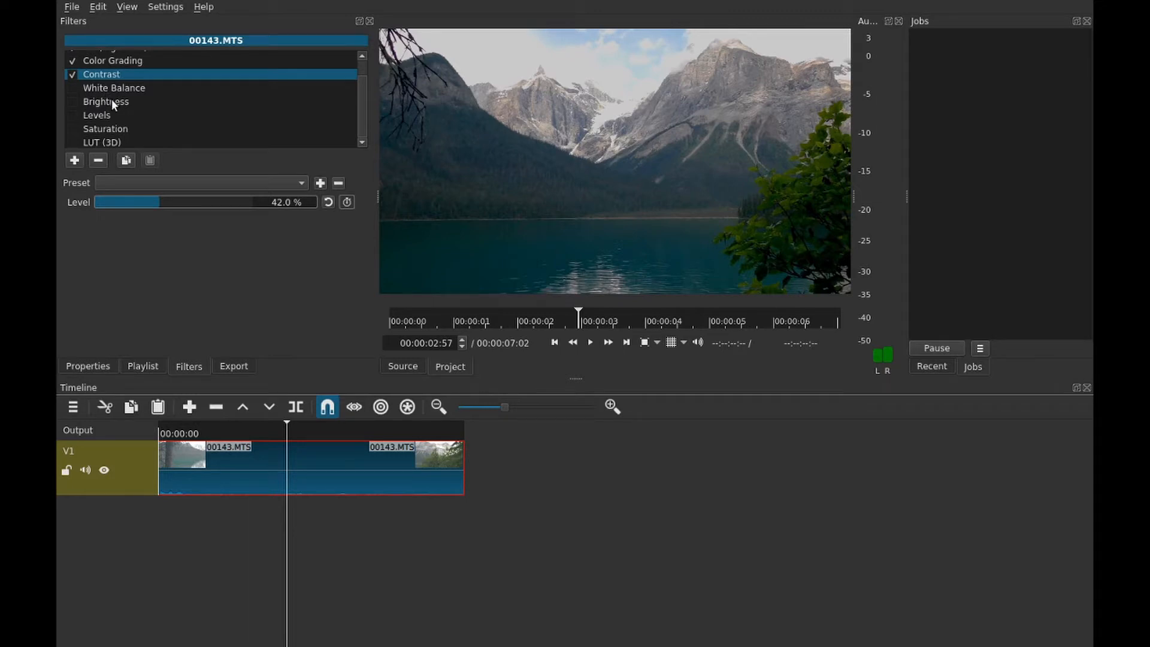
scroll(up, 3)
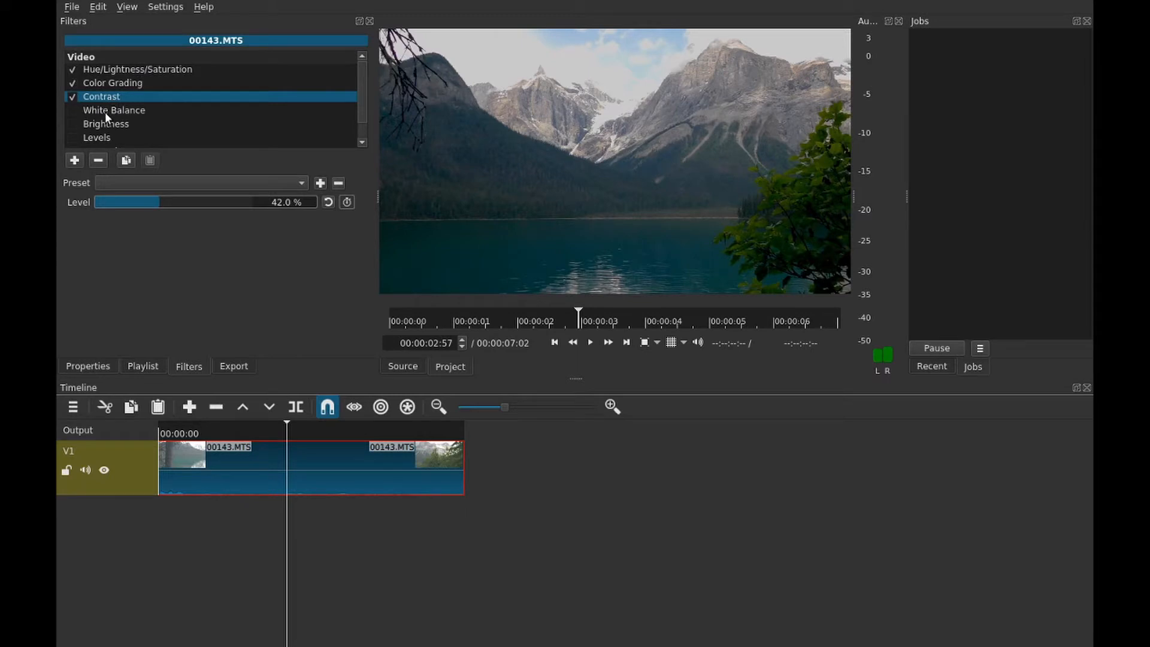
Try several colour temperatures on White Balance, return to 6500 deg and enable the filter
click(114, 110)
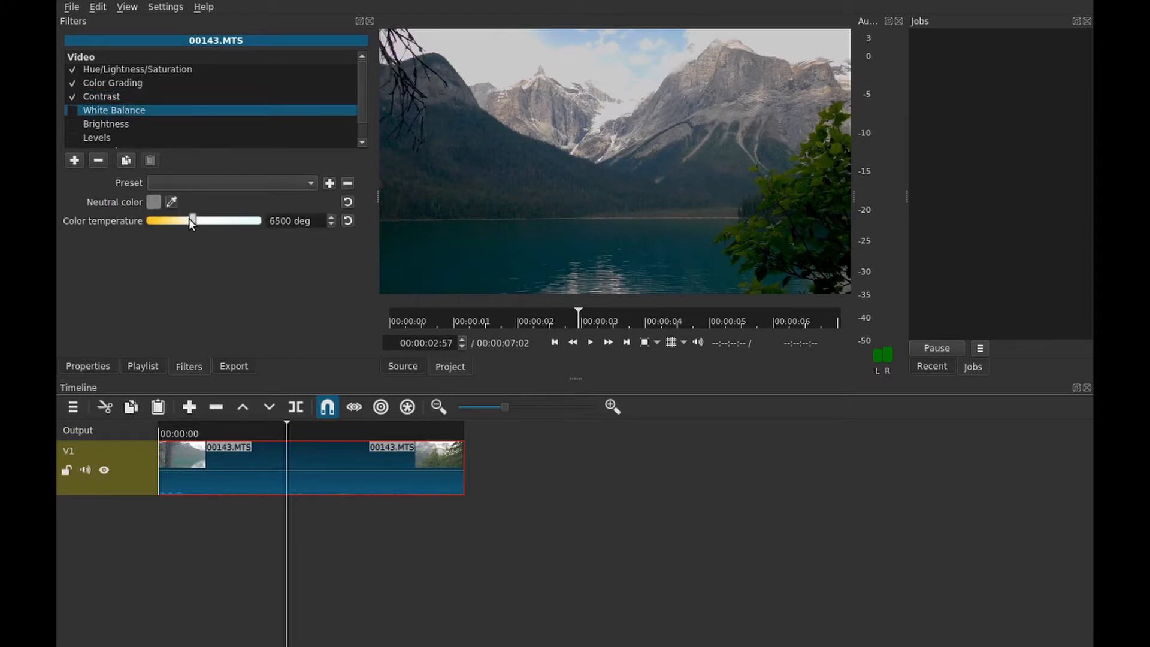
mouse_move(194, 225)
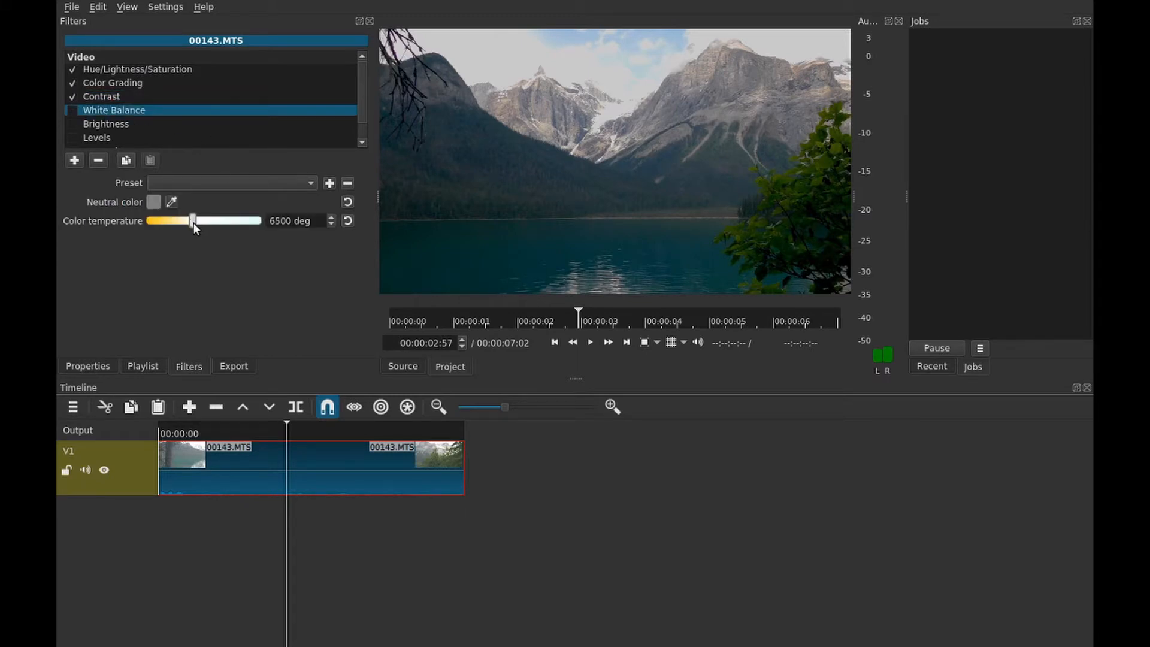
drag(192, 220, 229, 220)
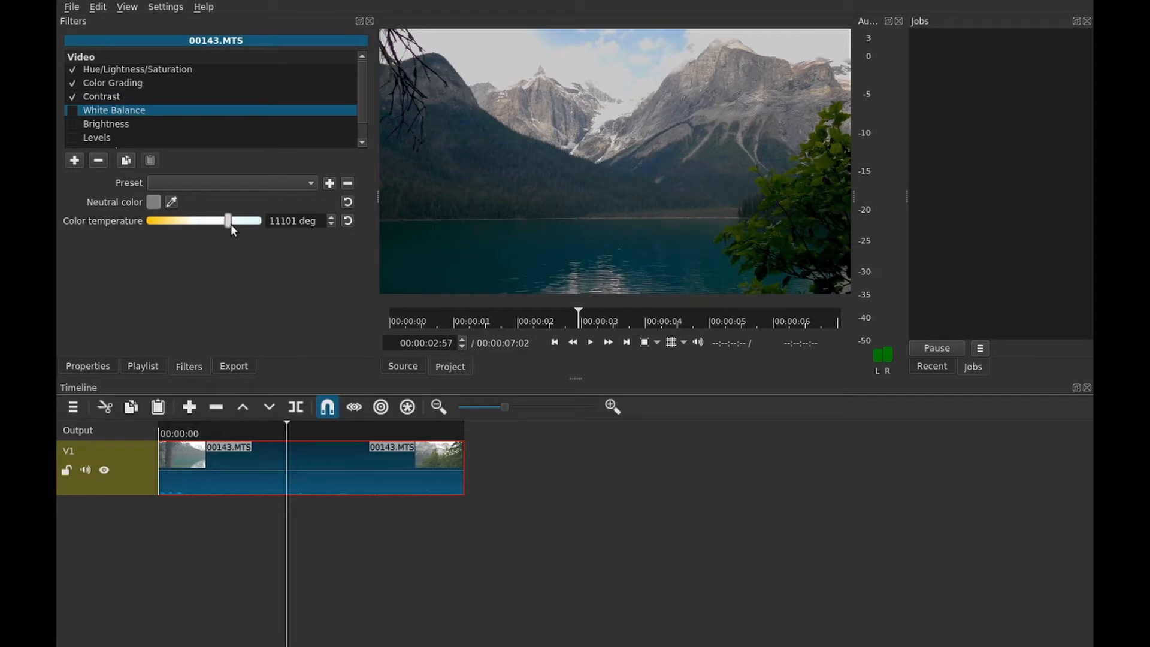
drag(229, 221, 222, 221)
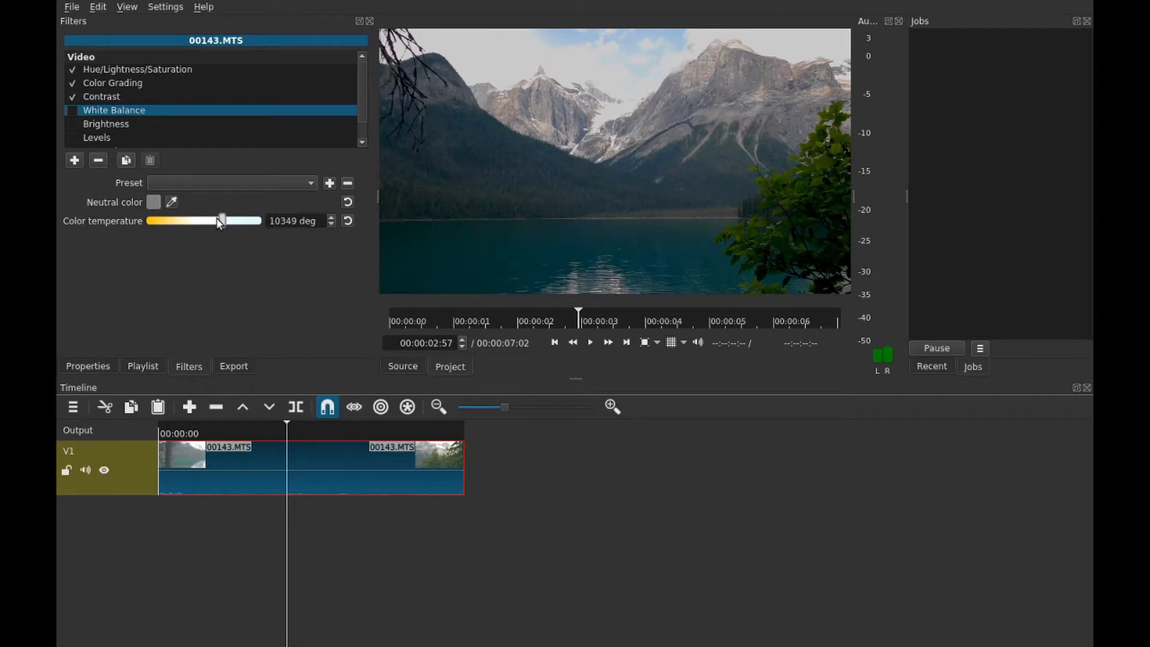
drag(223, 219, 197, 220)
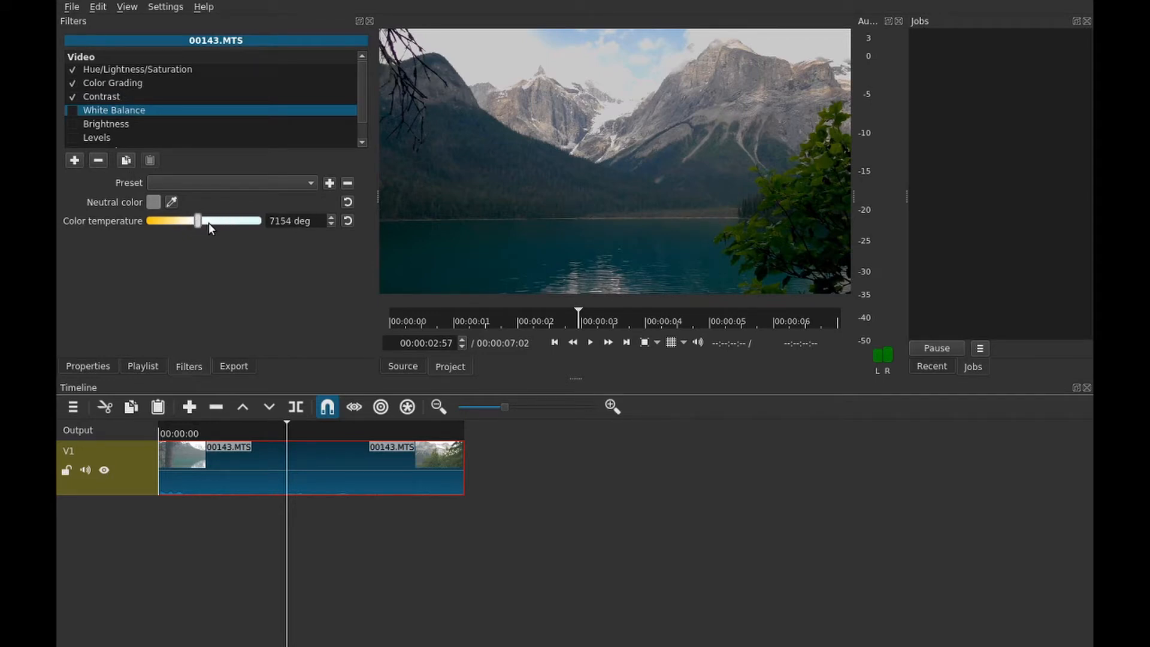
drag(198, 221, 193, 221)
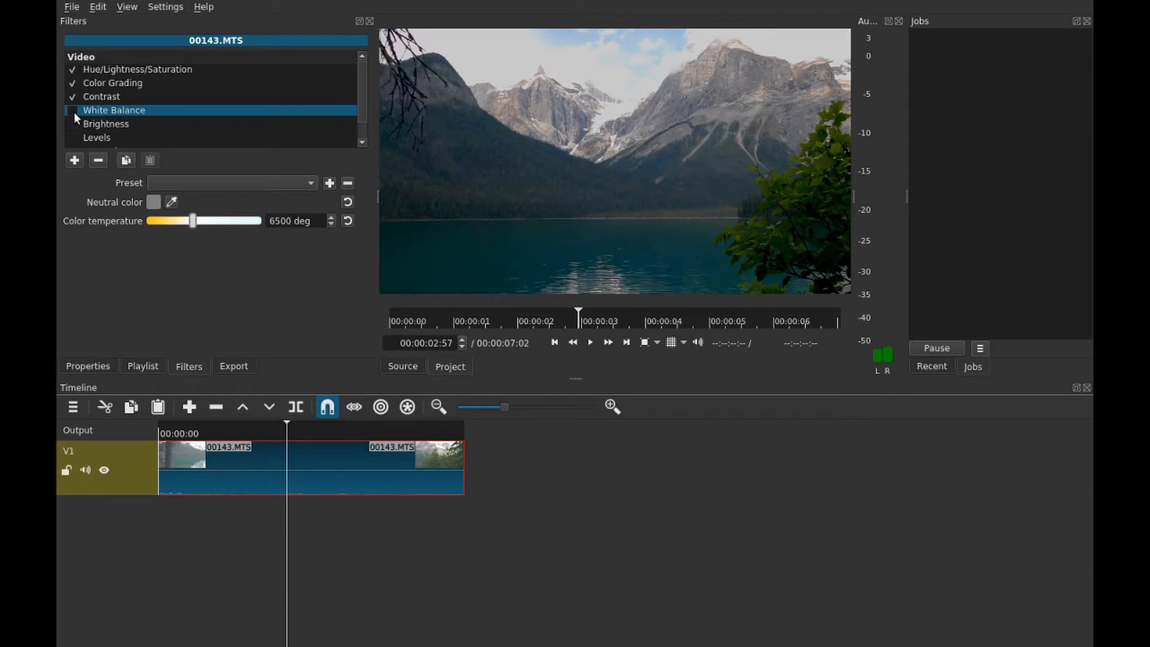
click(72, 110)
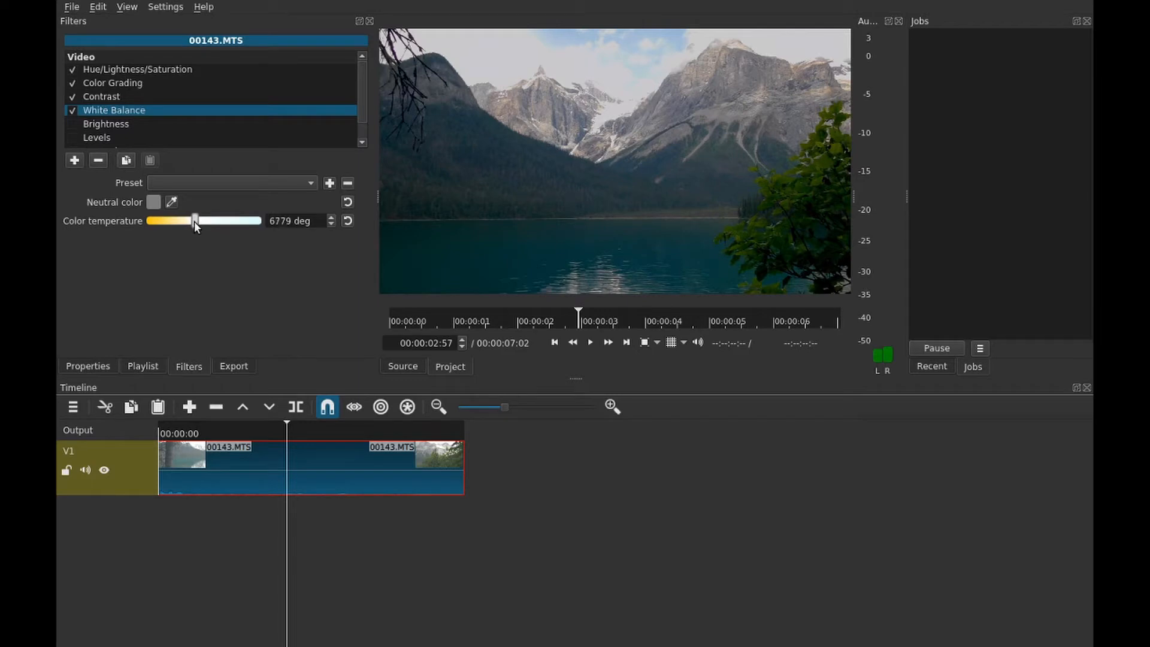
Settle the White Balance colour temperature at about 7342 deg
drag(194, 221, 212, 221)
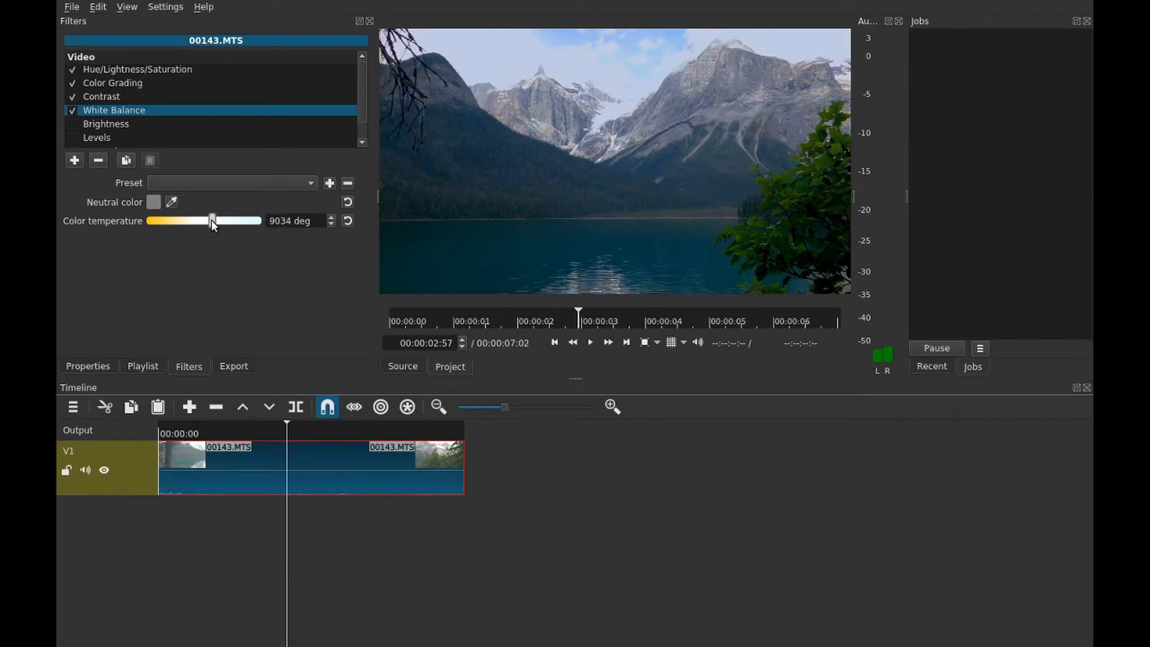
drag(212, 221, 183, 221)
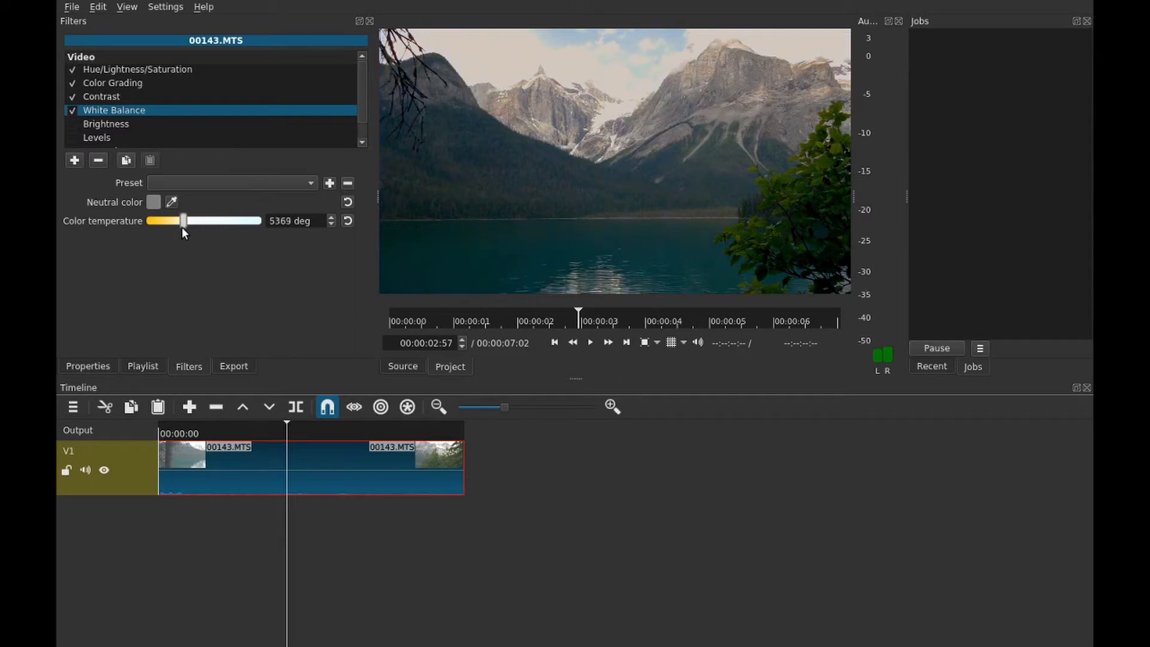
drag(183, 221, 176, 221)
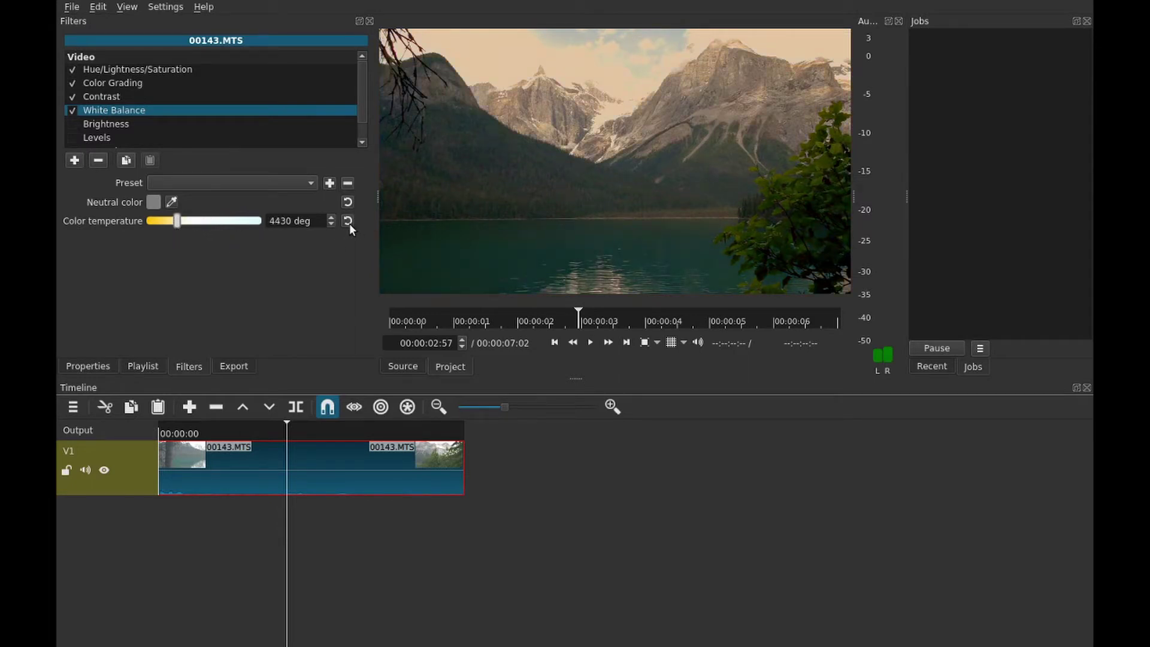
drag(176, 222, 196, 221)
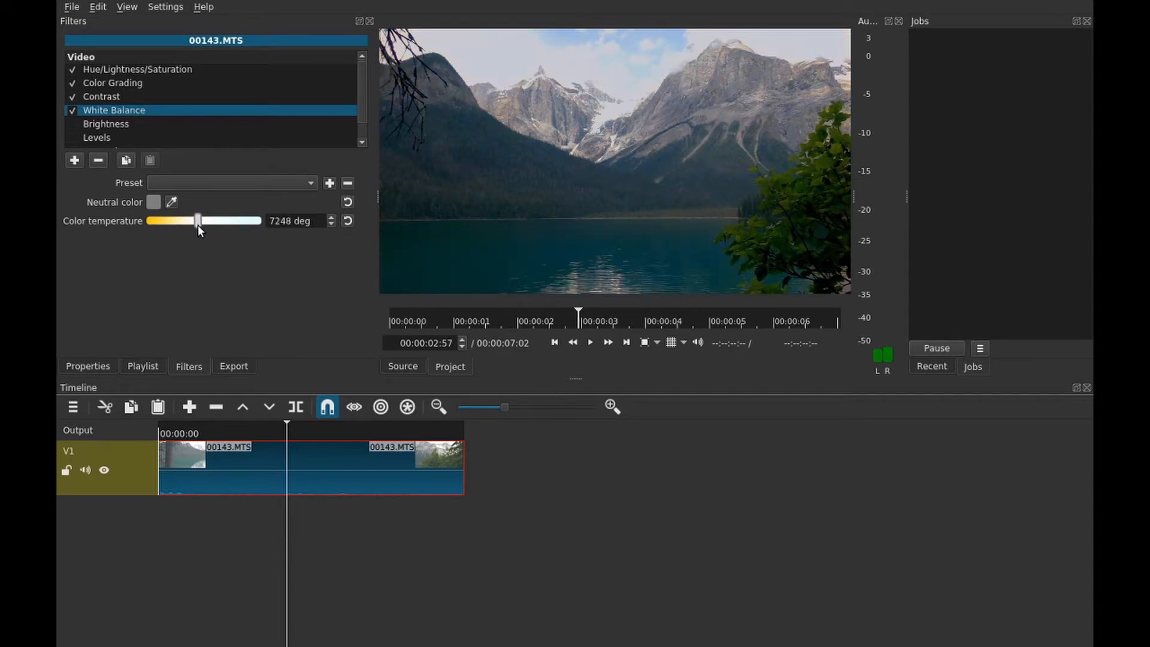
drag(196, 221, 199, 221)
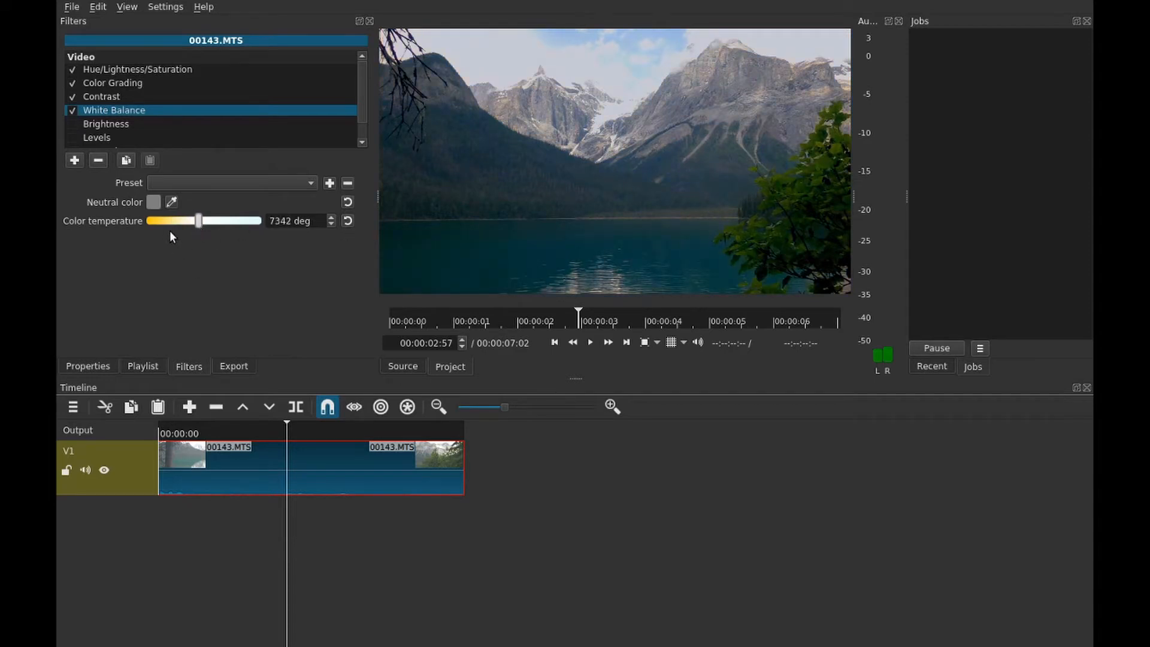
click(106, 123)
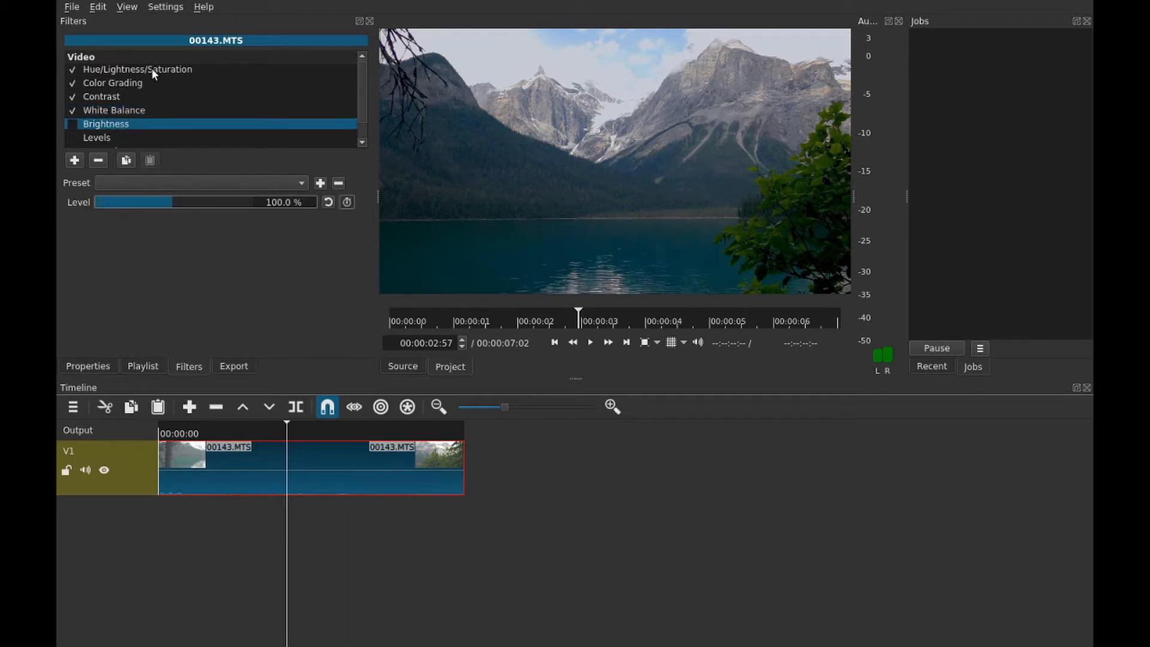
Lower Hue/Lightness/Saturation lightness to 79%, keeping hue 100% and saturation 144%
click(137, 69)
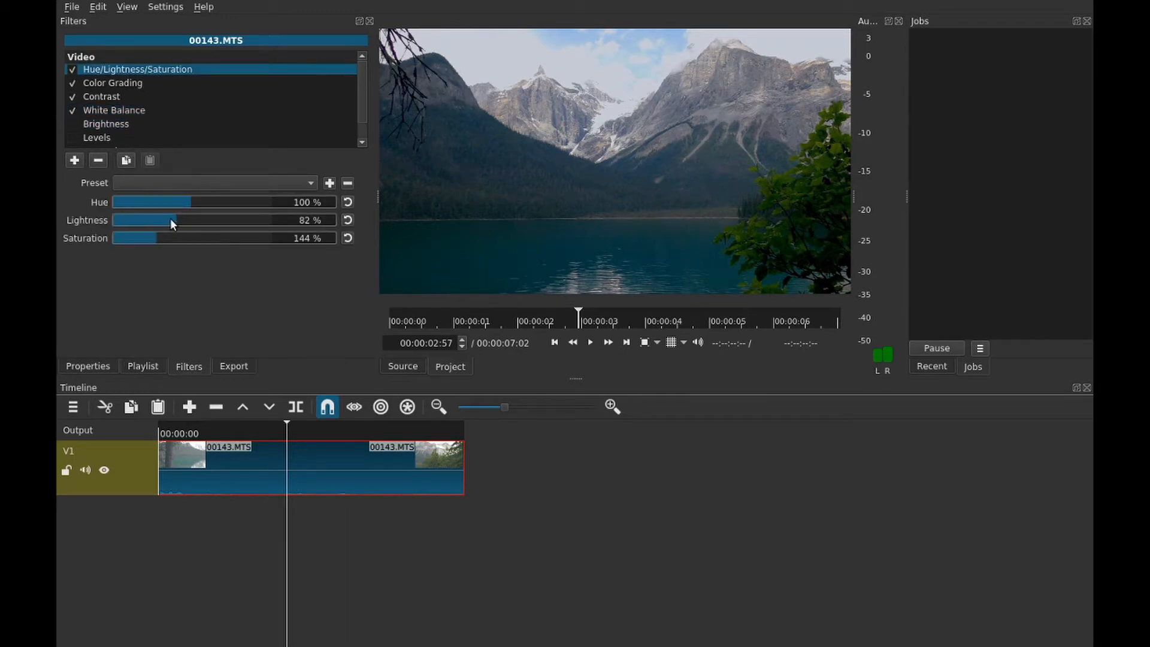
drag(147, 219, 141, 220)
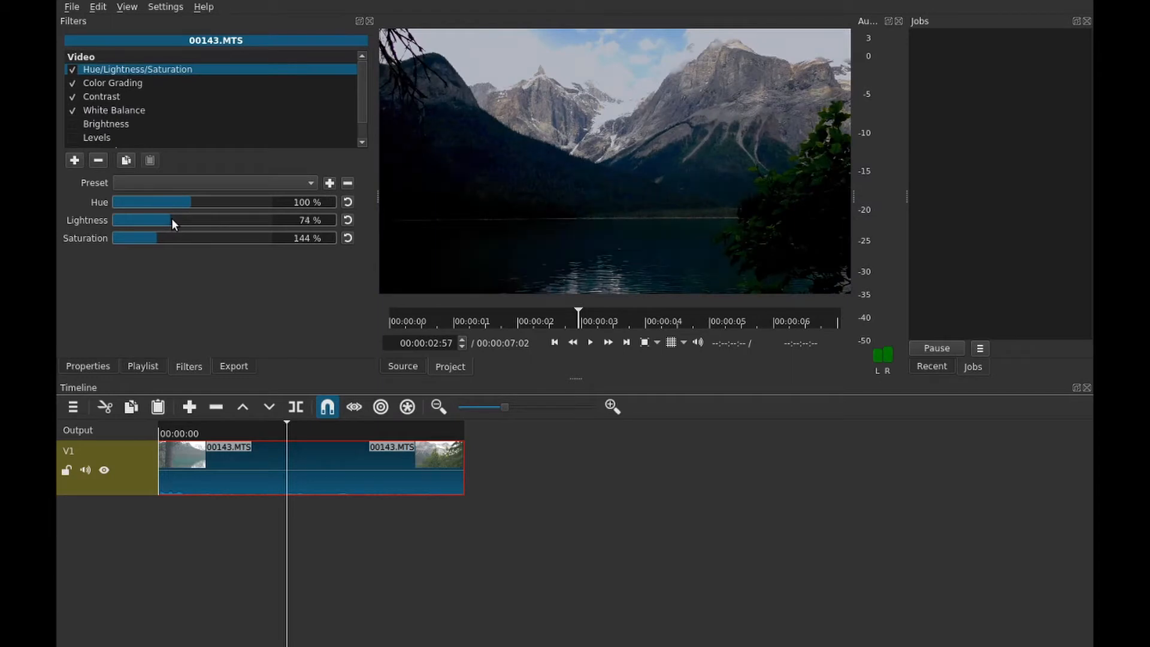
drag(142, 219, 154, 219)
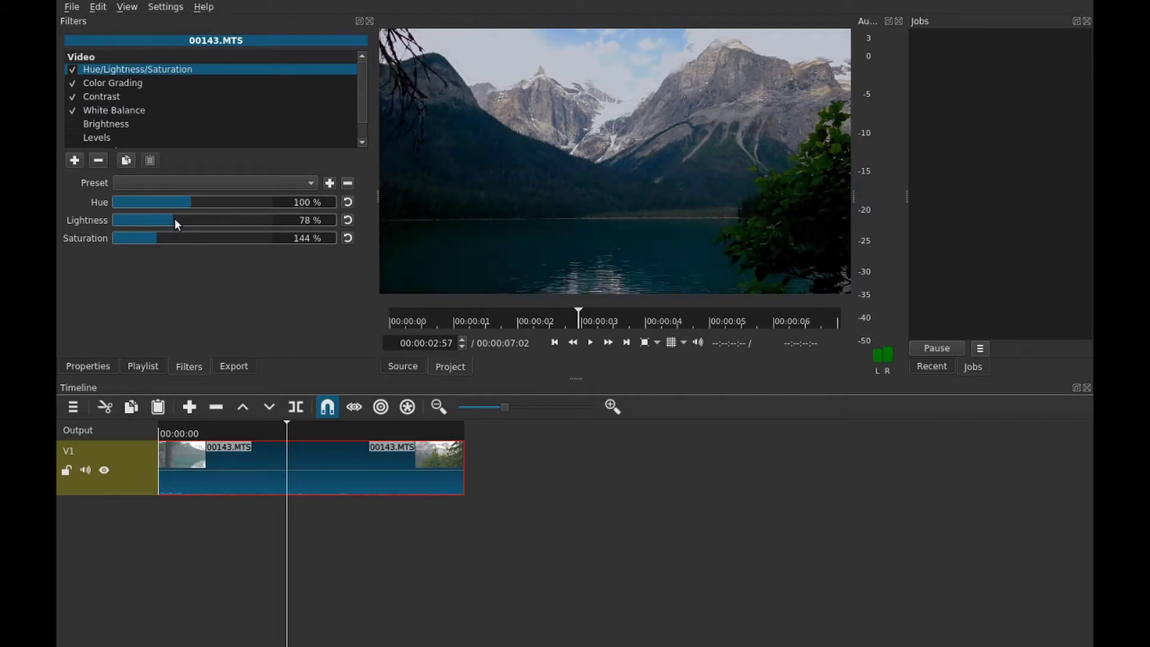
click(176, 220)
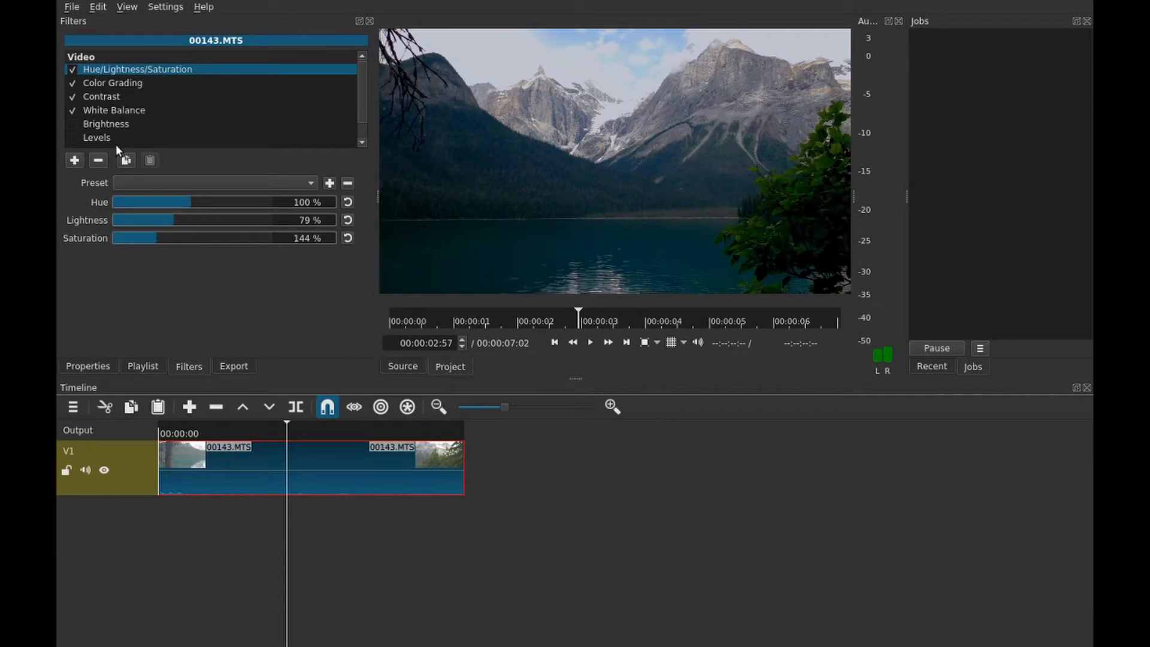
mouse_move(96, 140)
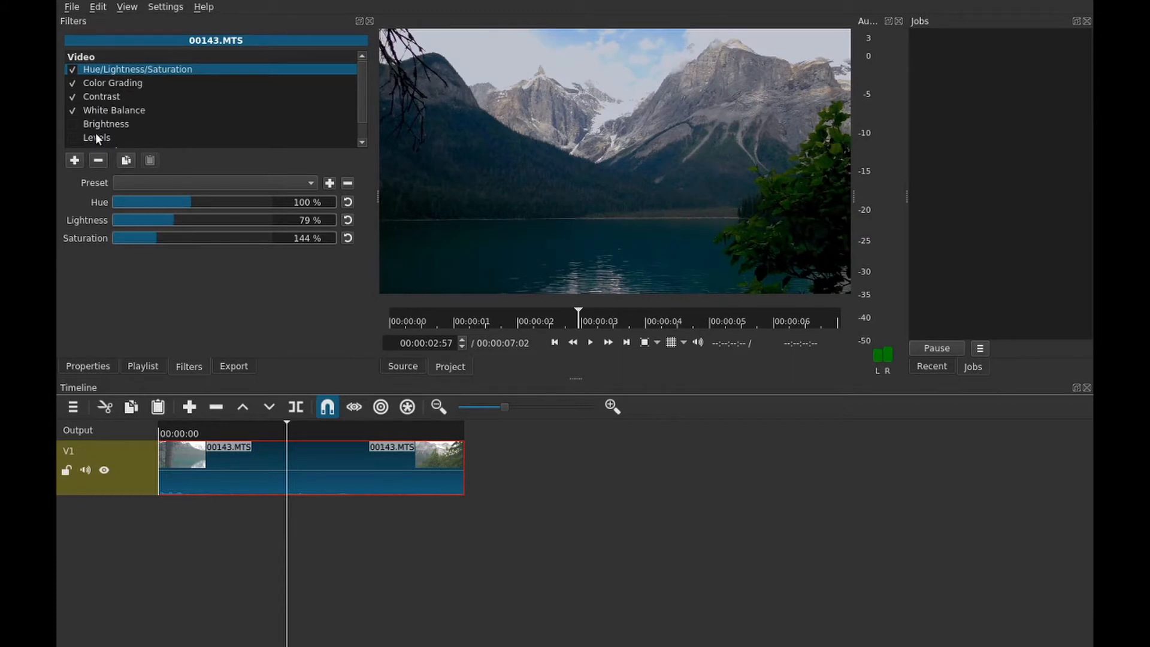
Enable the Brightness filter and, after trying darker values, set its level to 108%
click(105, 123)
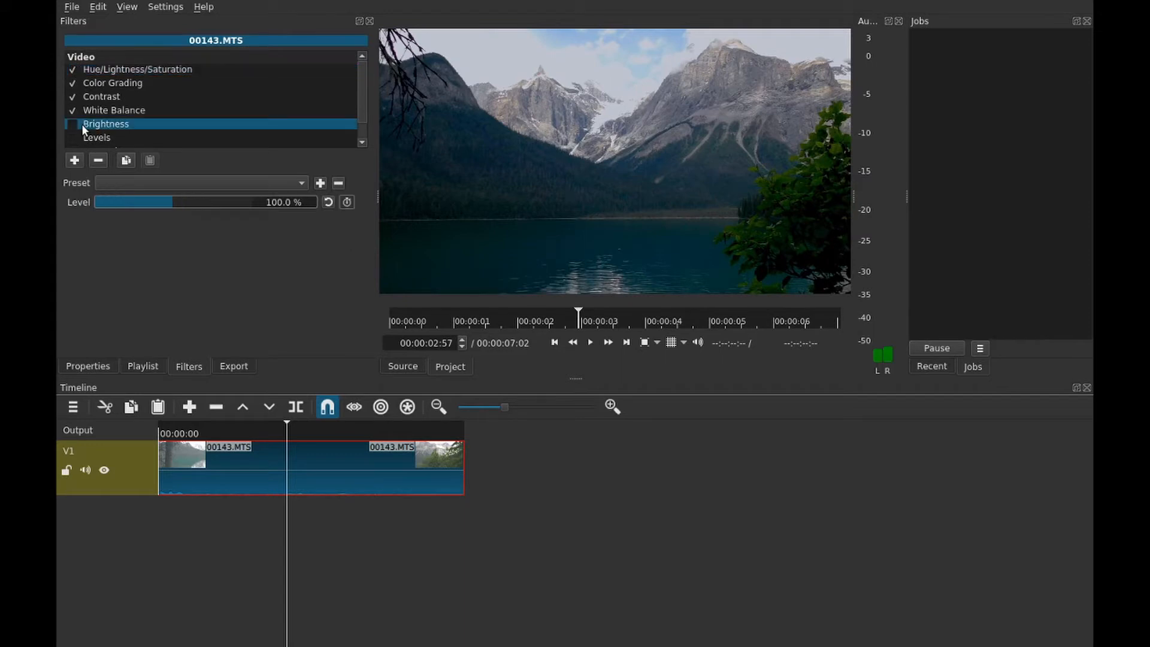
click(71, 124)
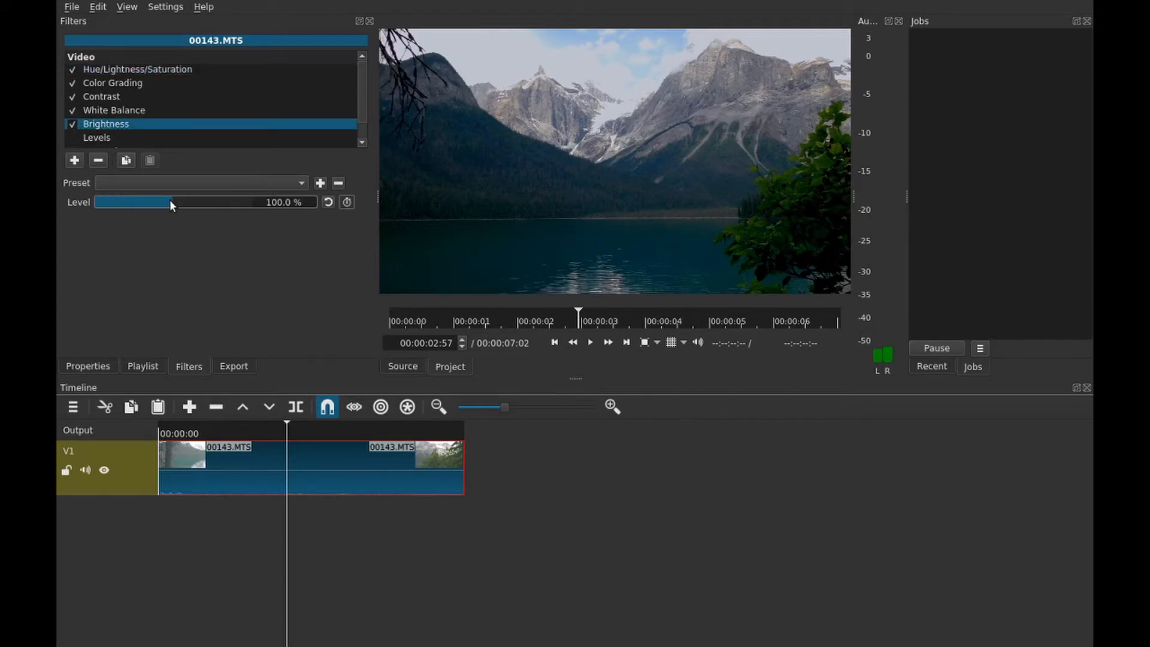
drag(166, 203, 178, 203)
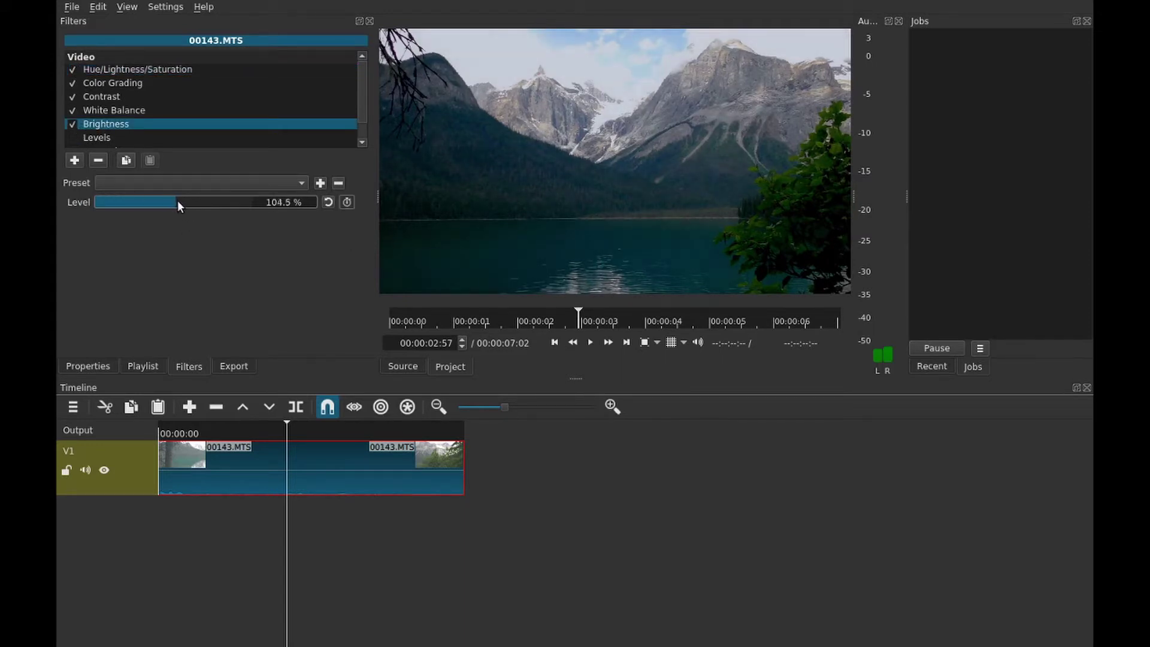
drag(177, 202, 158, 202)
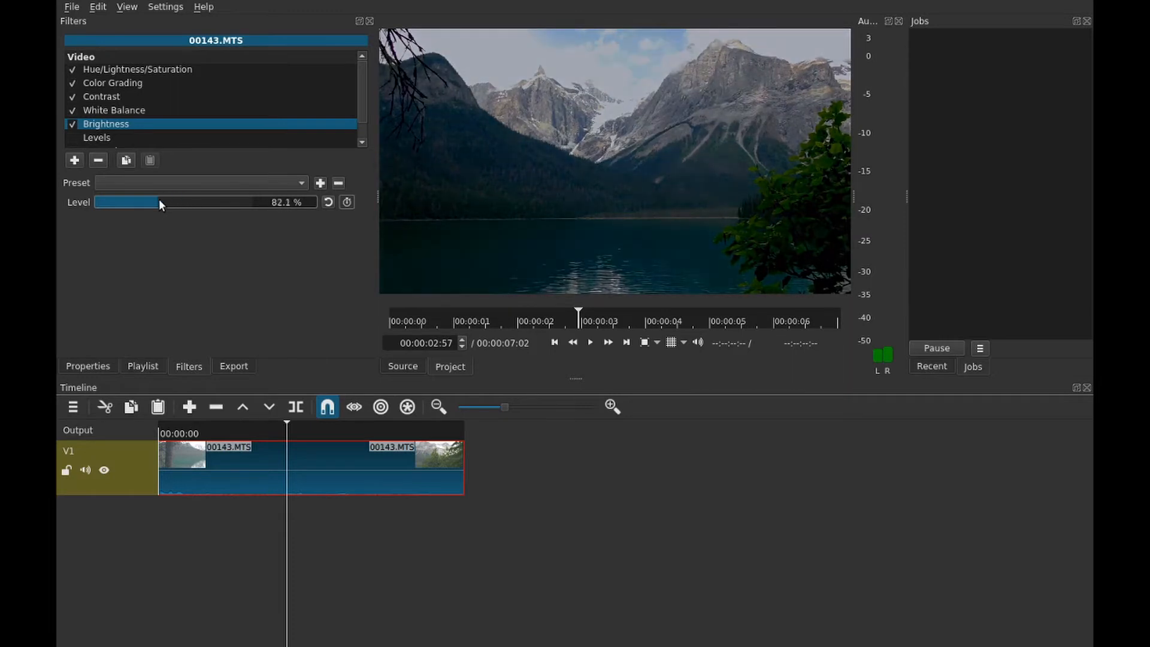
drag(157, 202, 122, 202)
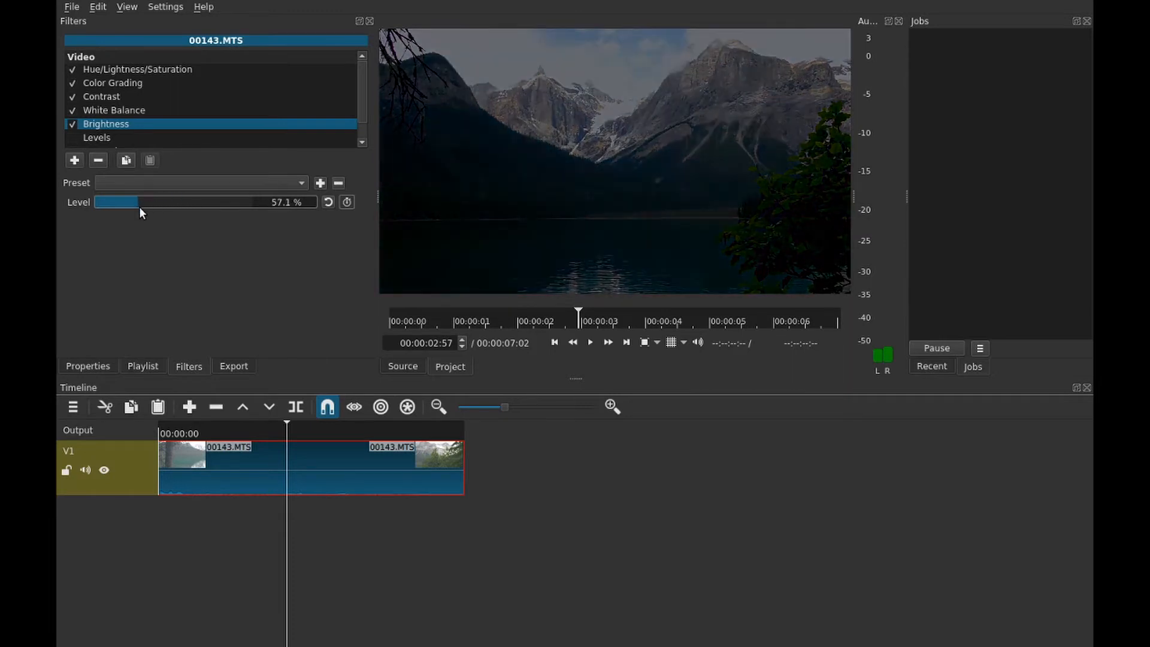
drag(139, 202, 176, 202)
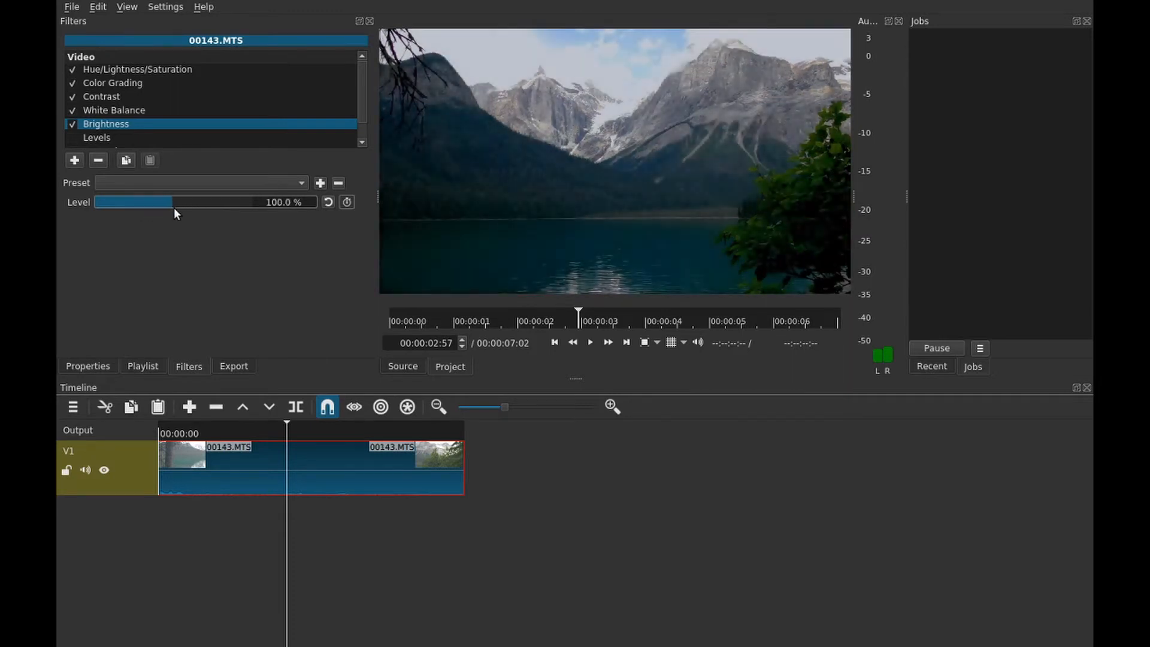
drag(134, 202, 179, 202)
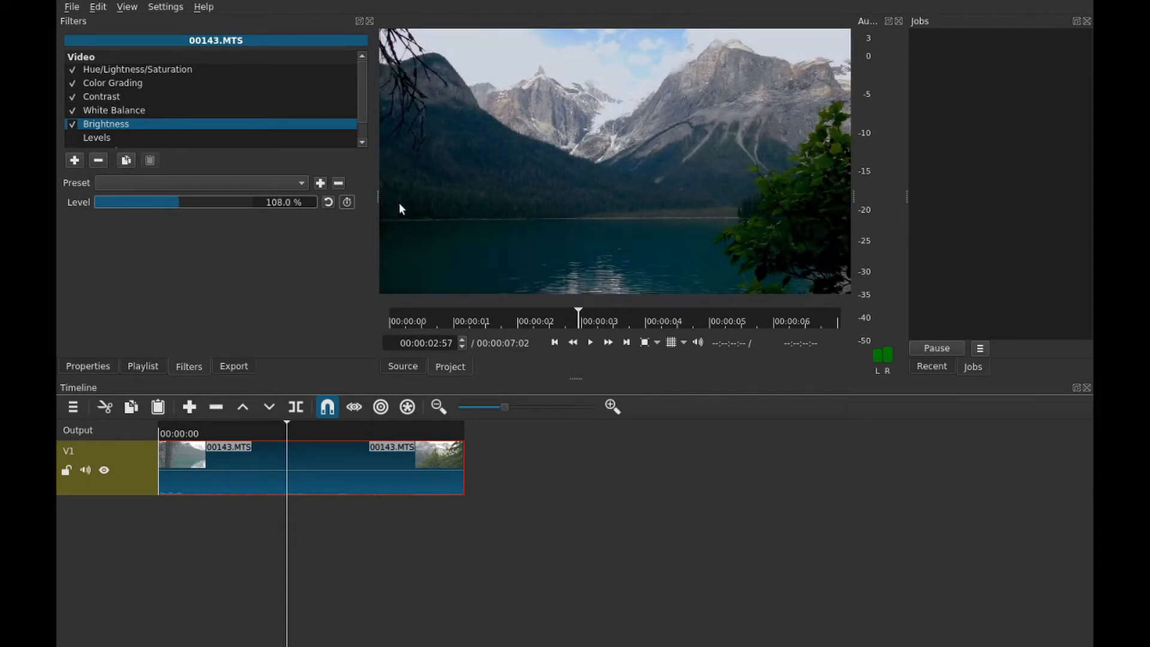
mouse_move(440, 219)
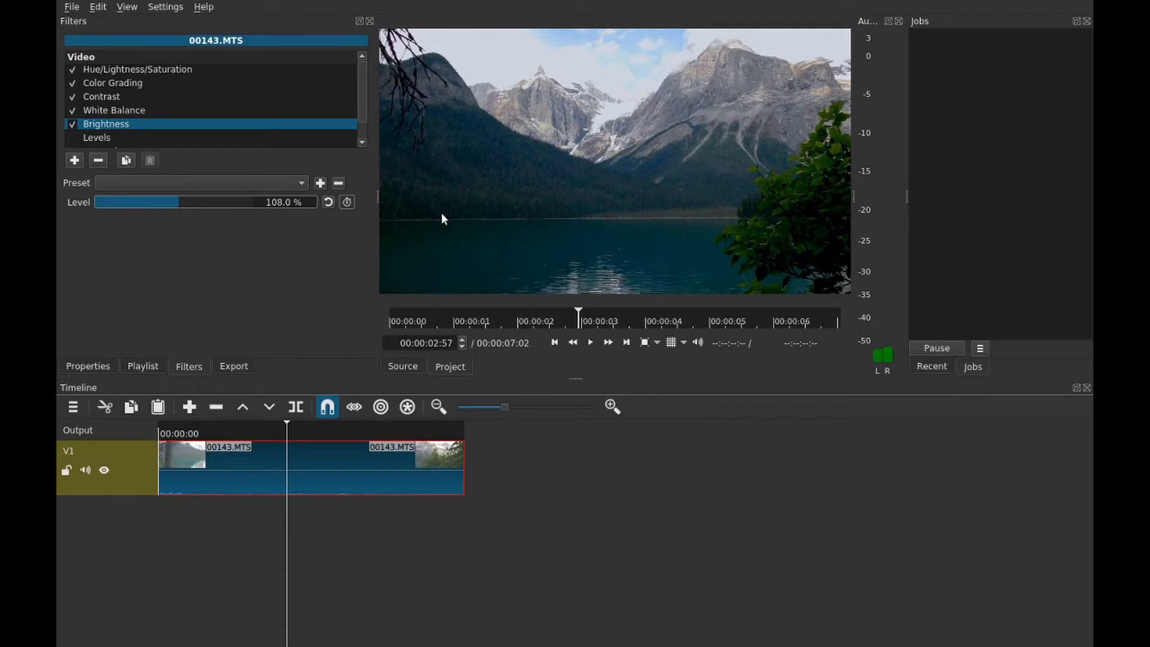
mouse_move(438, 215)
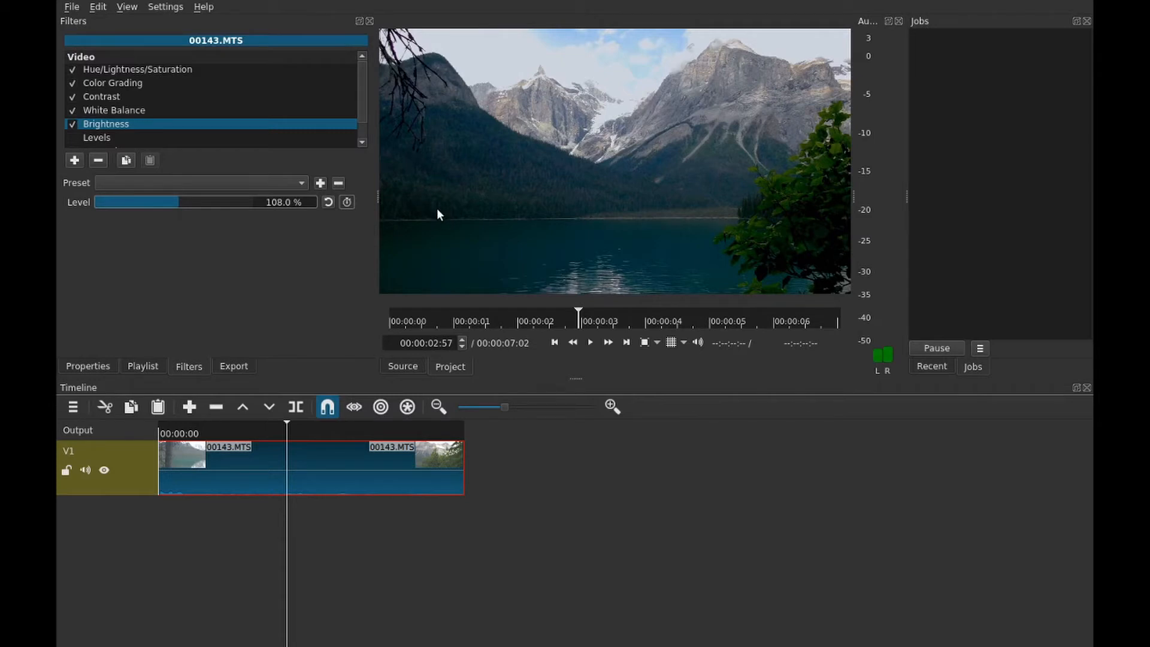
mouse_move(253, 99)
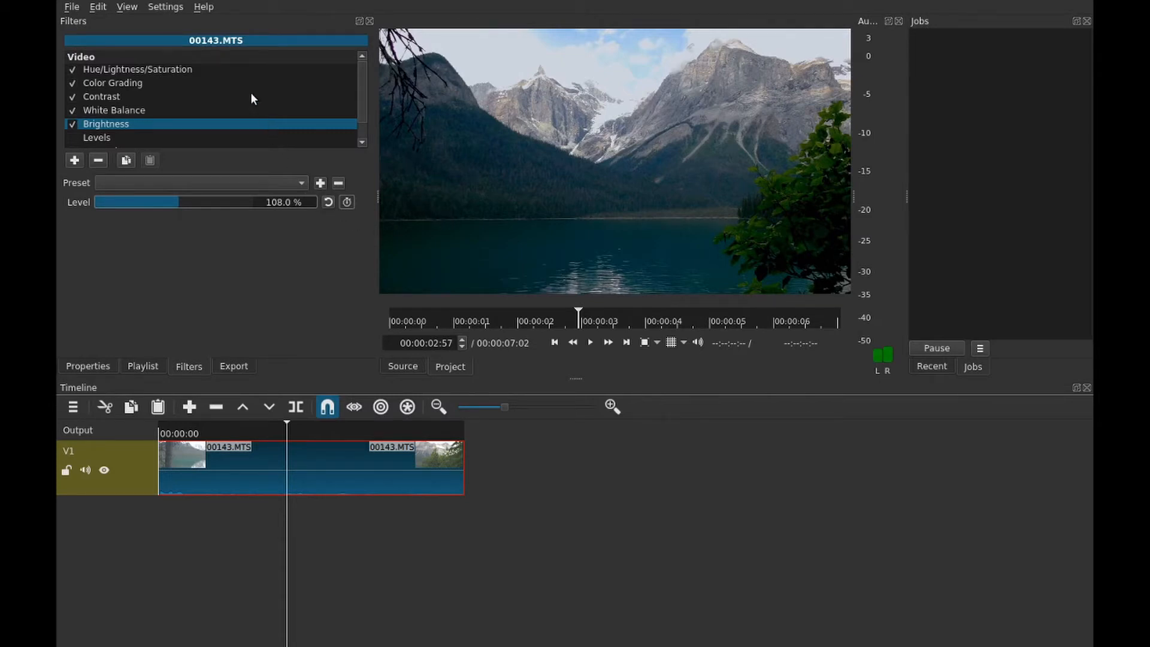
scroll(down, 3)
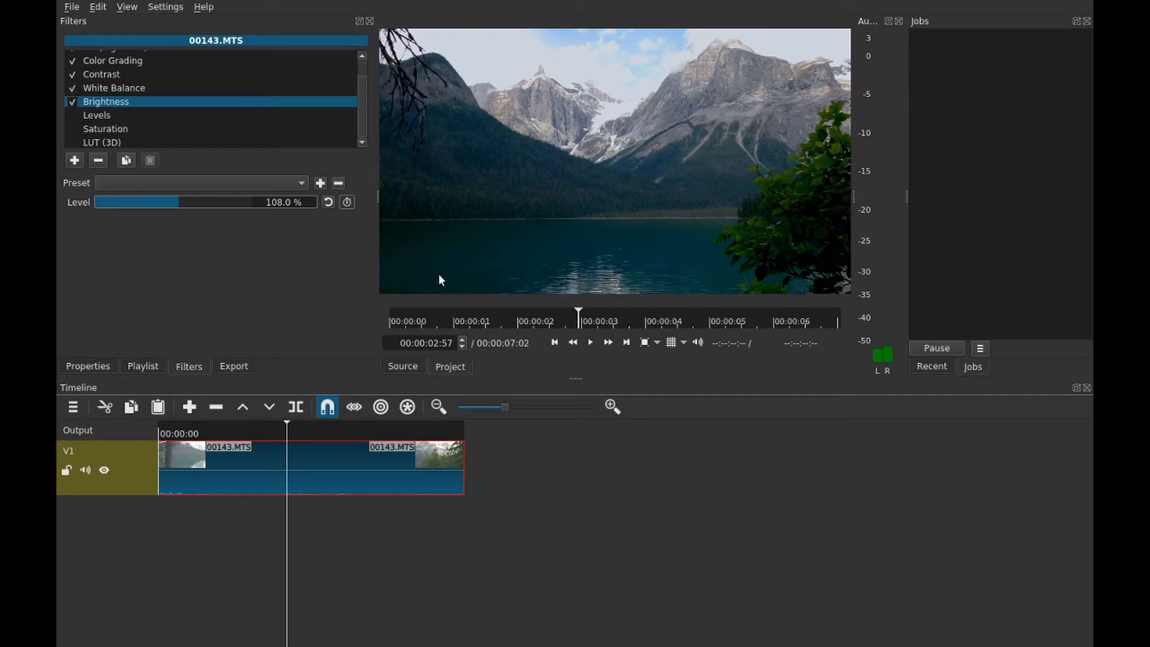
Enable the Levels filter, push the input black point up, then reset it to 0
click(96, 115)
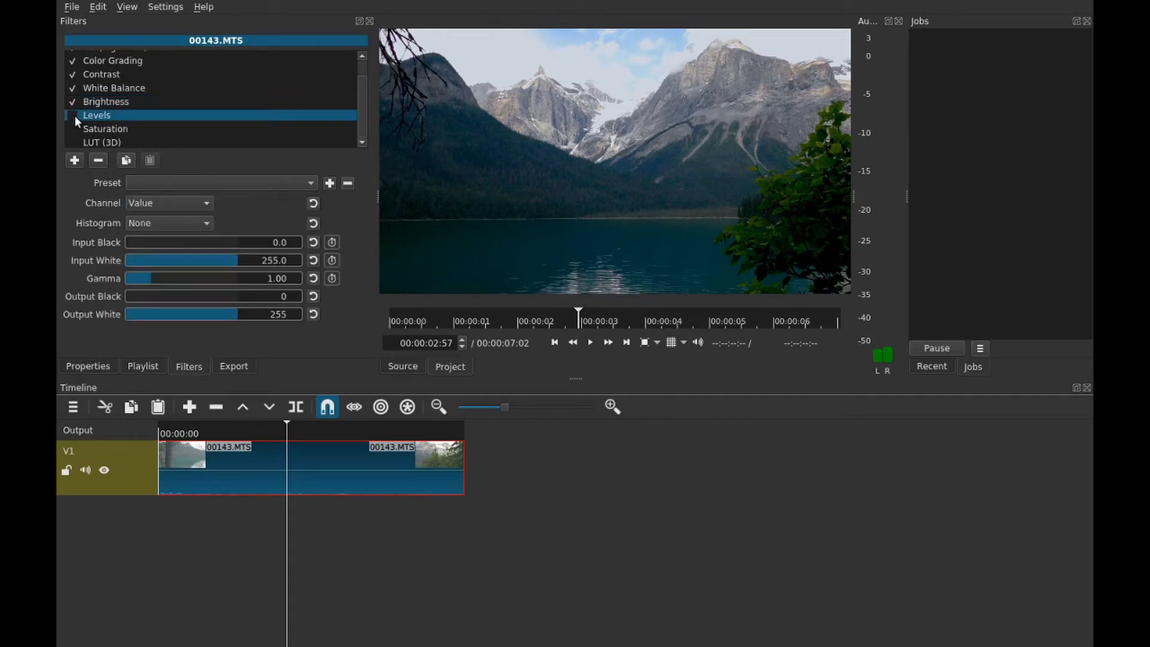
click(72, 115)
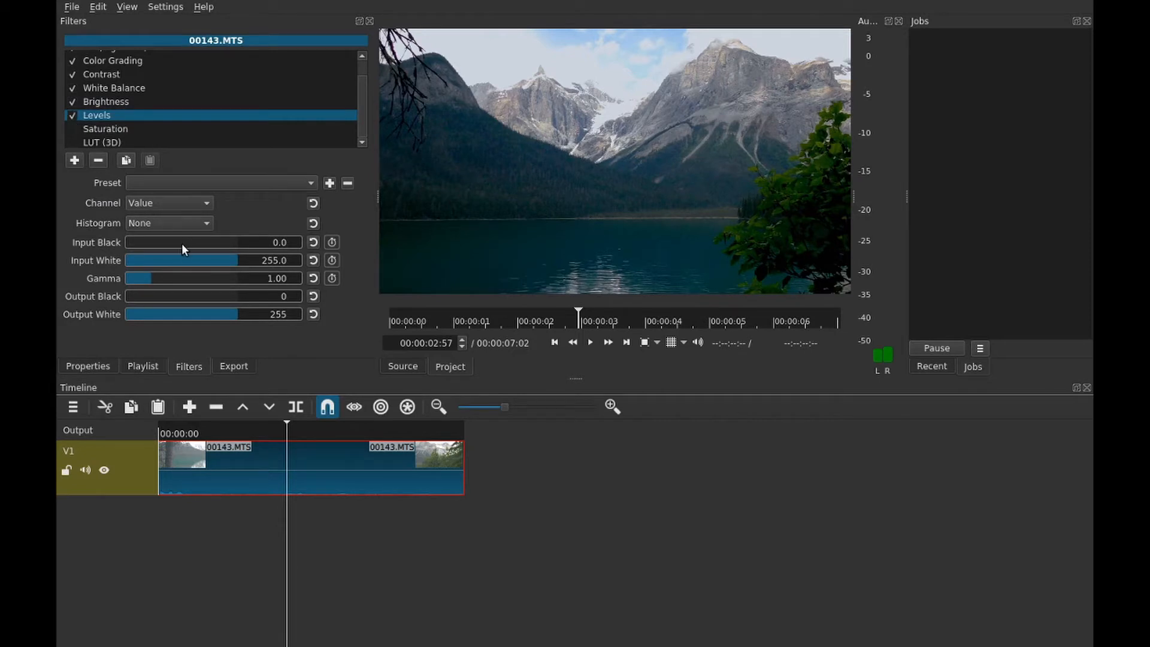
mouse_move(184, 249)
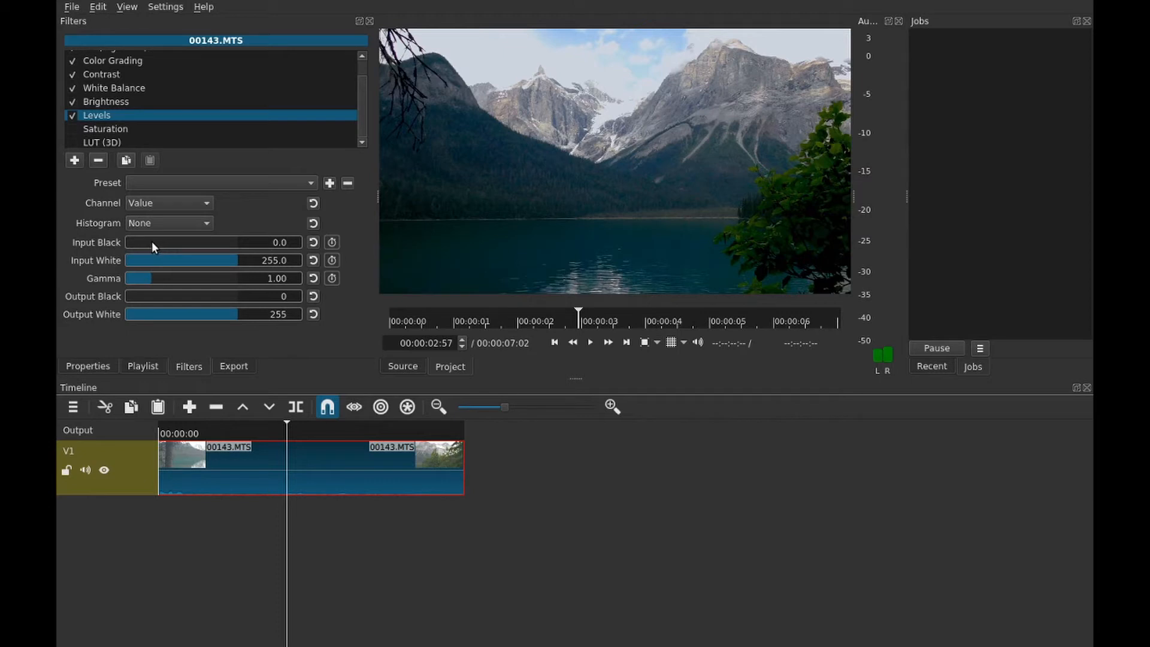
mouse_move(136, 250)
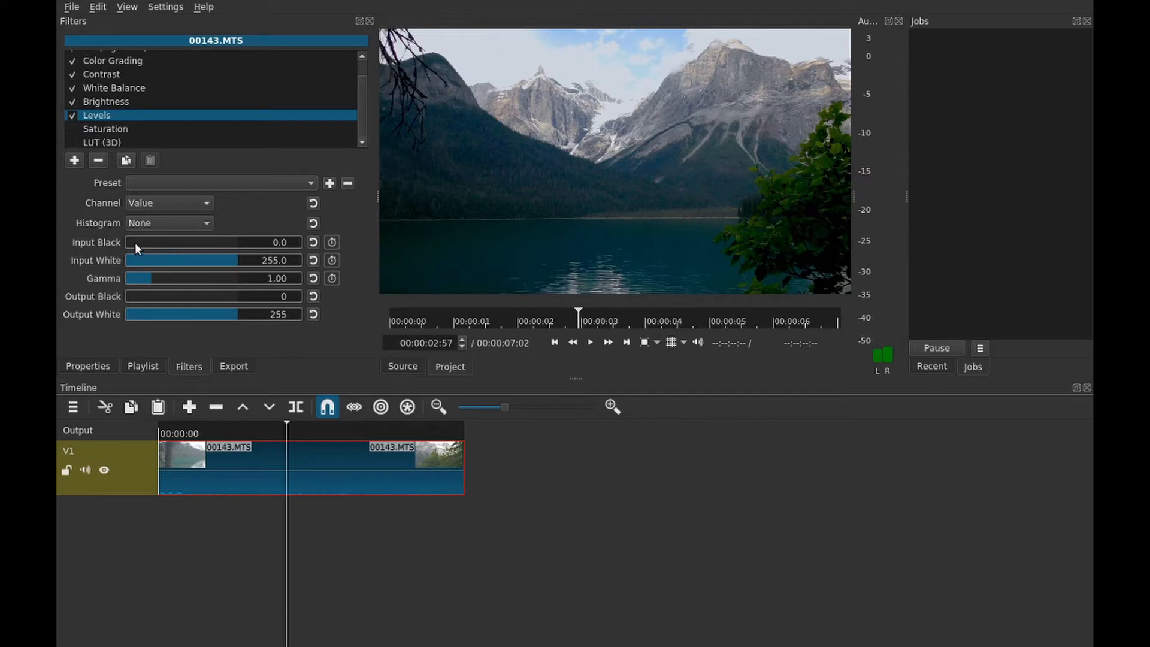
drag(126, 242, 134, 242)
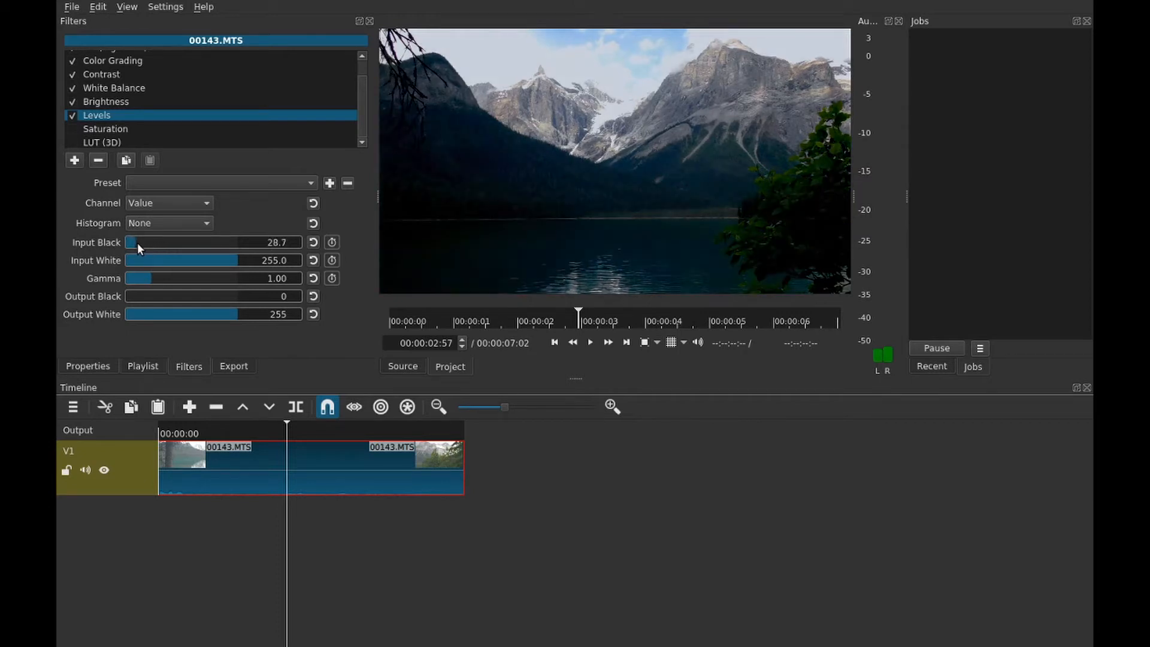
drag(132, 242, 158, 242)
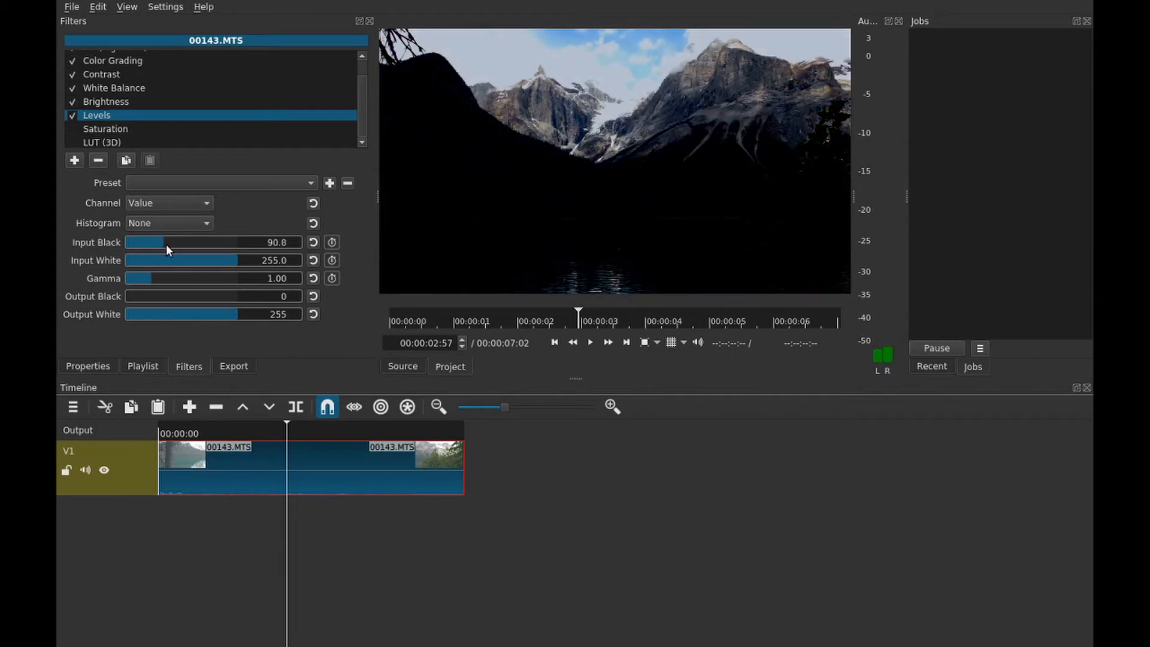
drag(147, 242, 229, 242)
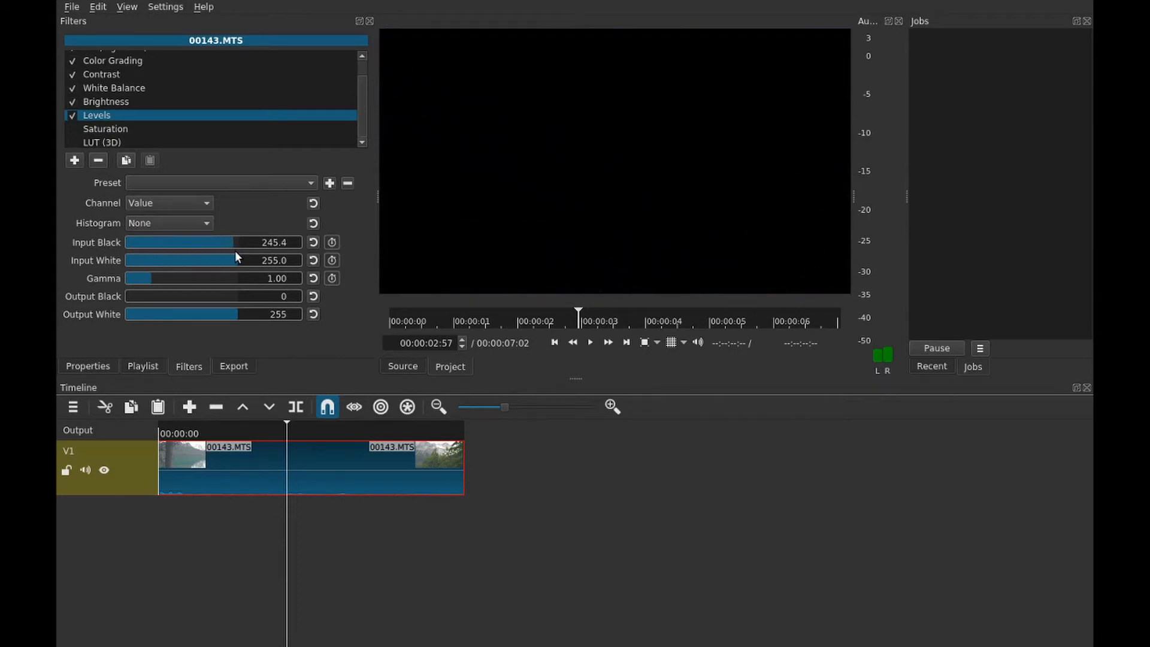
click(313, 242)
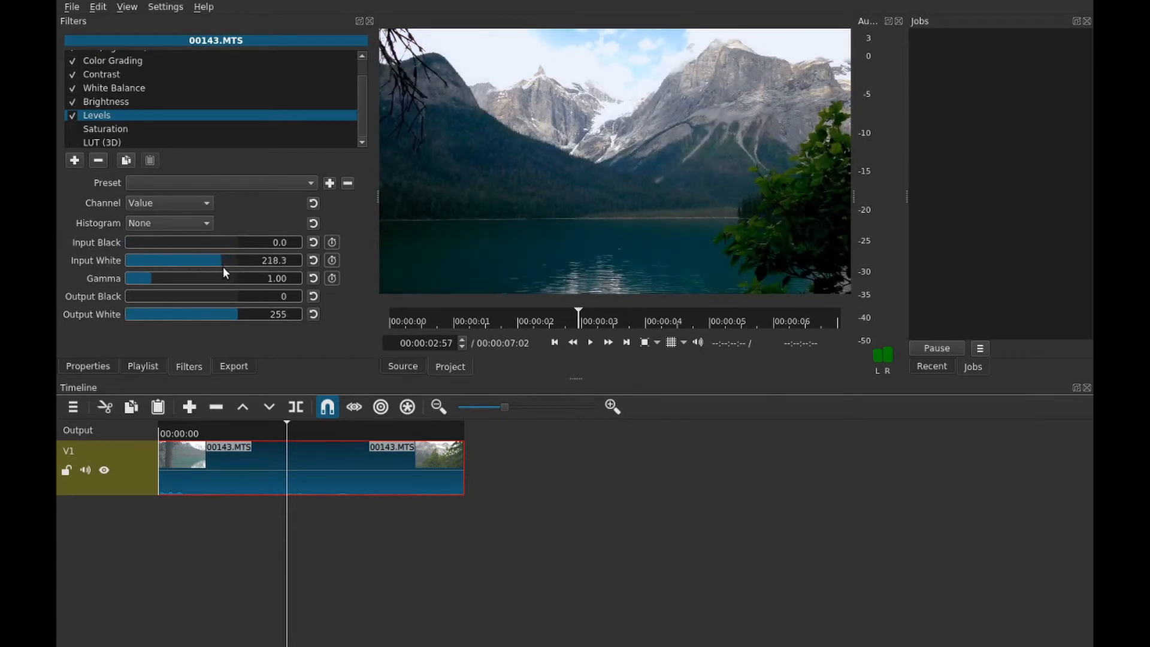
Try lowering the input white point, leaving it back at 255
drag(209, 259, 150, 260)
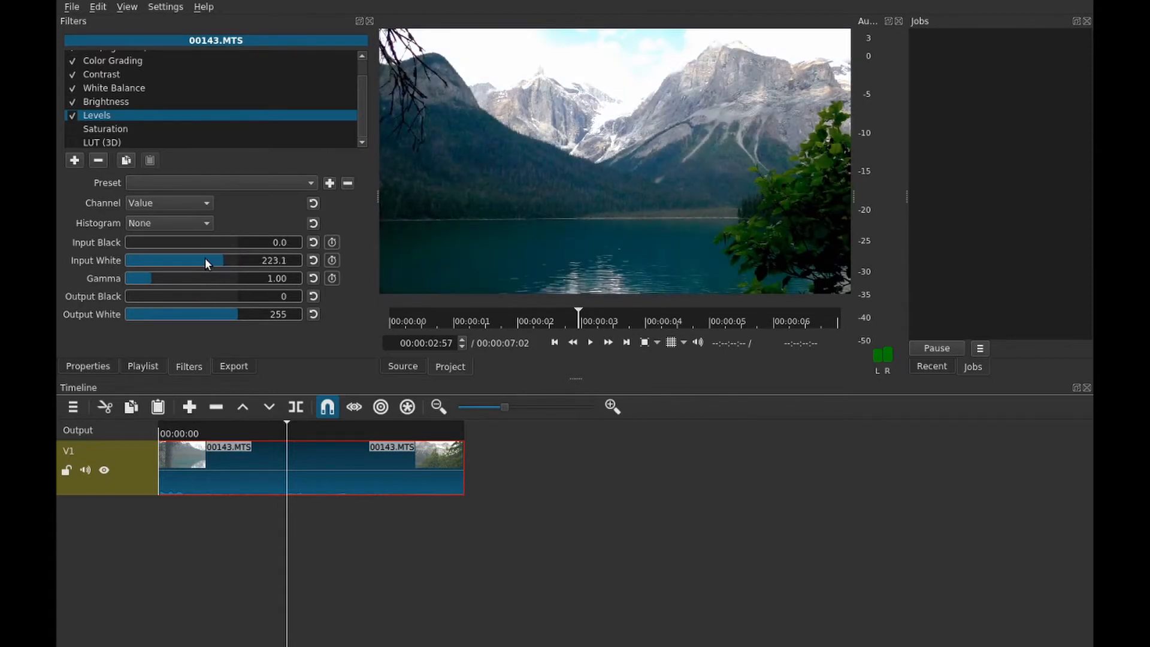
drag(213, 261, 249, 261)
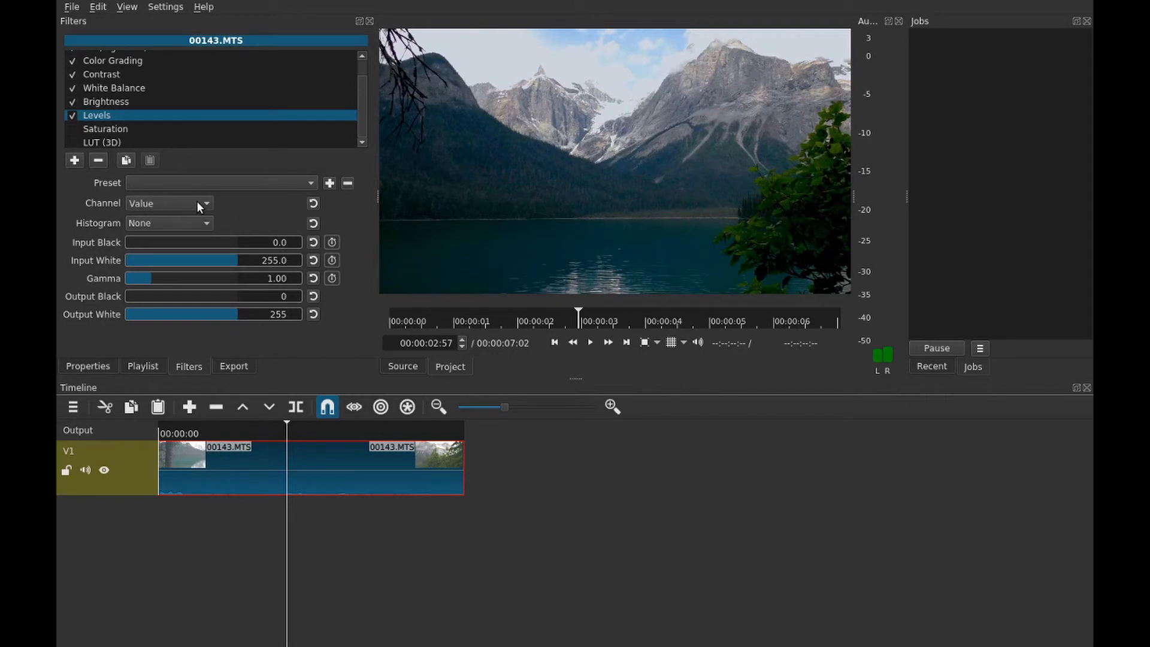
mouse_move(173, 250)
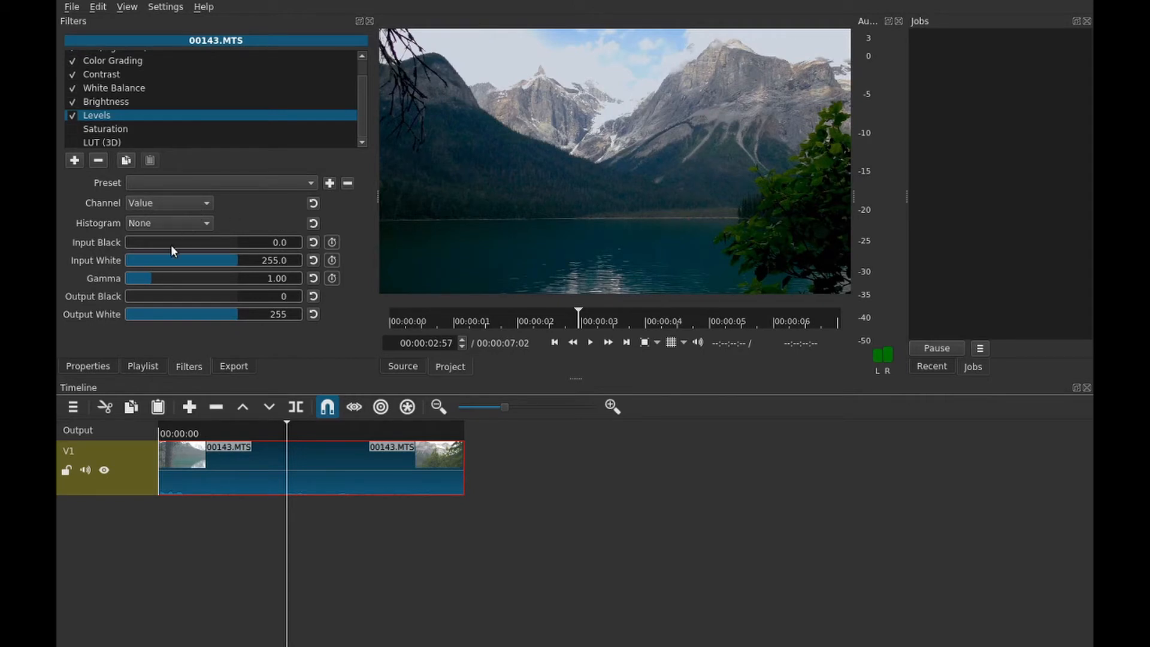
mouse_move(208, 225)
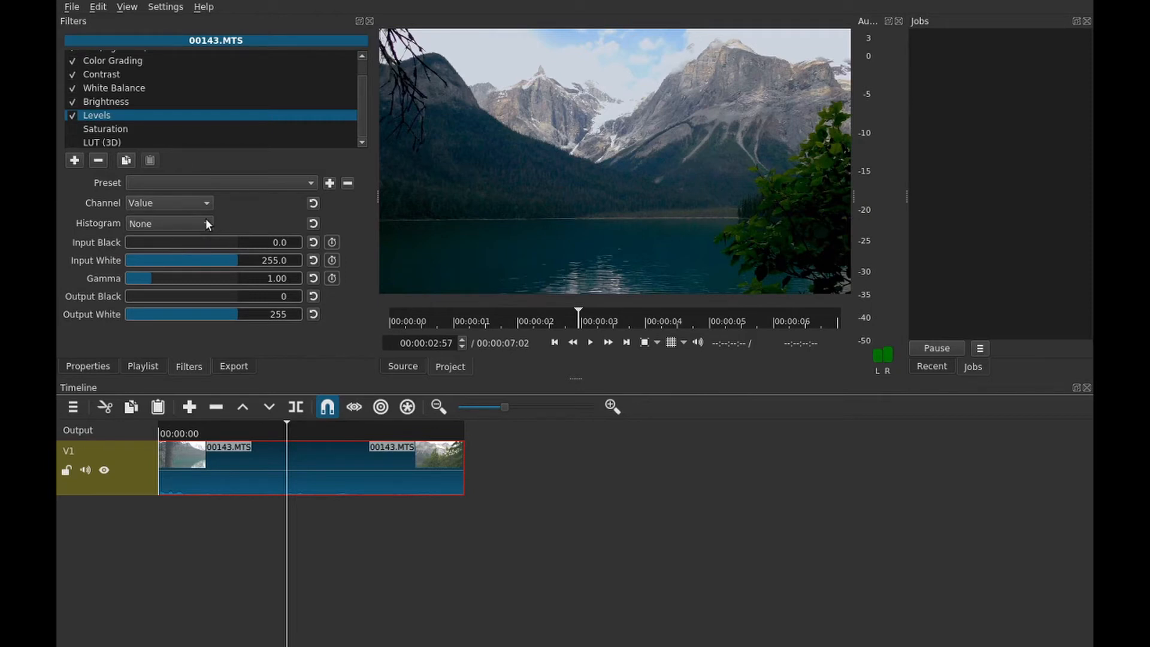
click(169, 223)
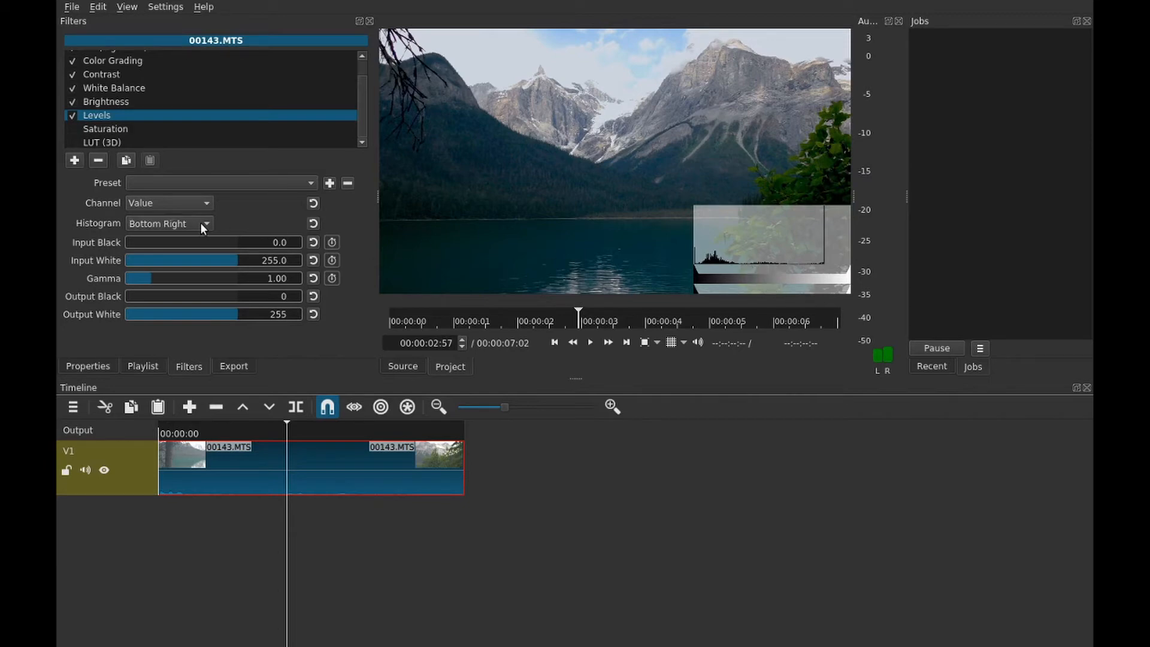
click(169, 223)
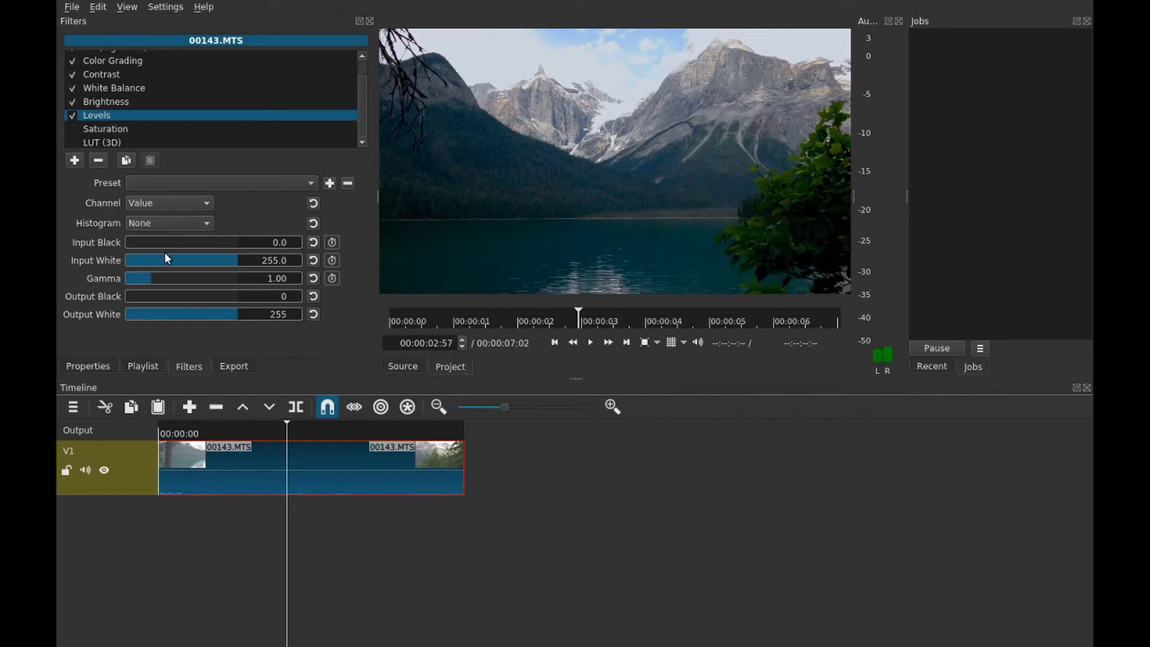
mouse_move(114, 130)
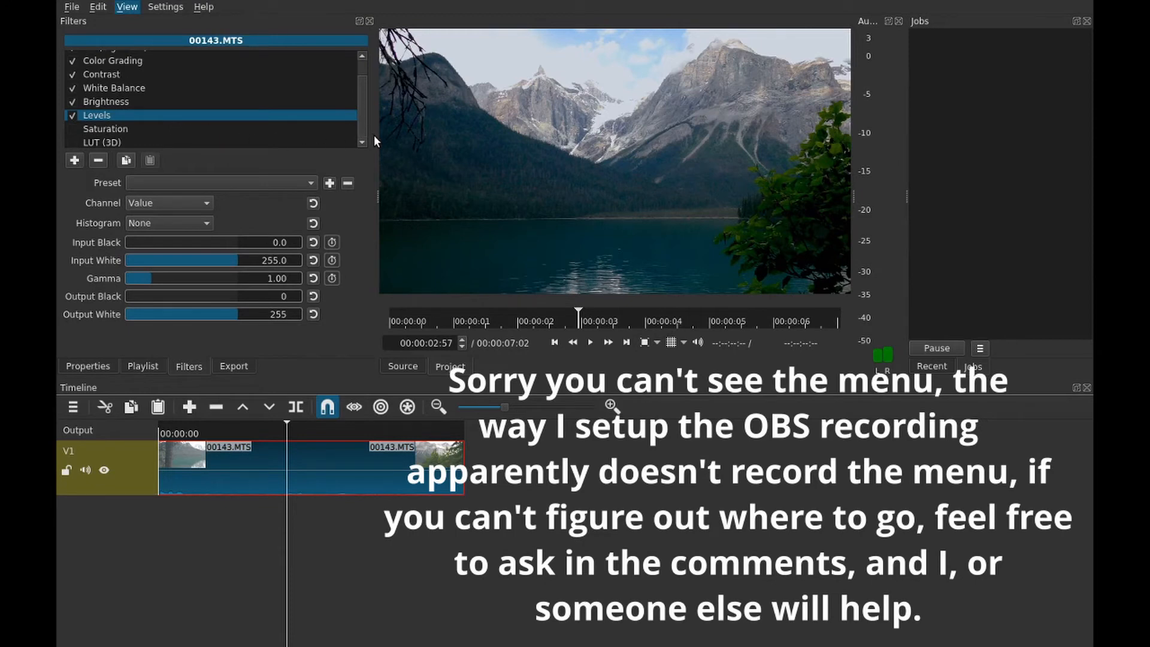
mouse_move(422, 266)
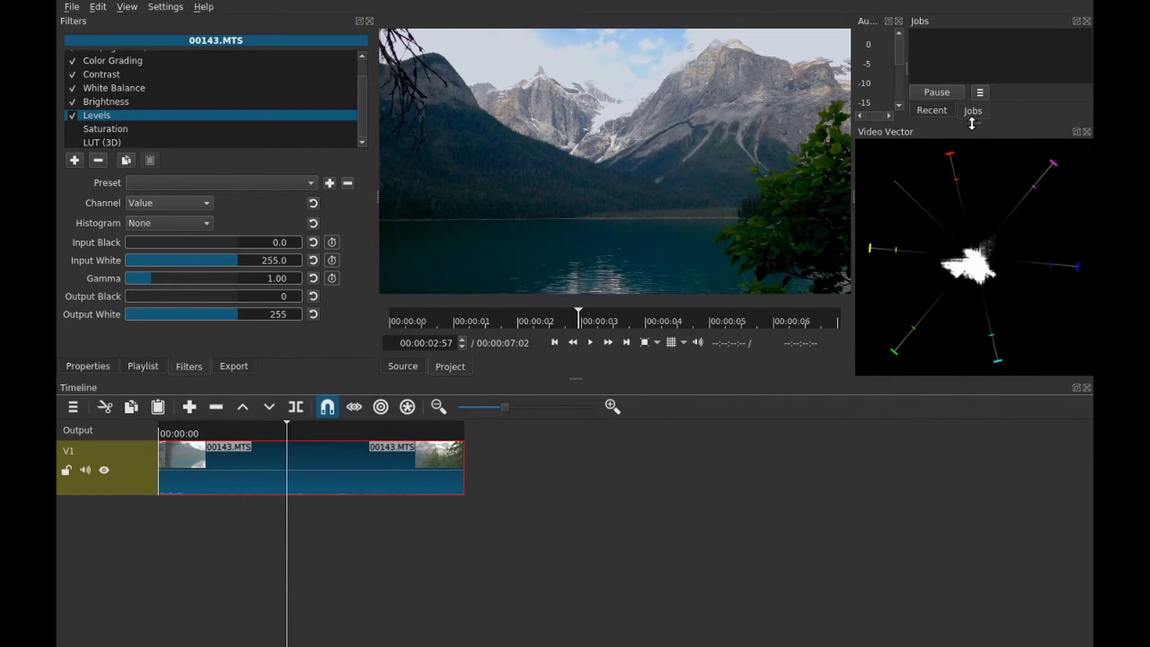
mouse_move(968, 183)
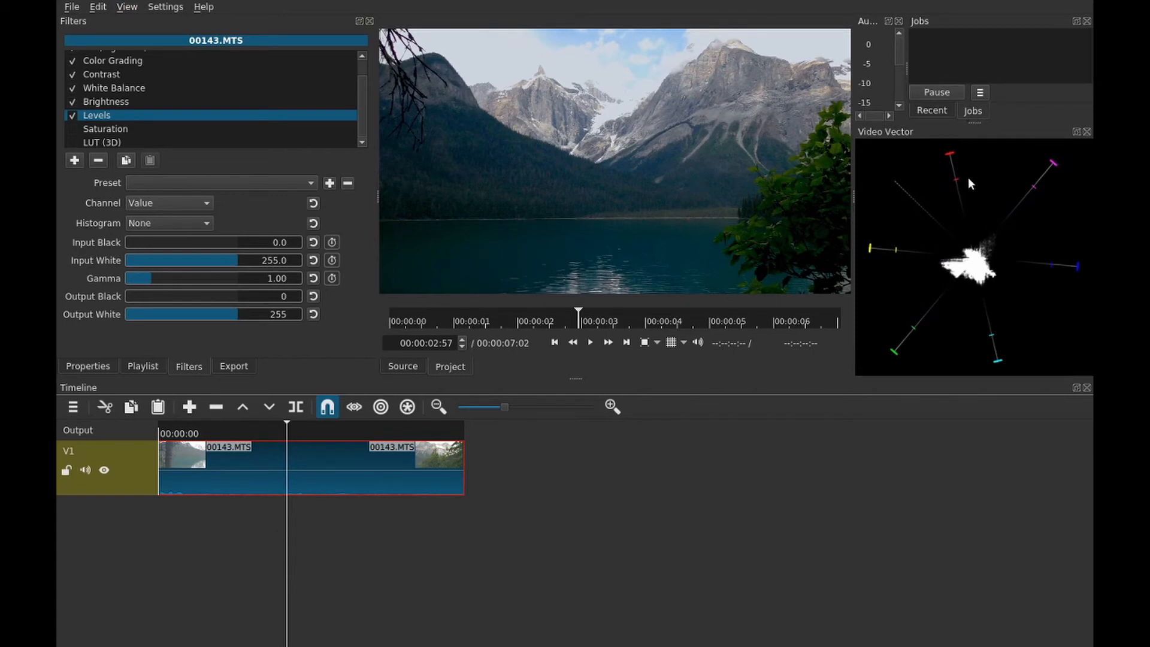
mouse_move(1084, 270)
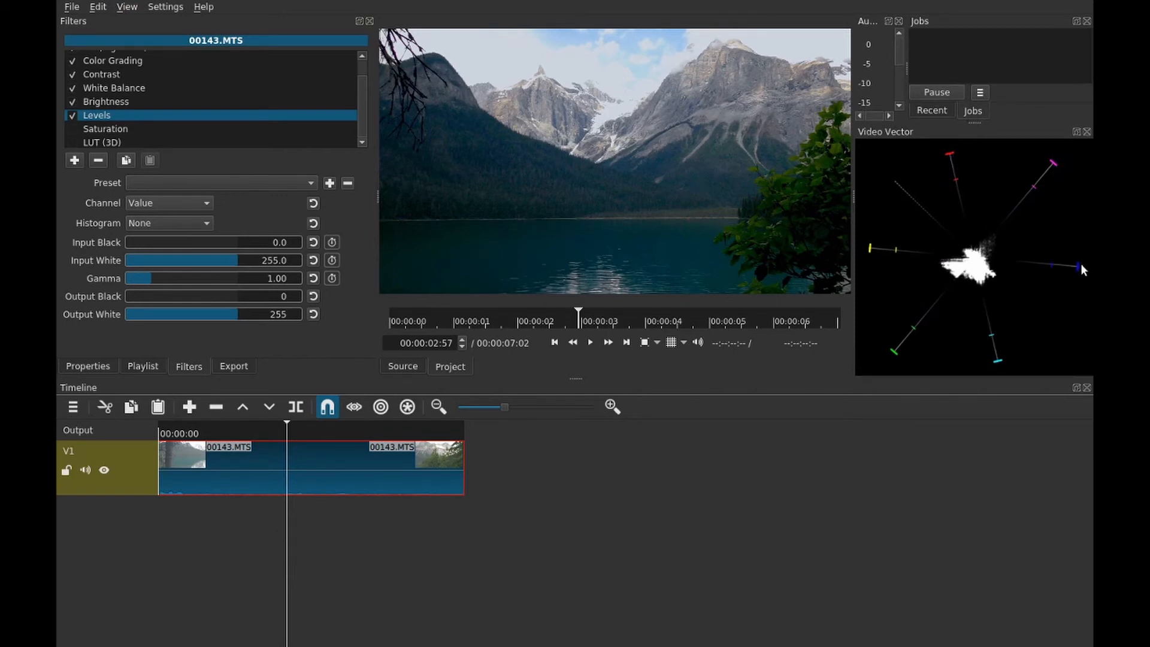
mouse_move(873, 257)
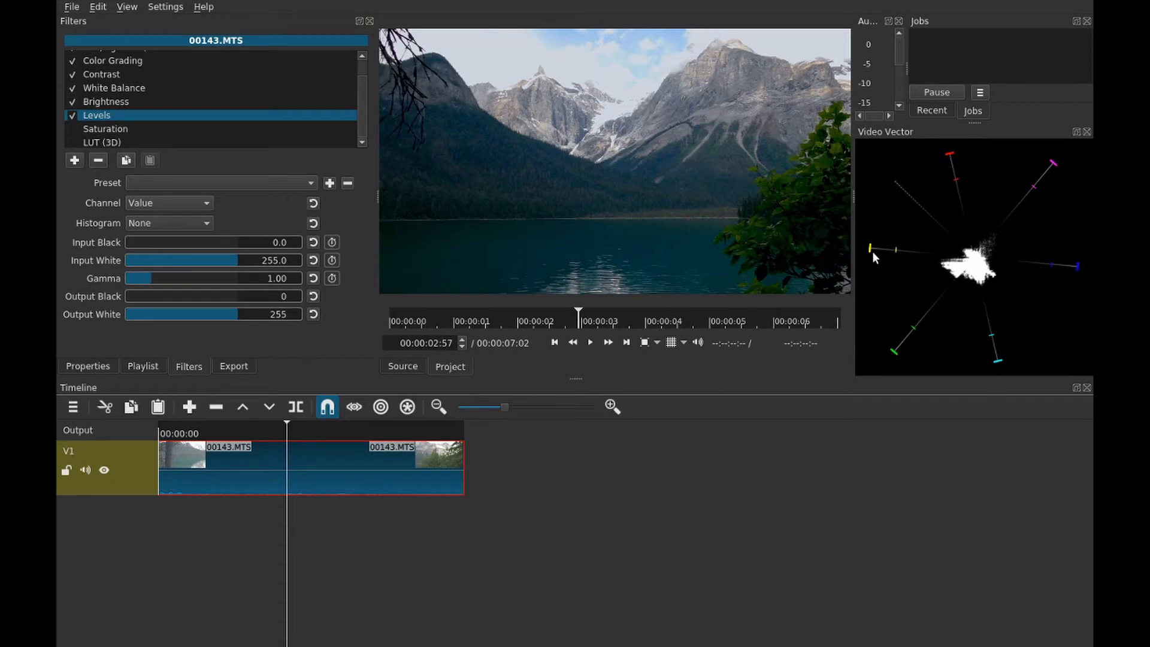
mouse_move(944, 246)
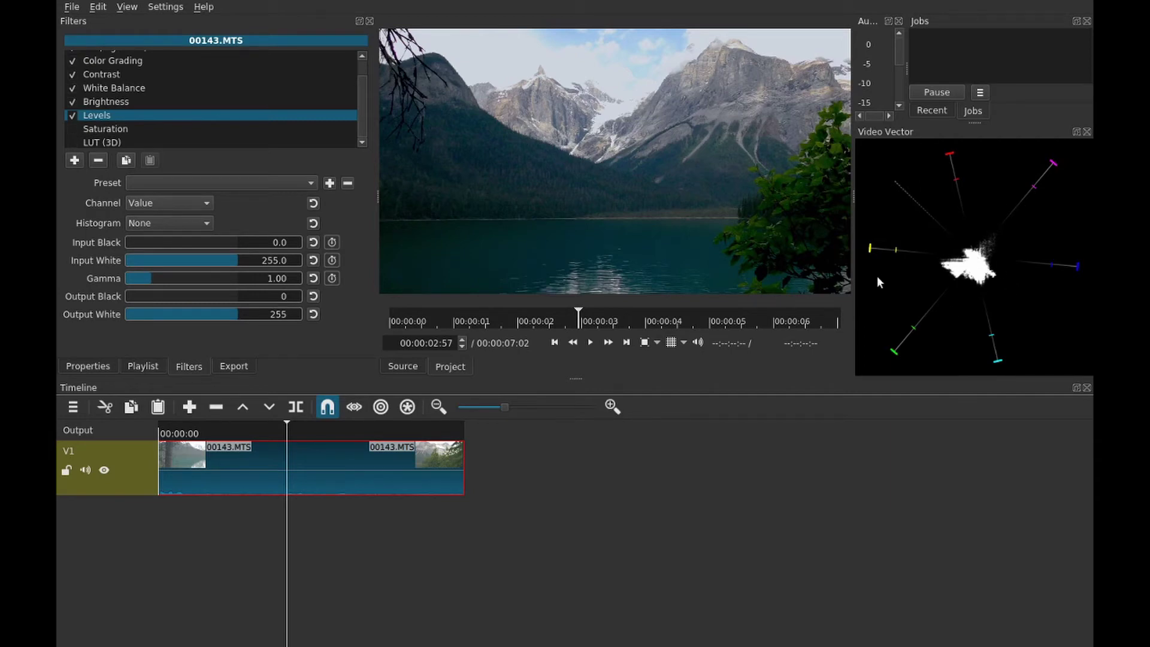
mouse_move(868, 279)
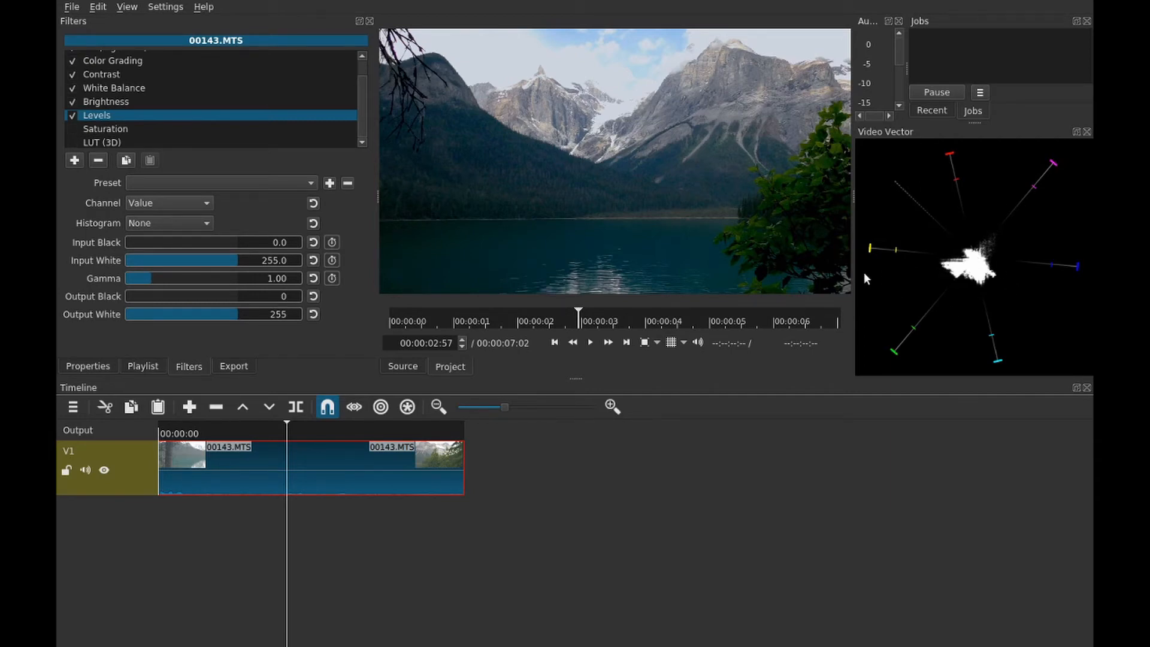
mouse_move(583, 166)
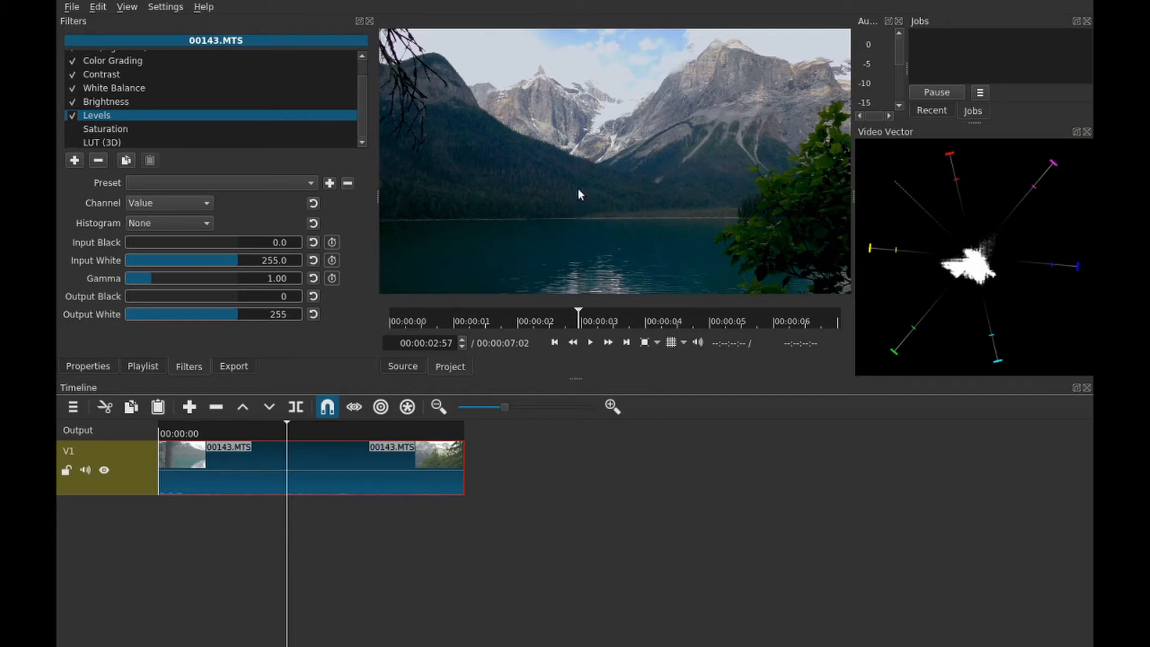
mouse_move(503, 167)
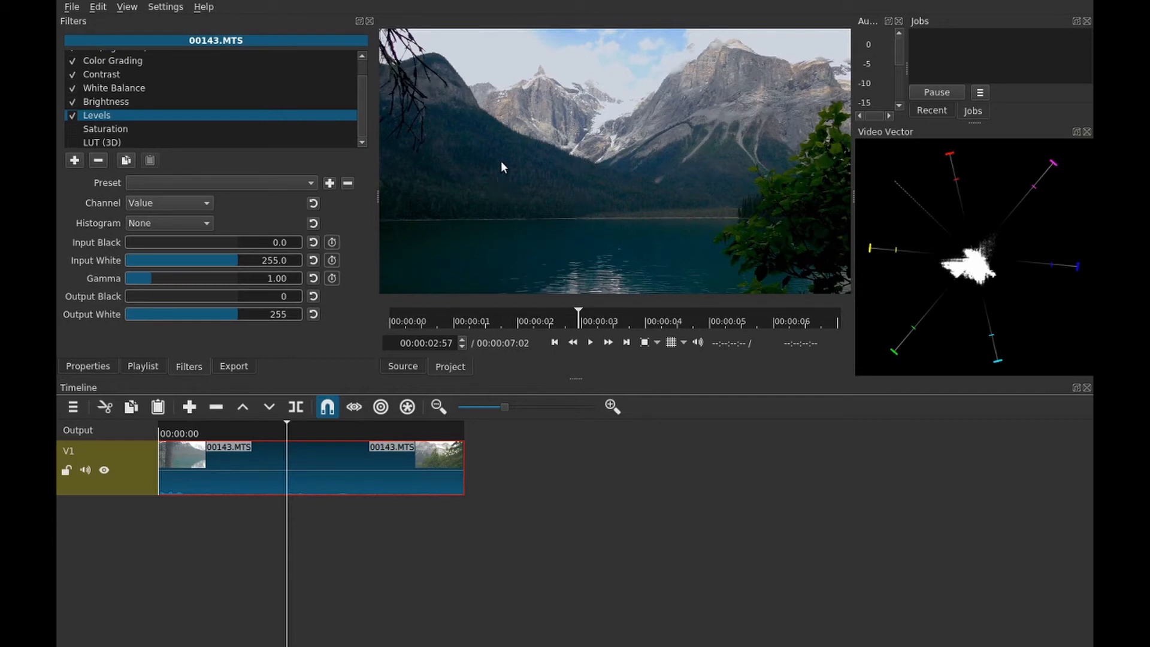
mouse_move(496, 163)
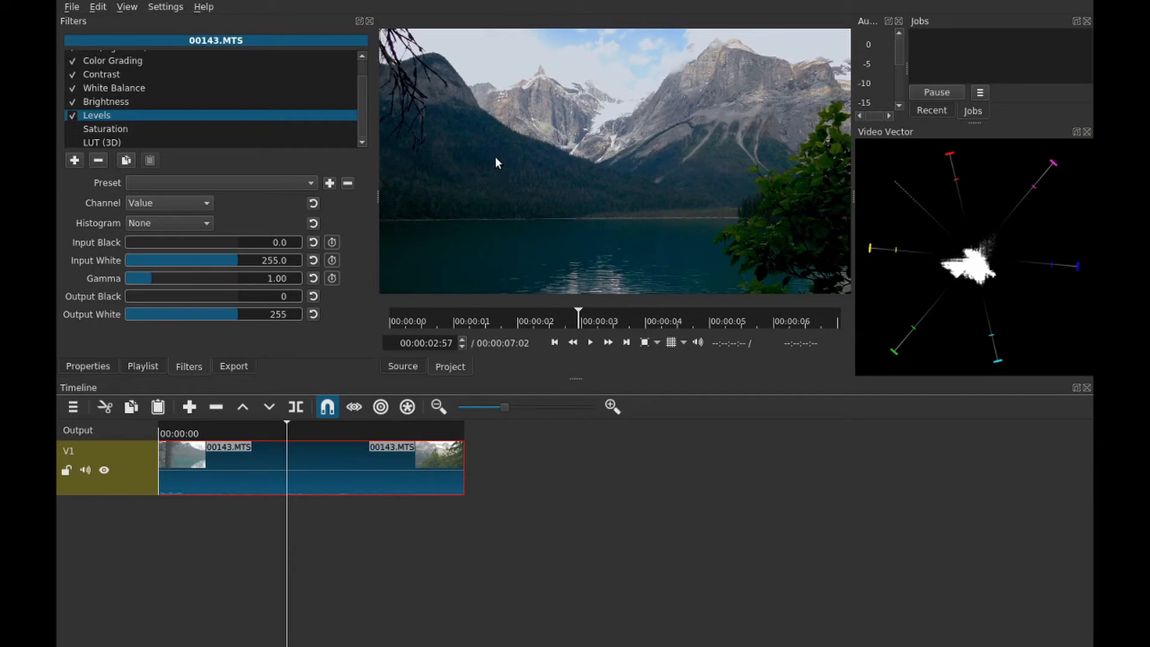
mouse_move(126, 7)
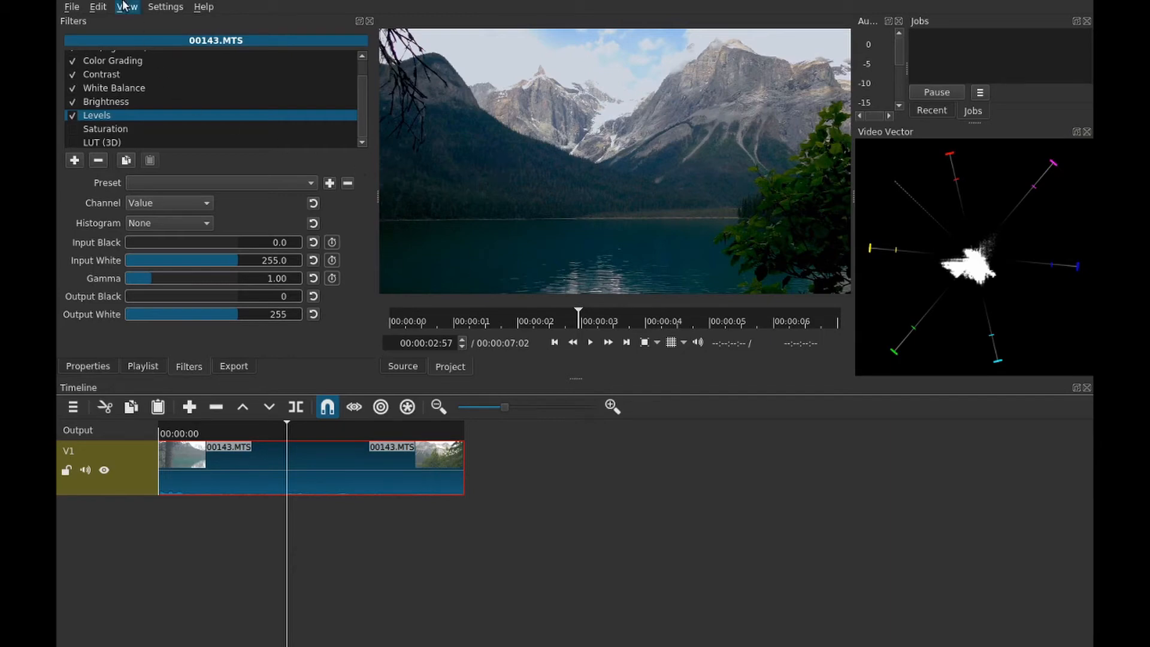
mouse_move(334, 145)
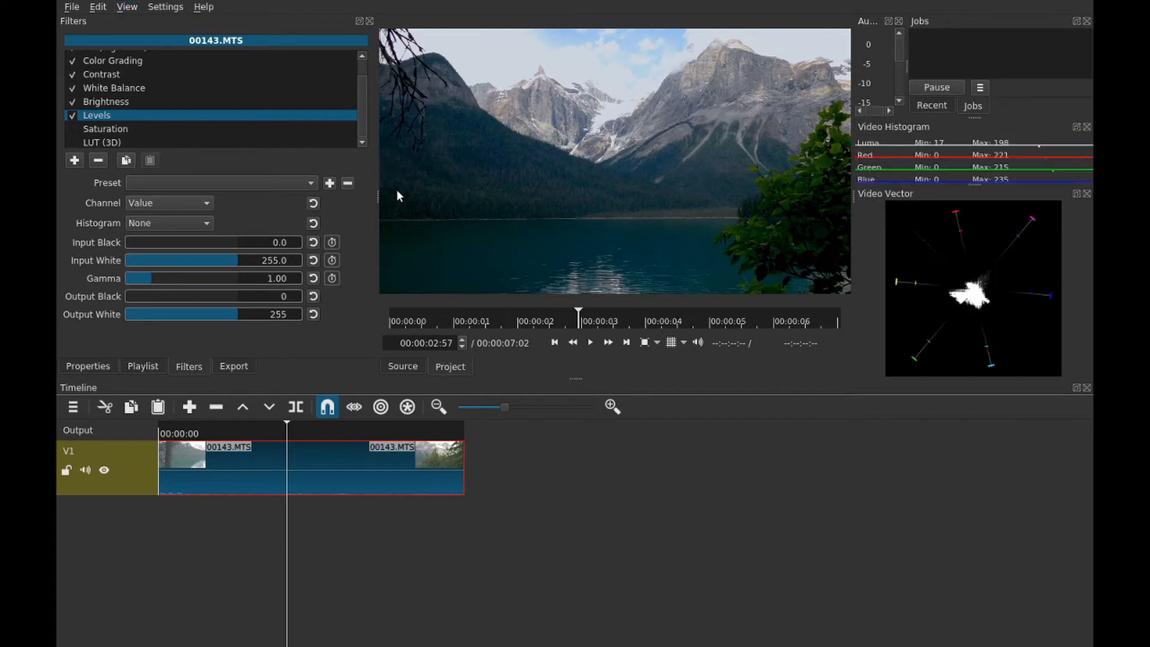
mouse_move(133, 7)
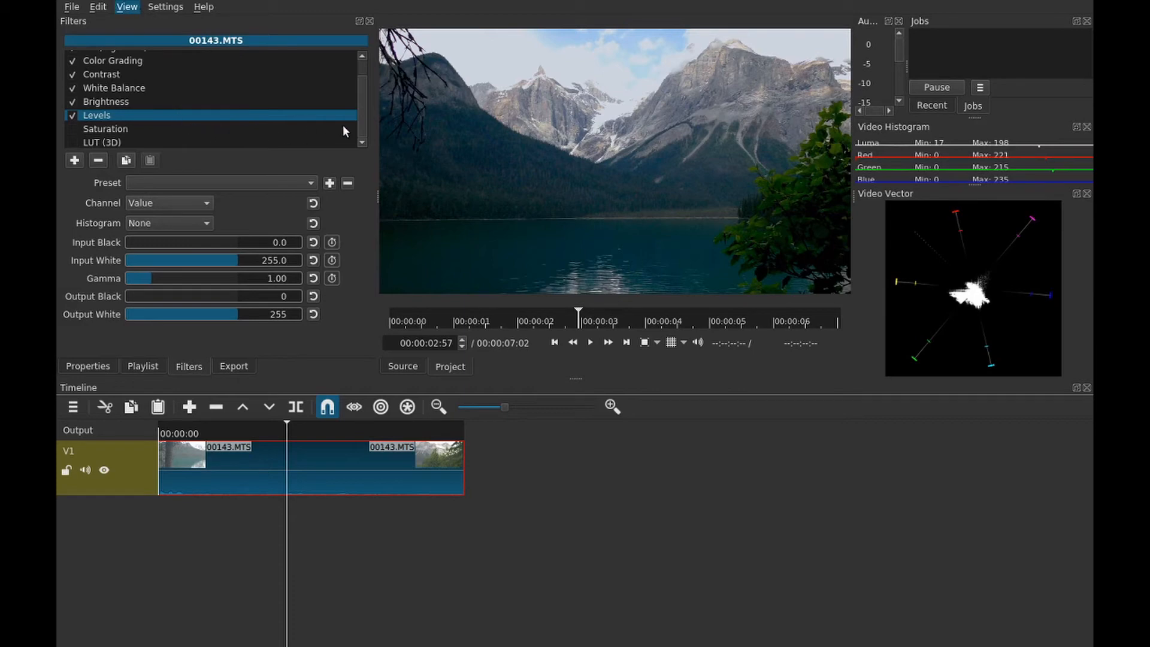
mouse_move(428, 176)
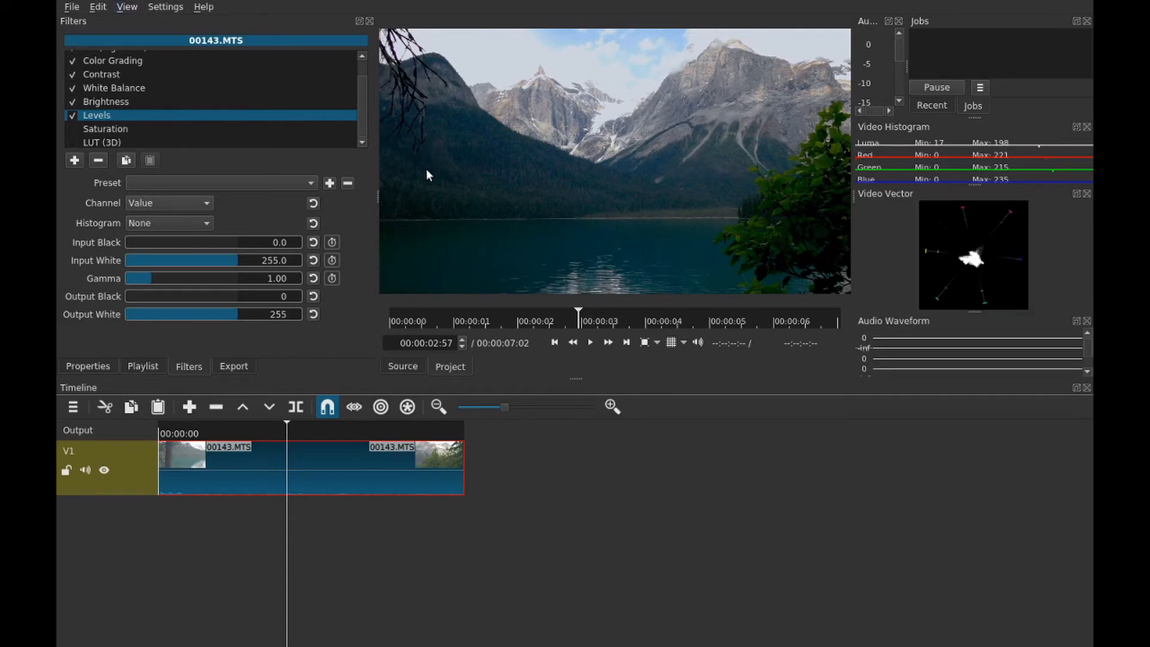
mouse_move(114, 6)
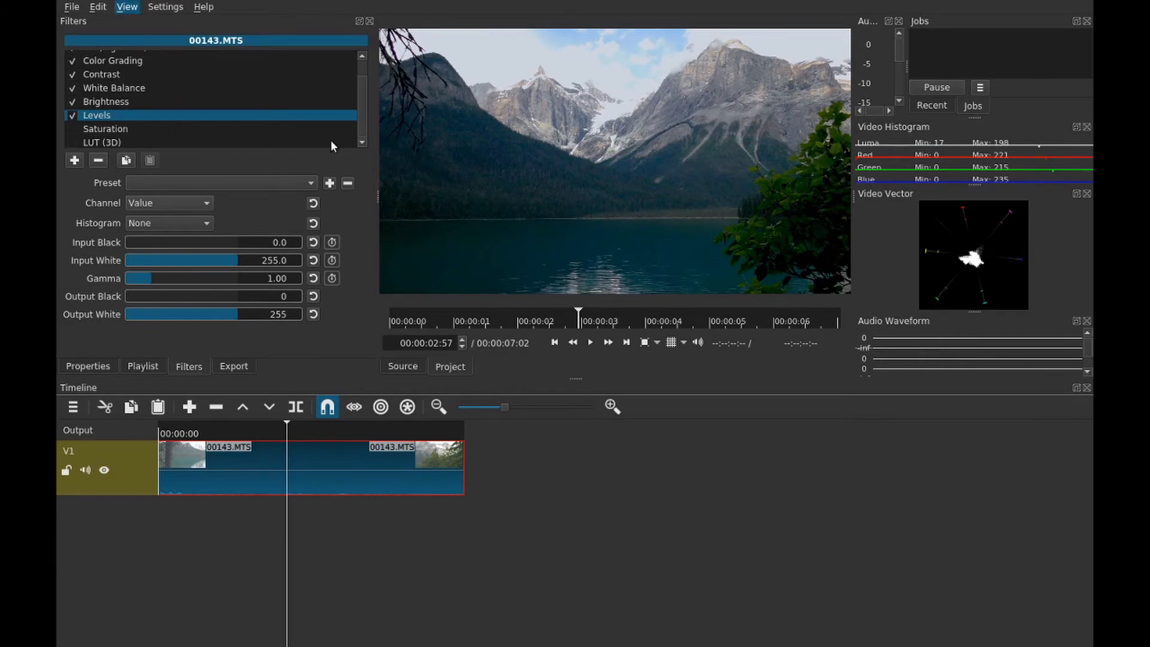
mouse_move(422, 186)
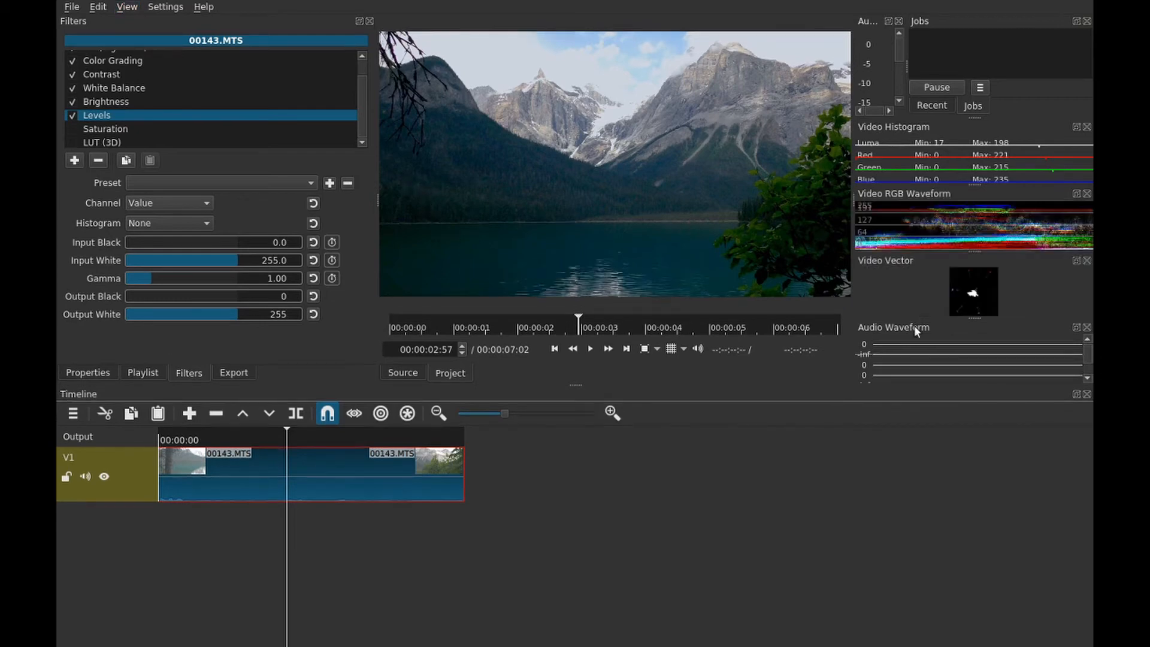
mouse_move(973, 242)
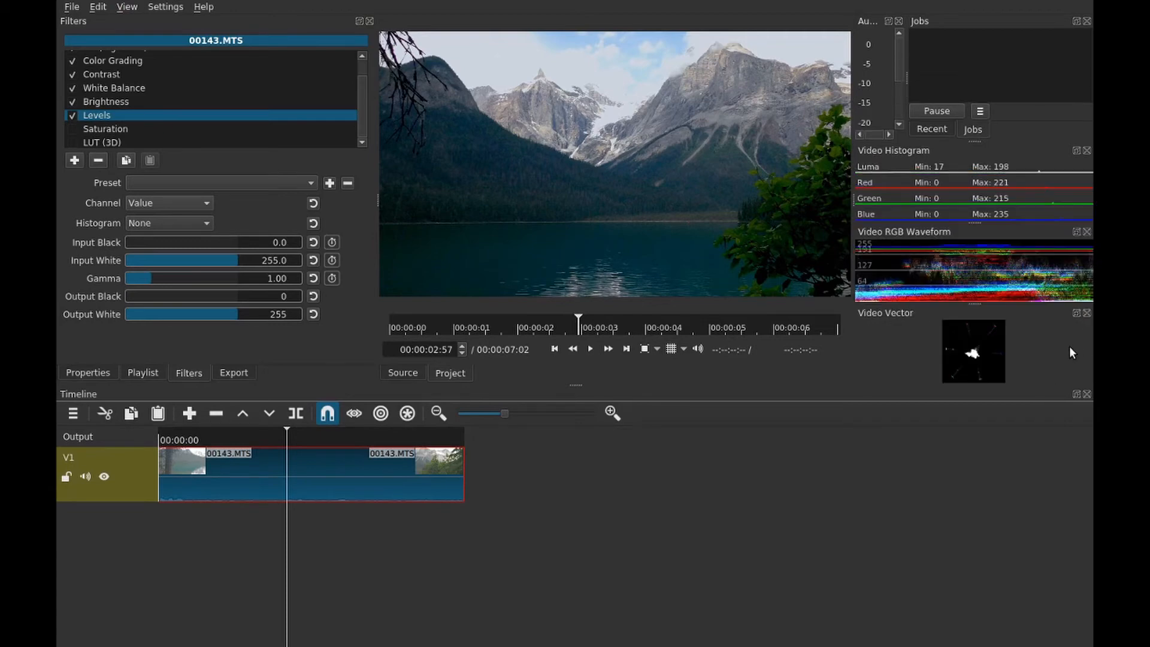
mouse_move(980, 387)
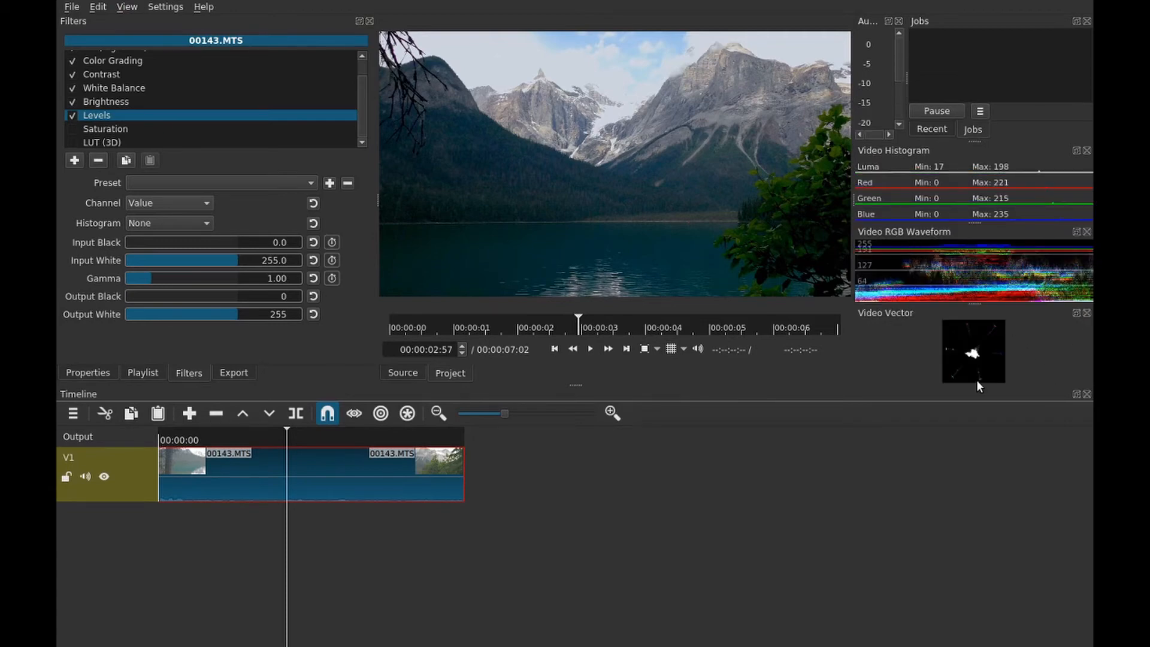
mouse_move(886, 319)
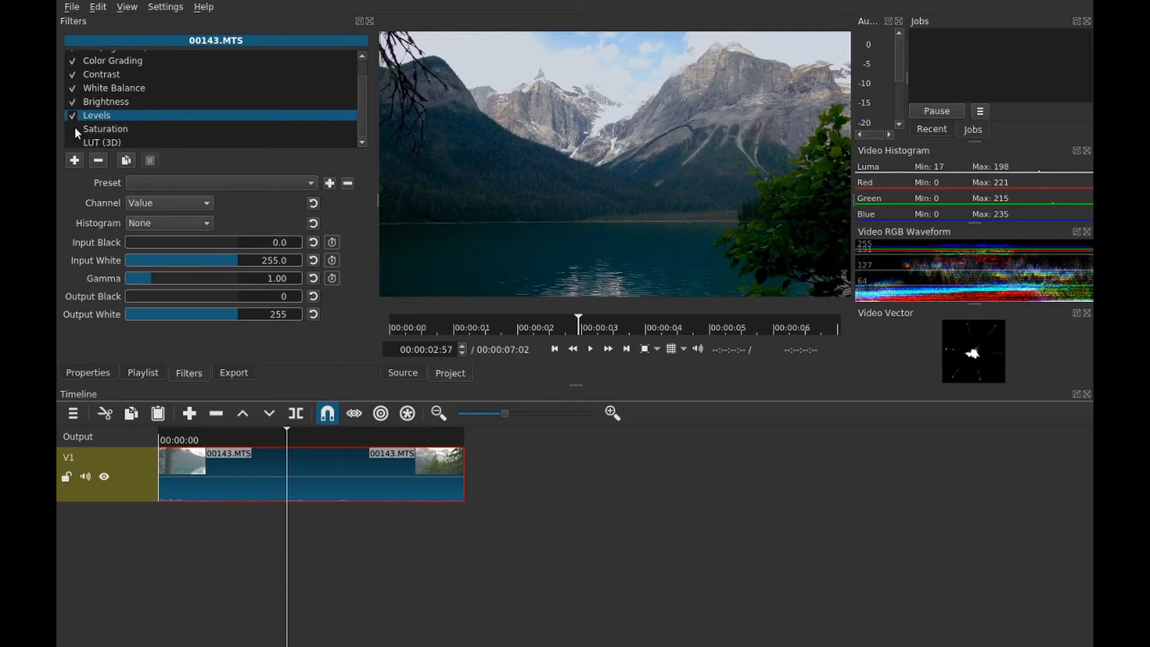
click(105, 128)
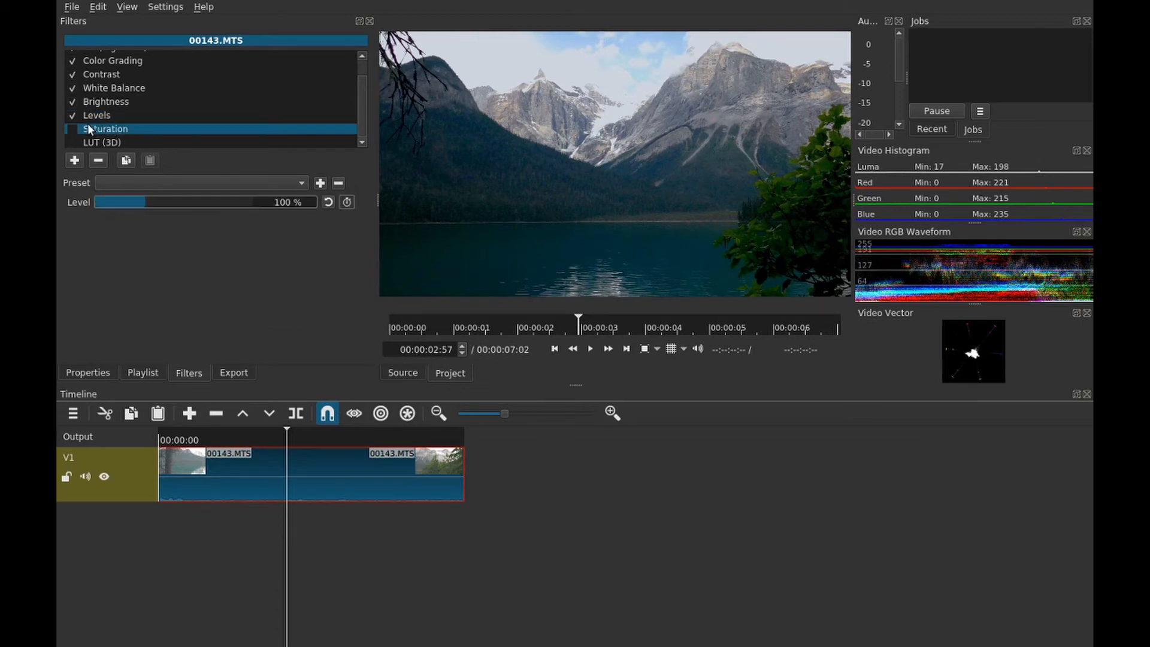
click(72, 128)
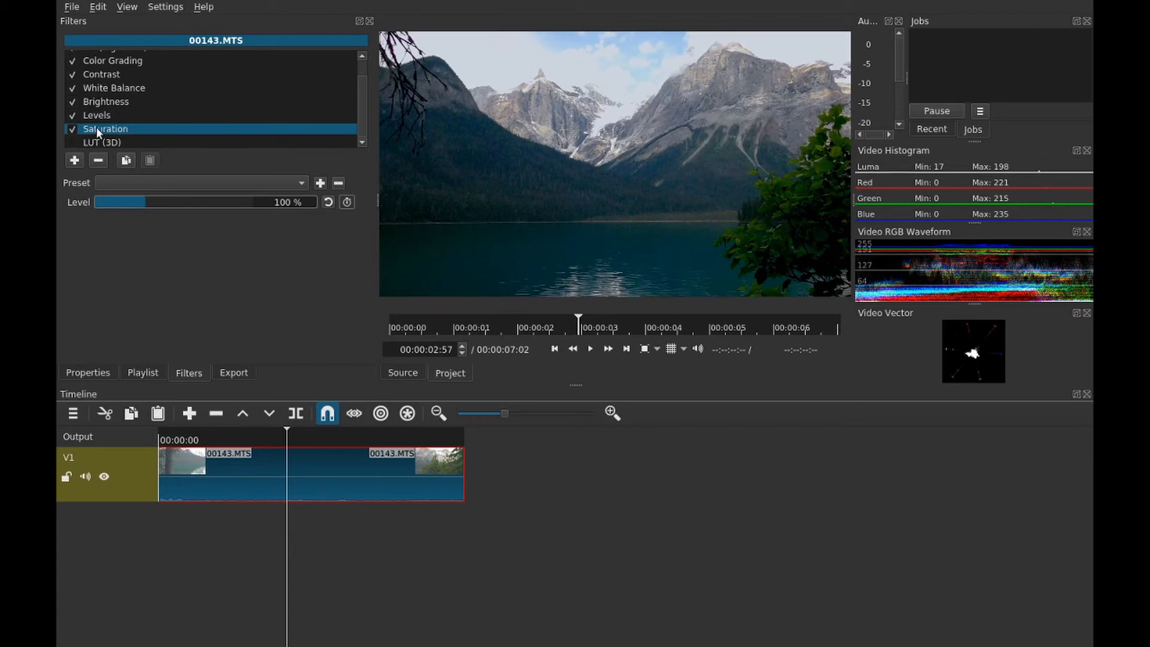
click(137, 69)
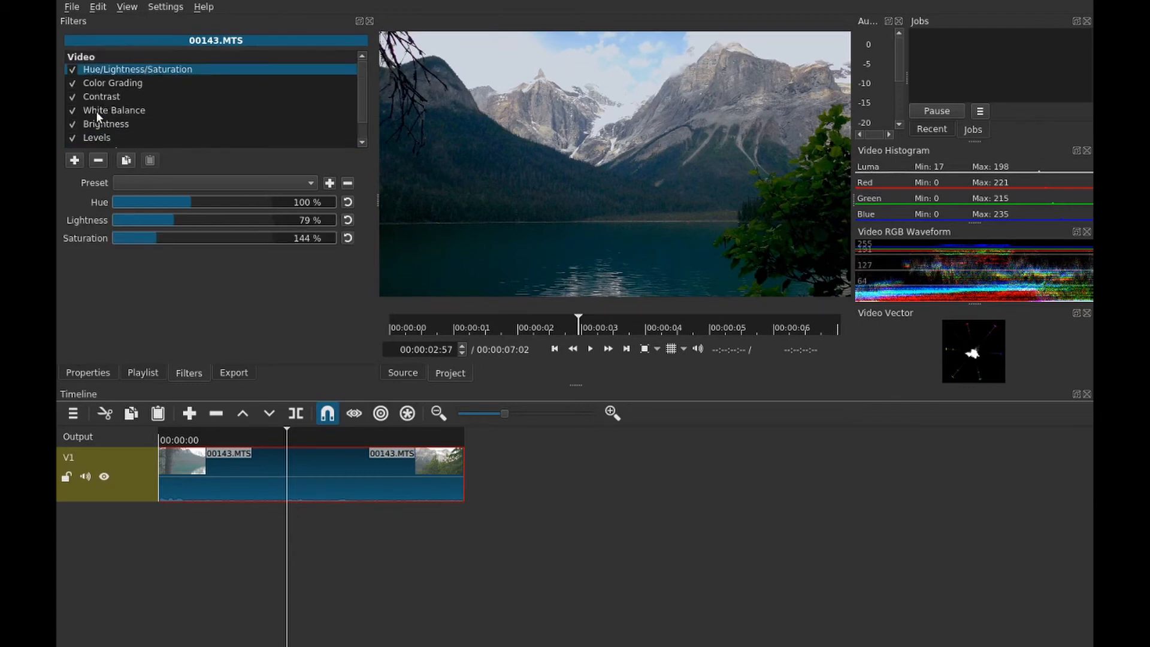
click(105, 128)
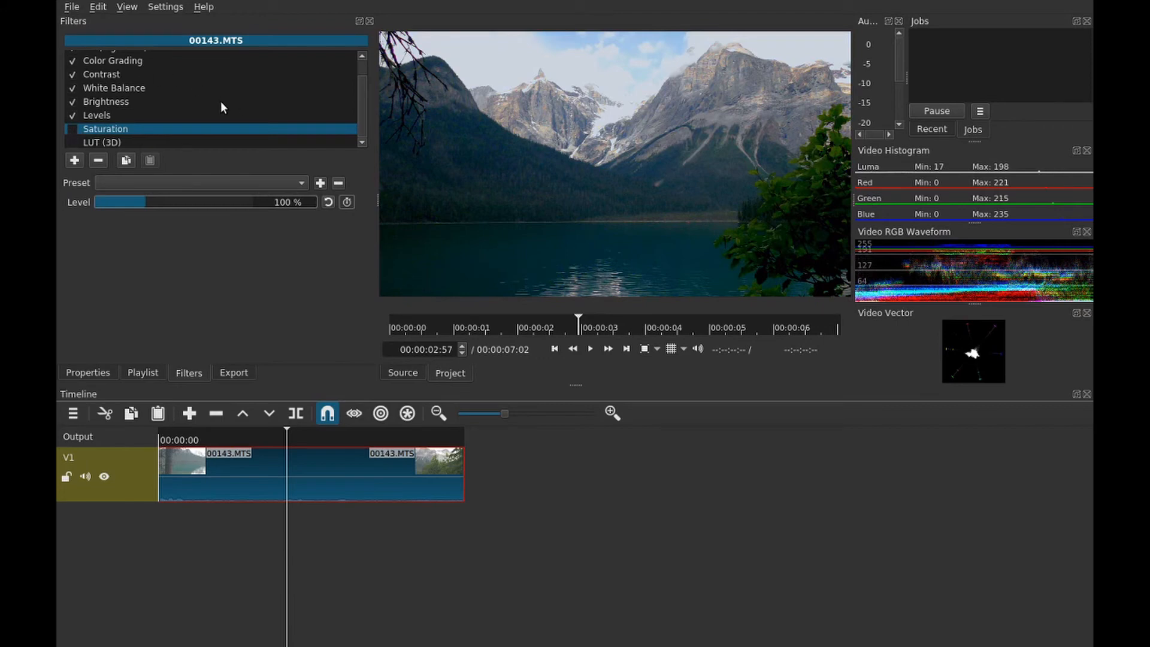
mouse_move(215, 105)
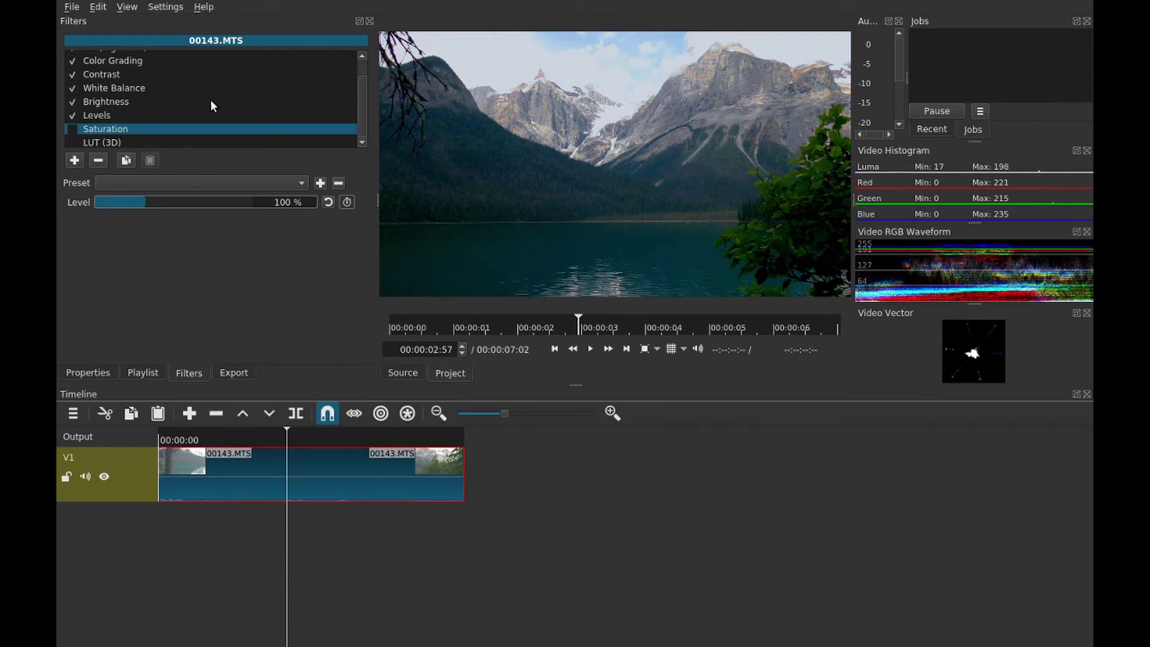
mouse_move(475, 164)
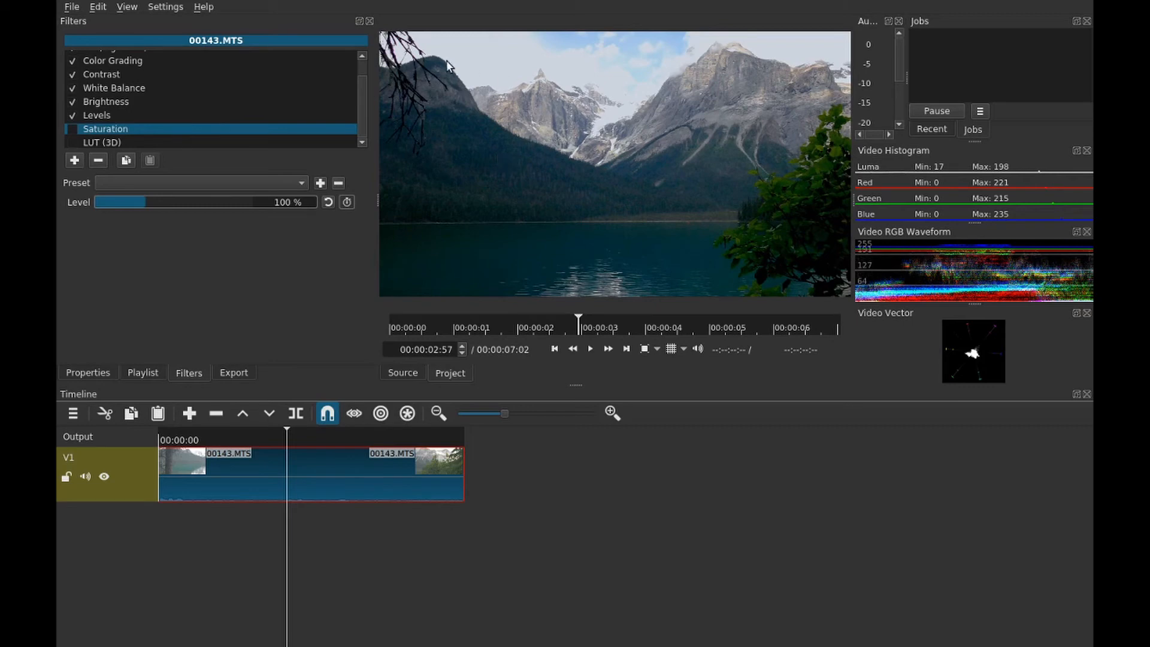
mouse_move(623, 110)
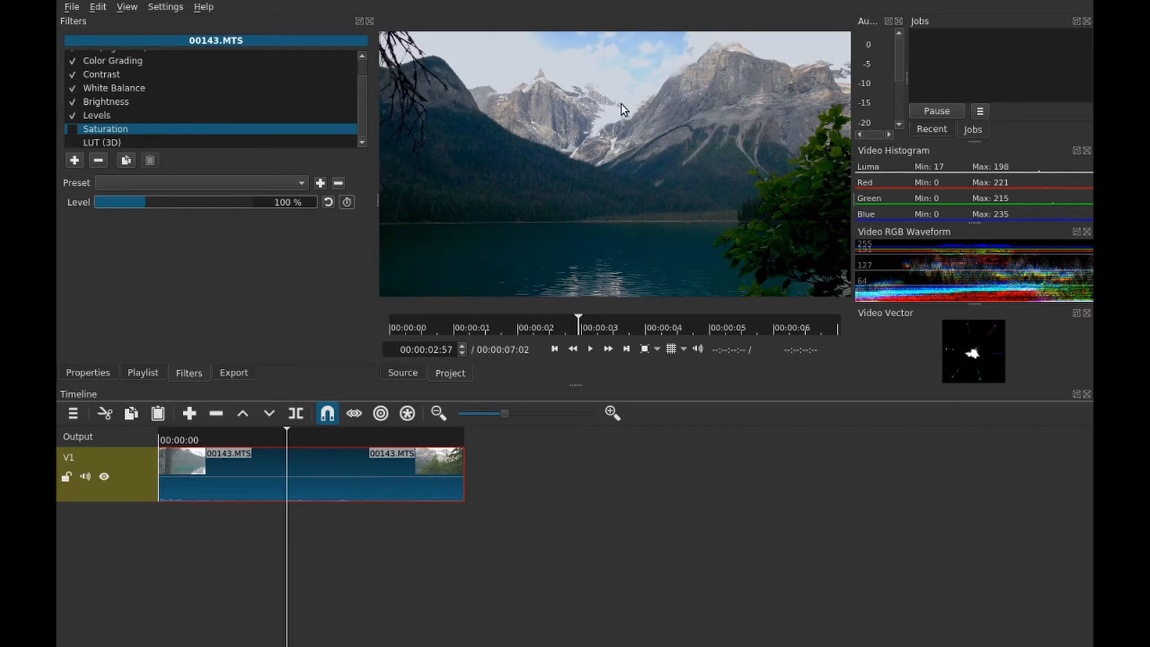
scroll(up, 3)
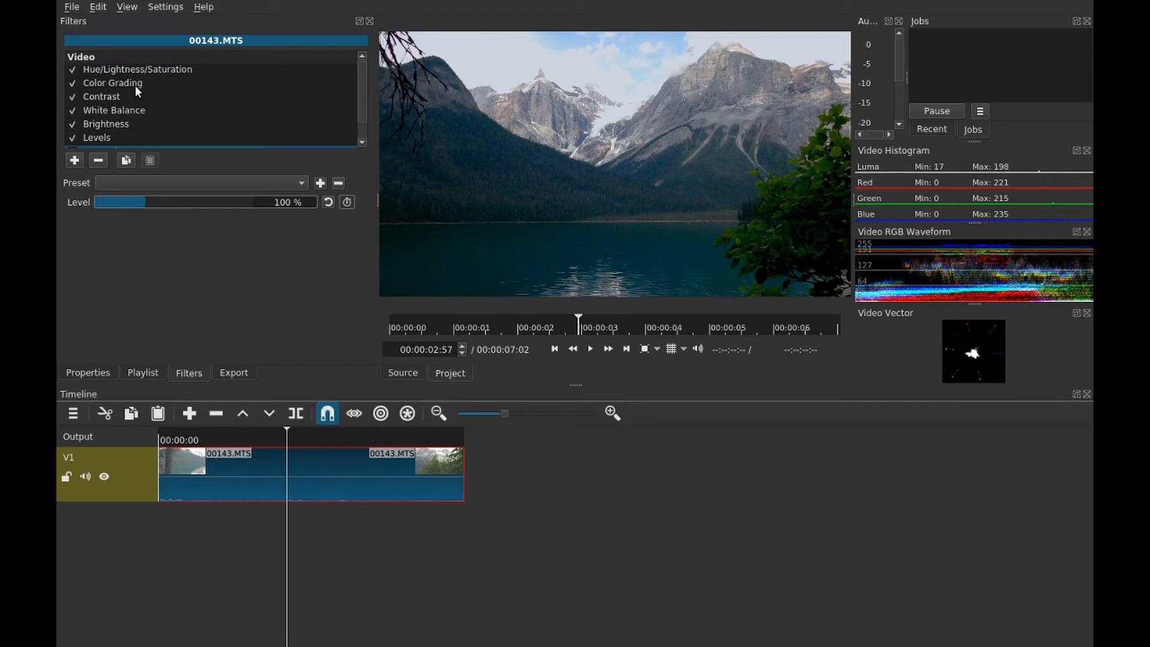
click(112, 82)
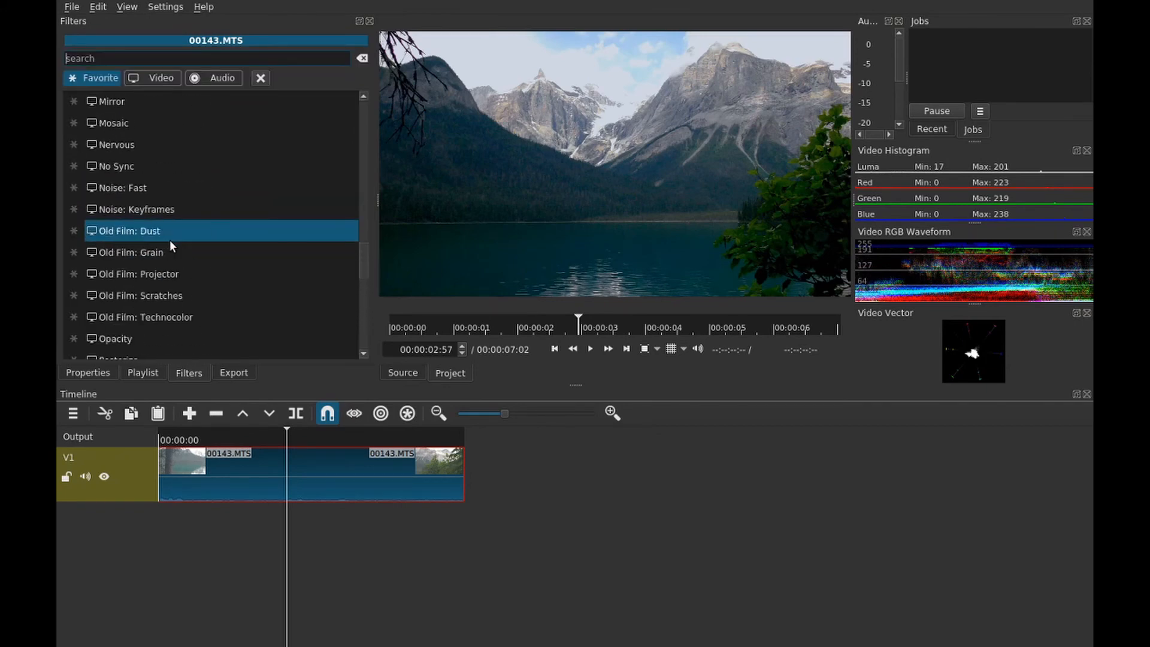
Add a Mask: Simple Shape filter with its default centred rectangle
scroll(up, 3)
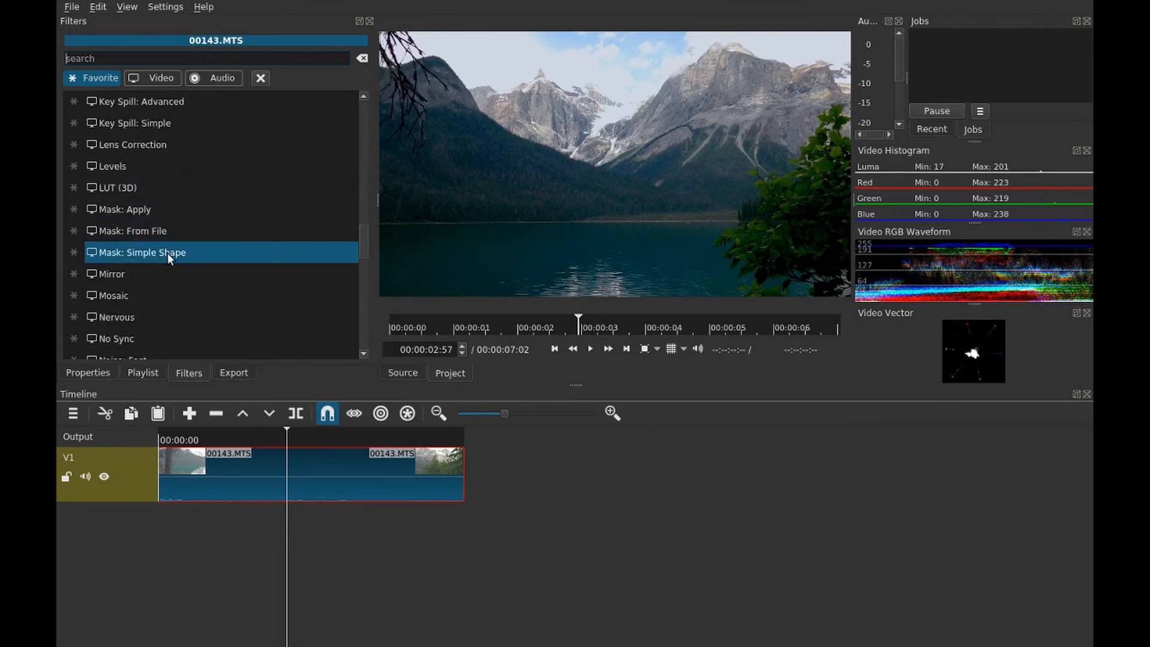
double_click(141, 252)
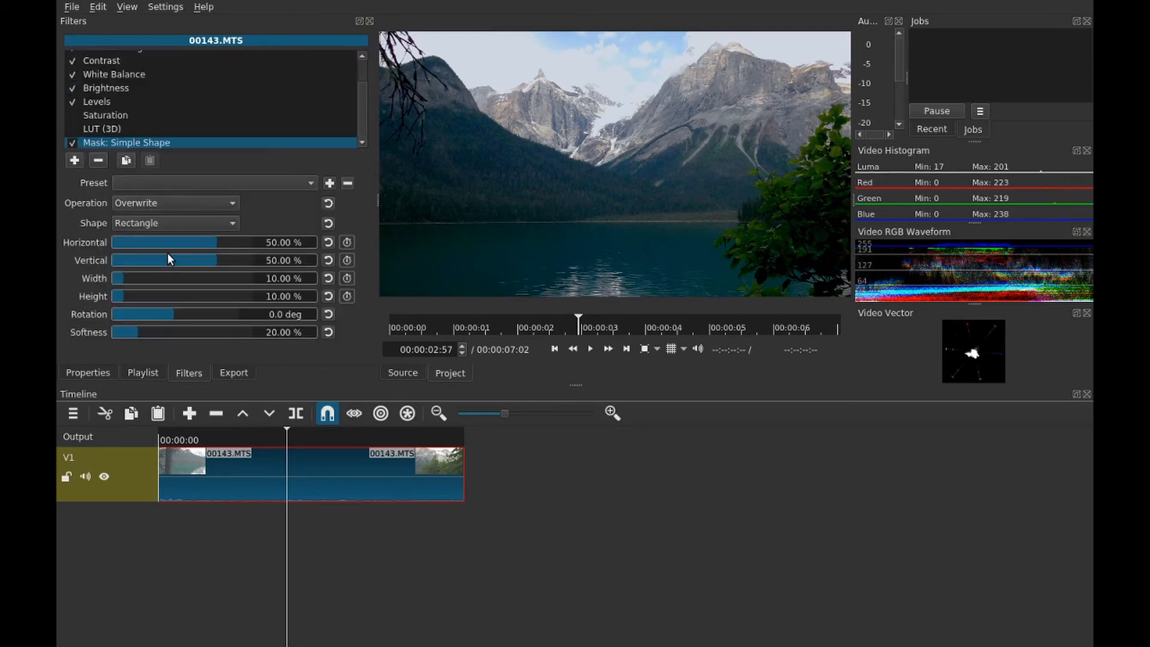
mouse_move(263, 218)
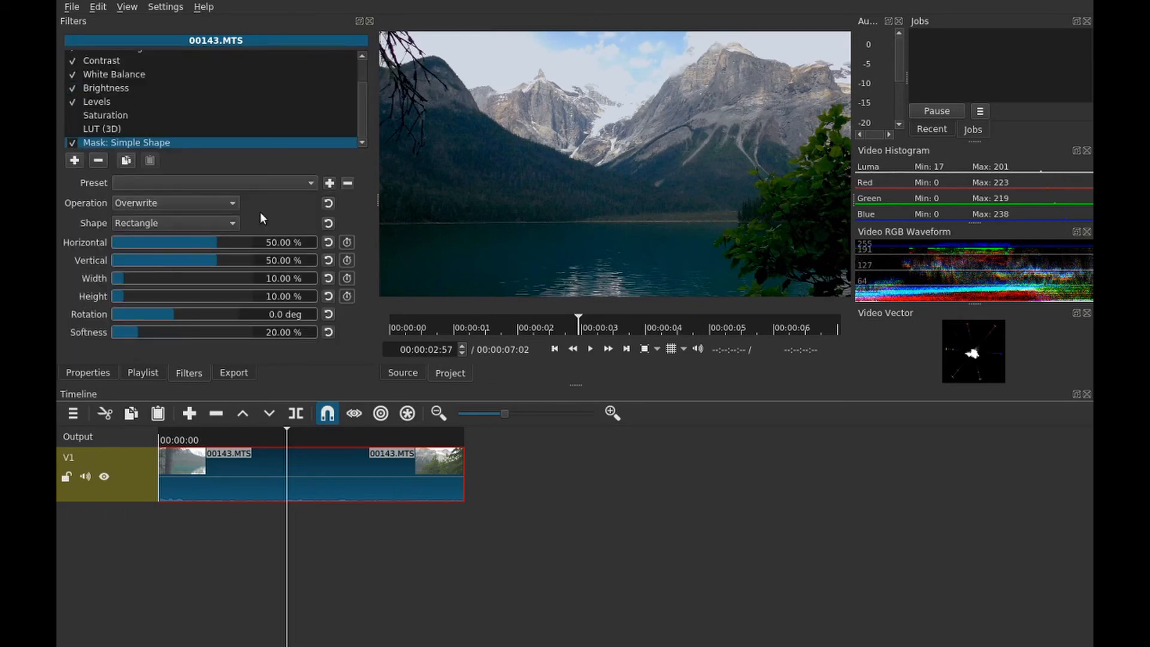
mouse_move(521, 81)
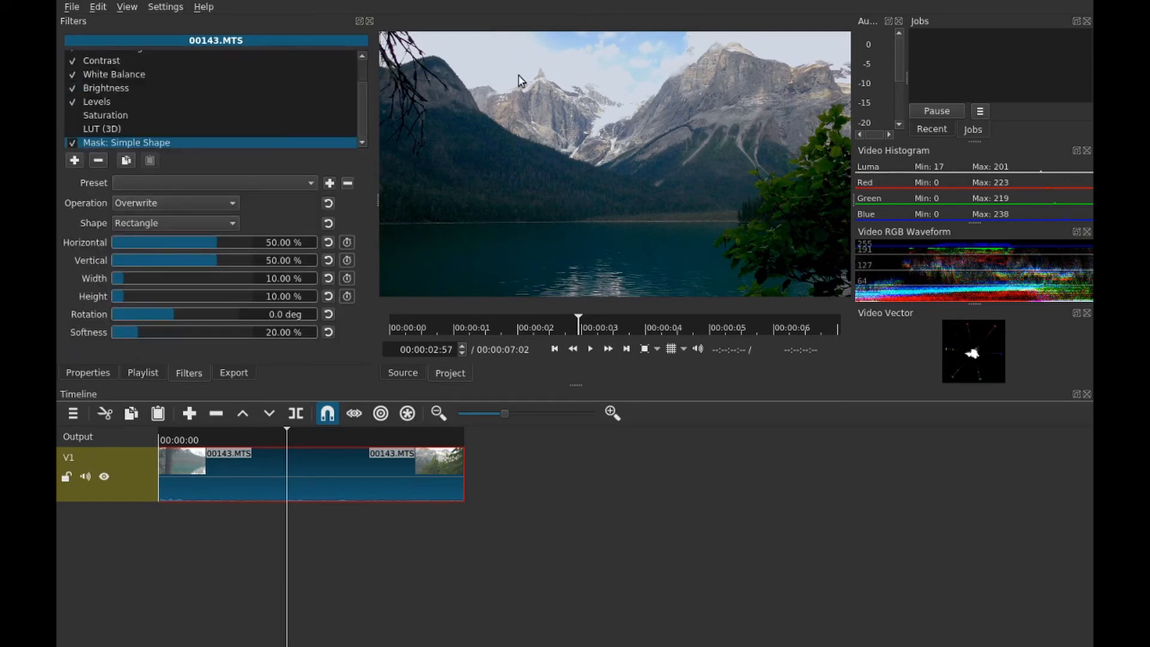
mouse_move(469, 61)
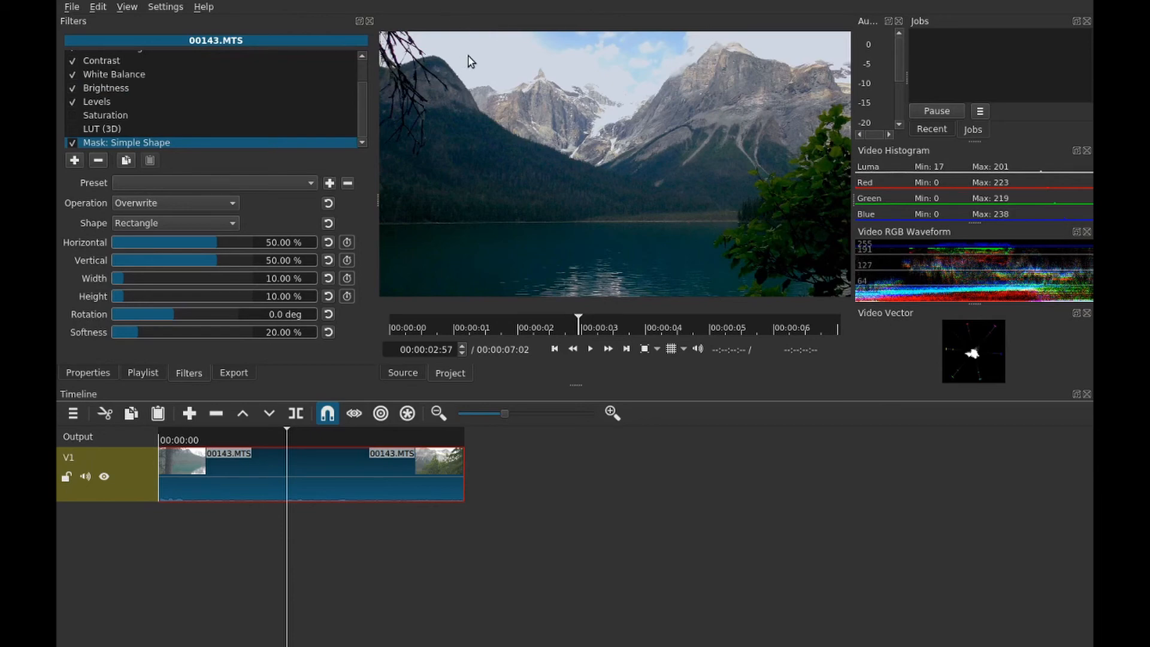
mouse_move(196, 97)
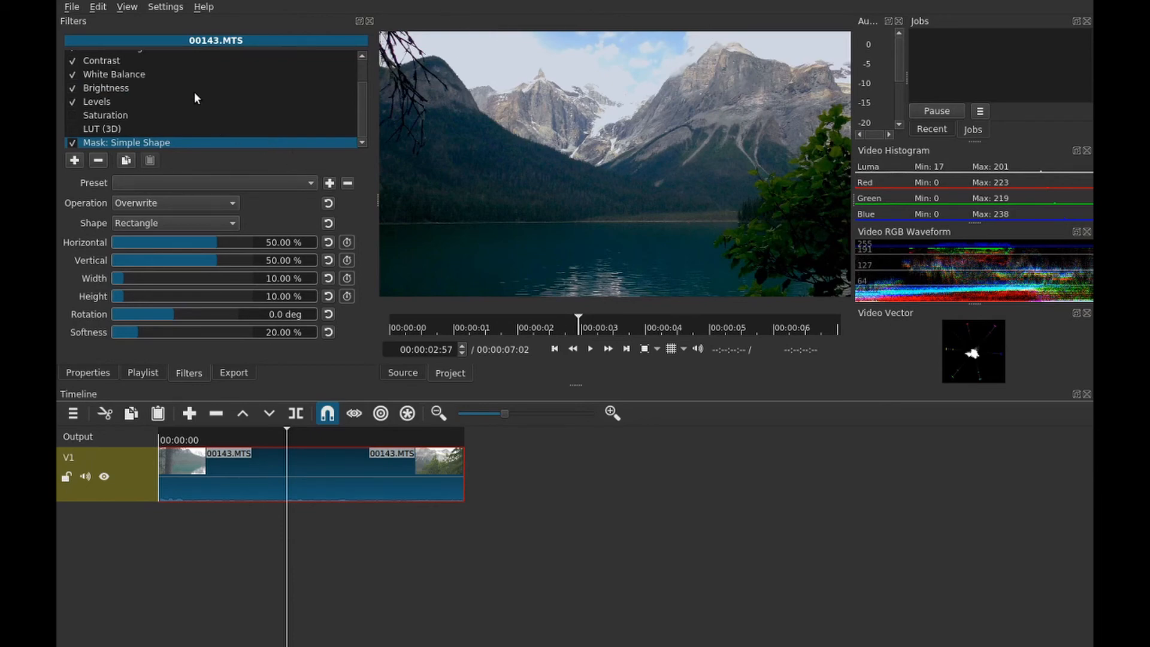
mouse_move(224, 123)
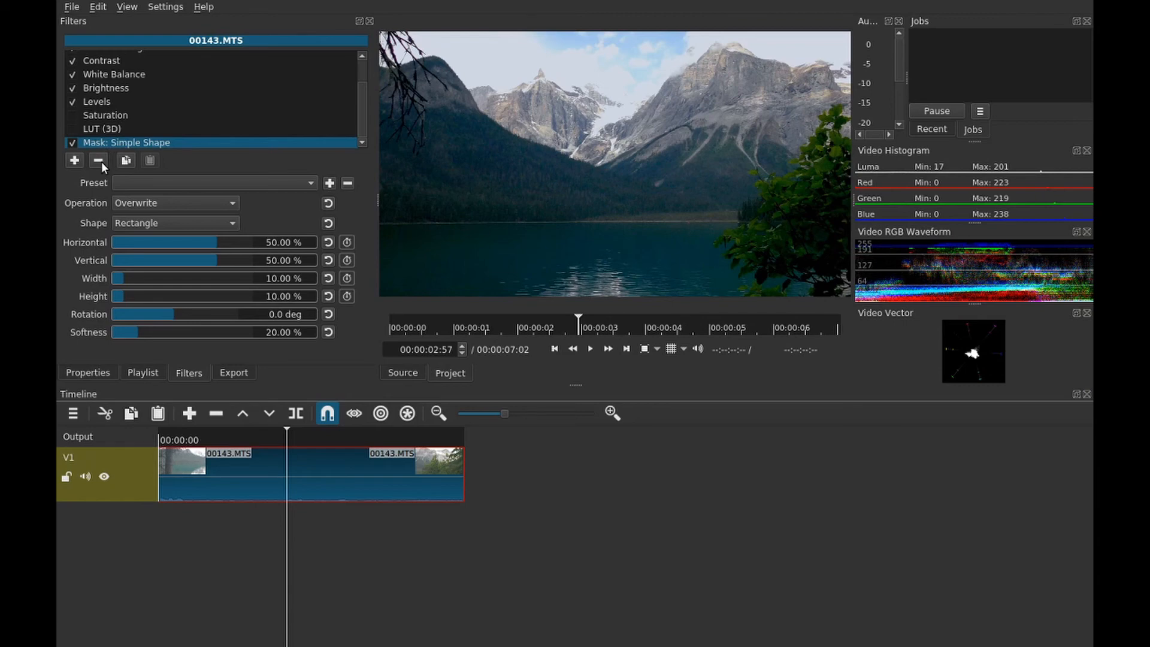
Load Lake Louise_1.00193.cube into the still-disabled LUT (3D) filter
click(102, 142)
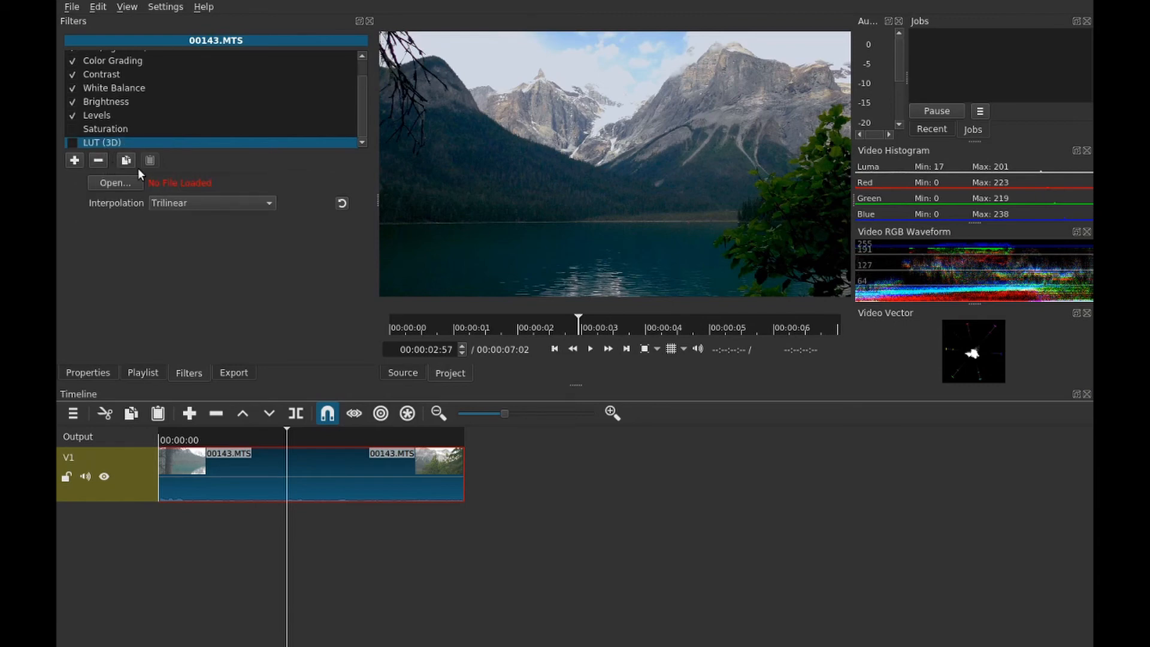
mouse_move(136, 169)
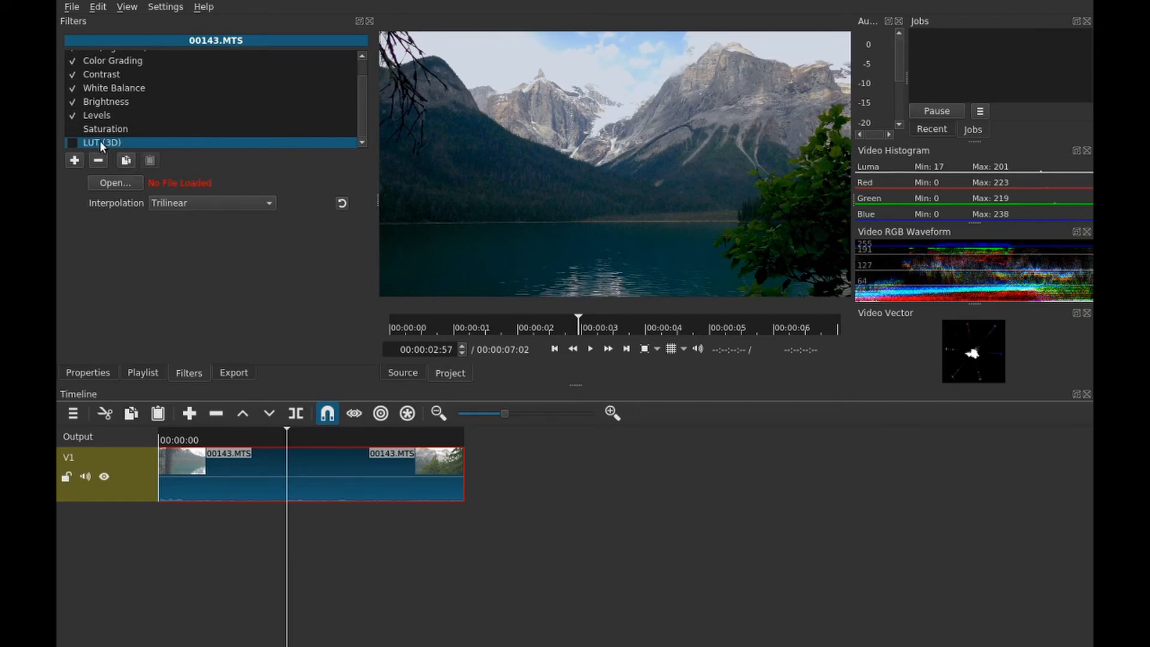
mouse_move(252, 208)
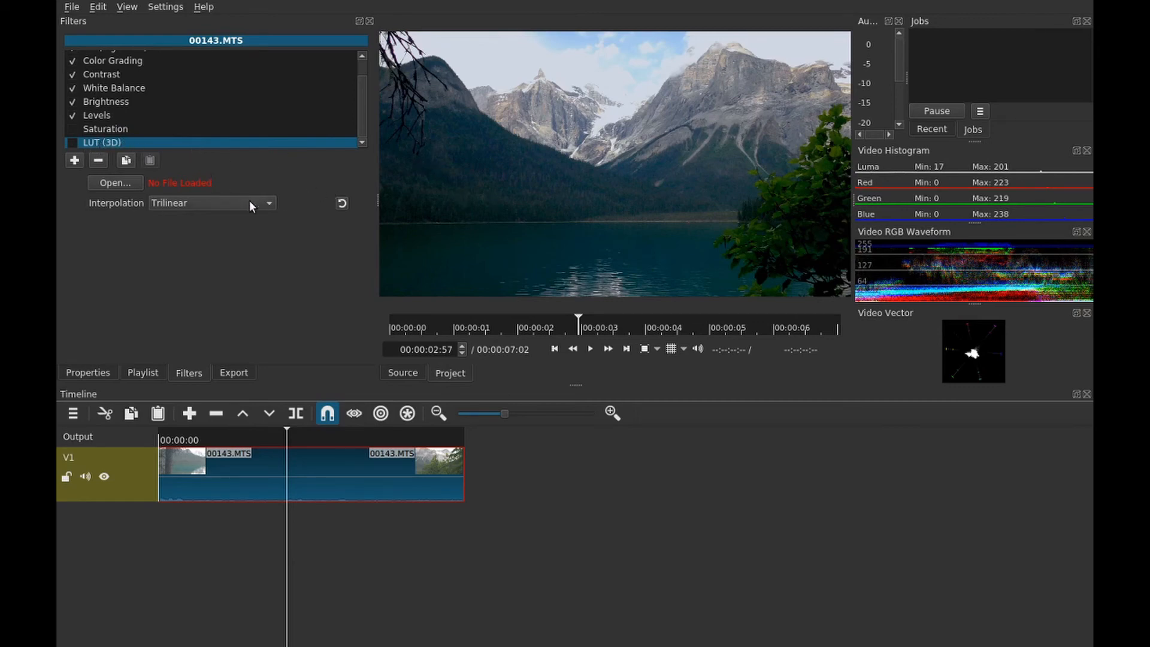
mouse_move(134, 203)
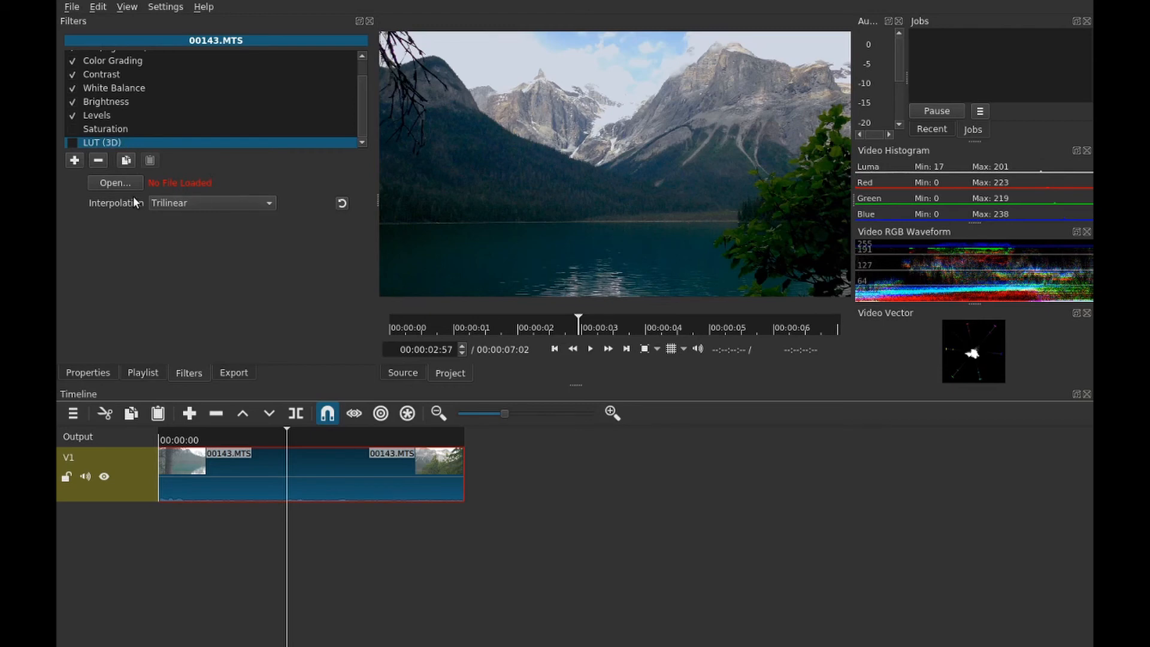
mouse_move(135, 174)
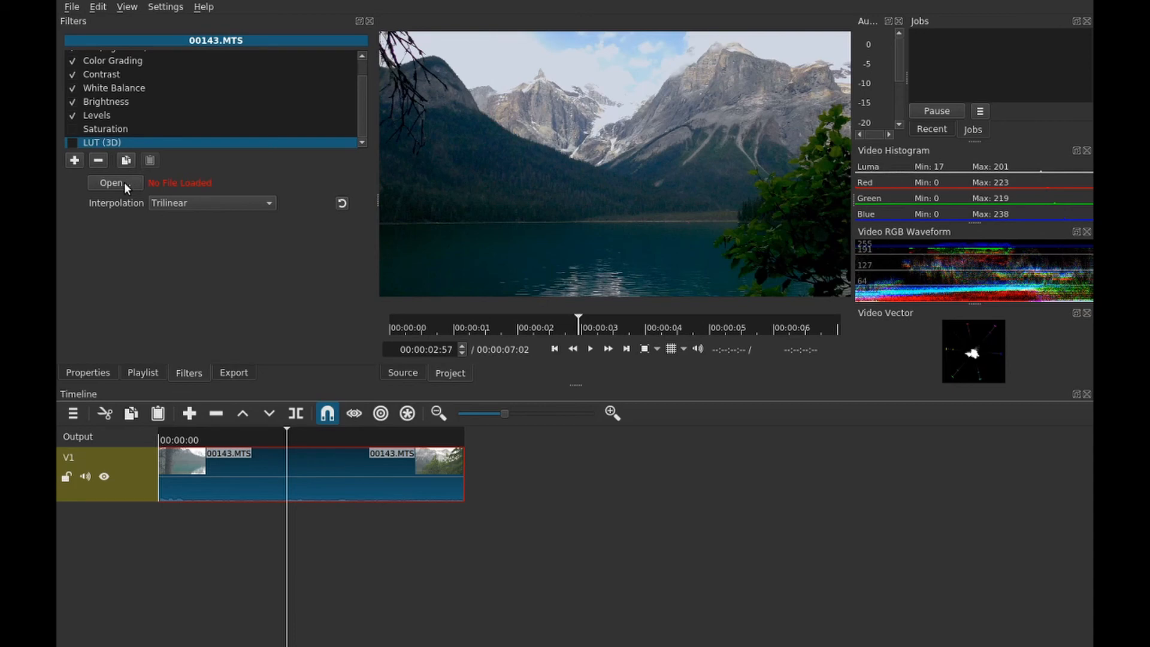
mouse_move(122, 202)
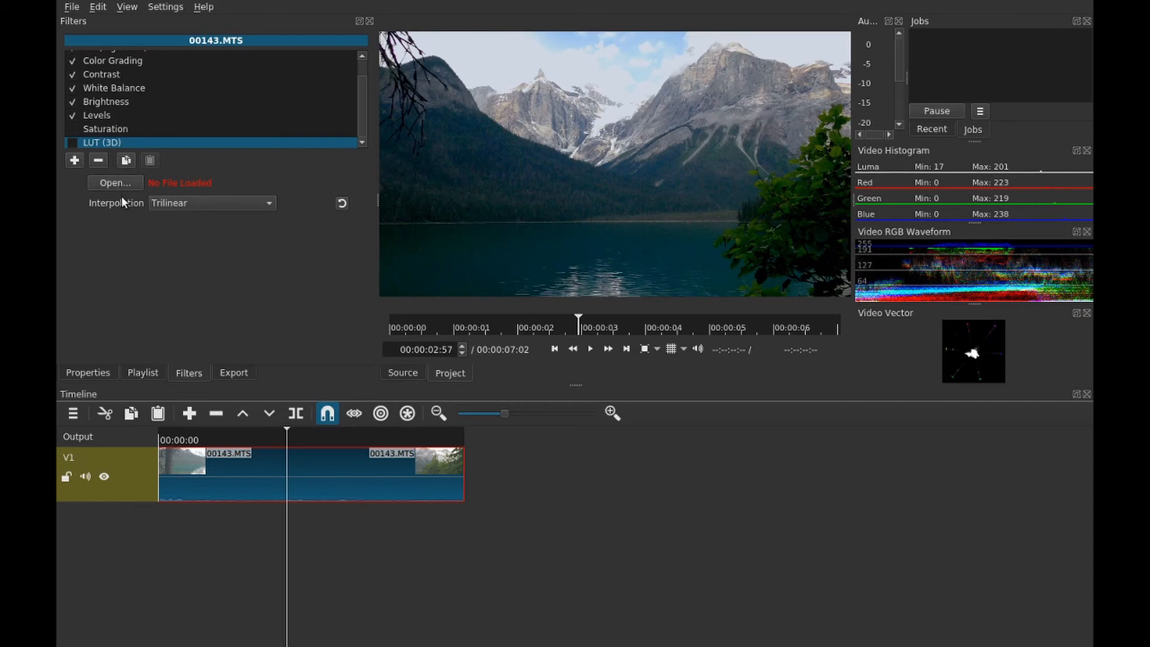
mouse_move(489, 306)
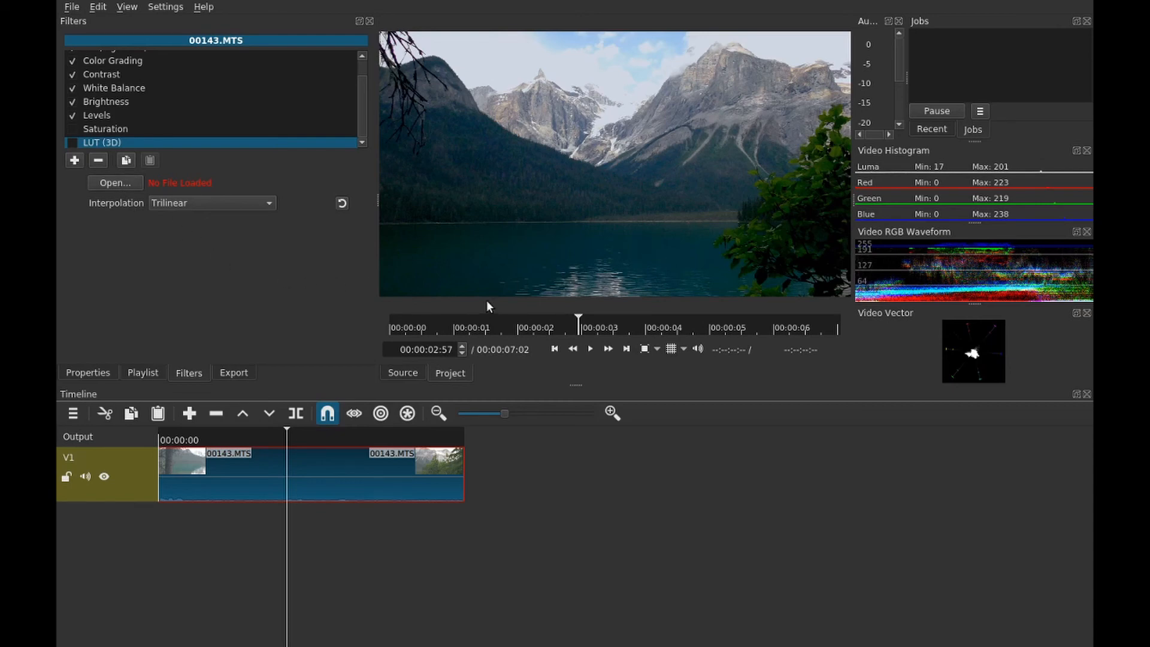
mouse_move(479, 248)
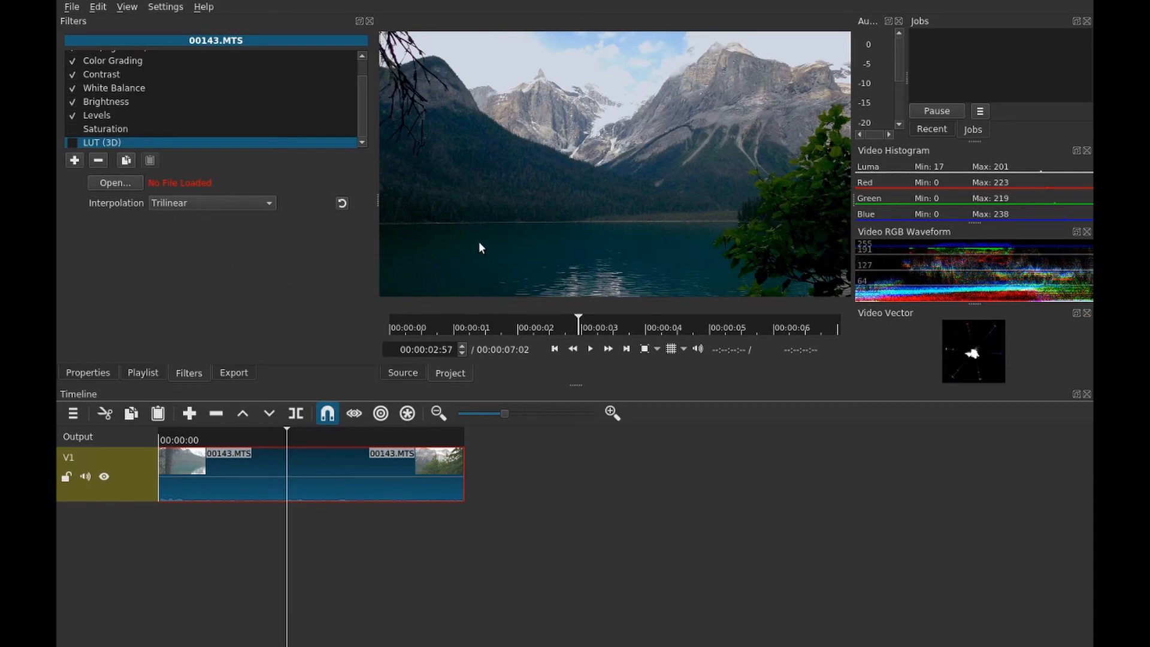
mouse_move(497, 208)
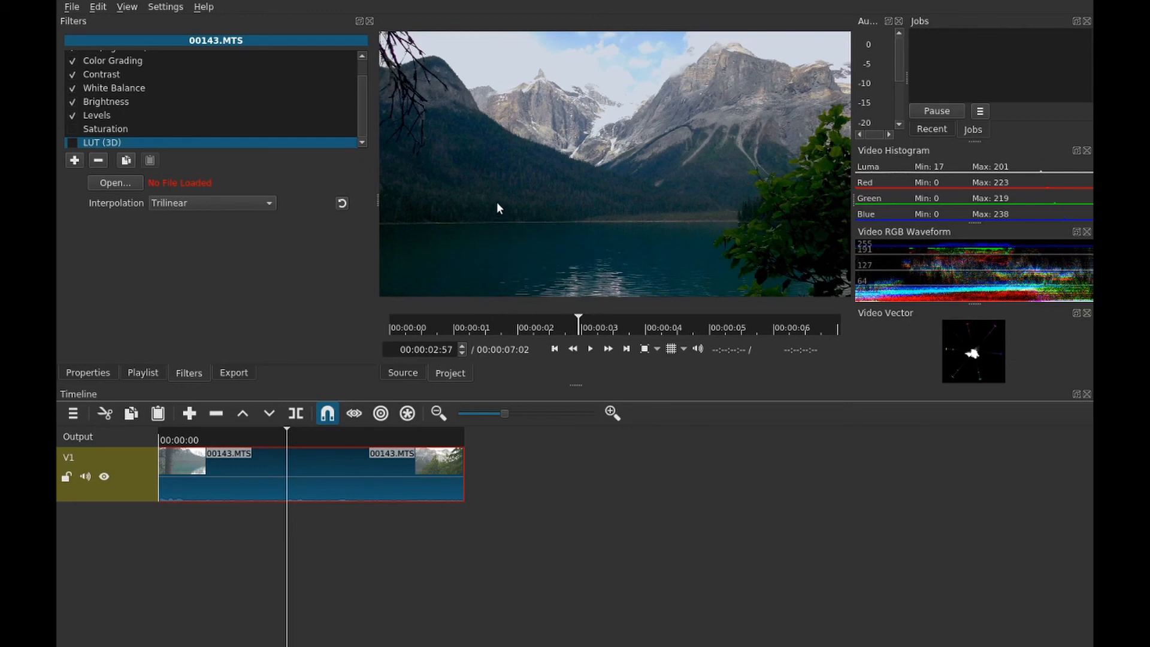
click(115, 183)
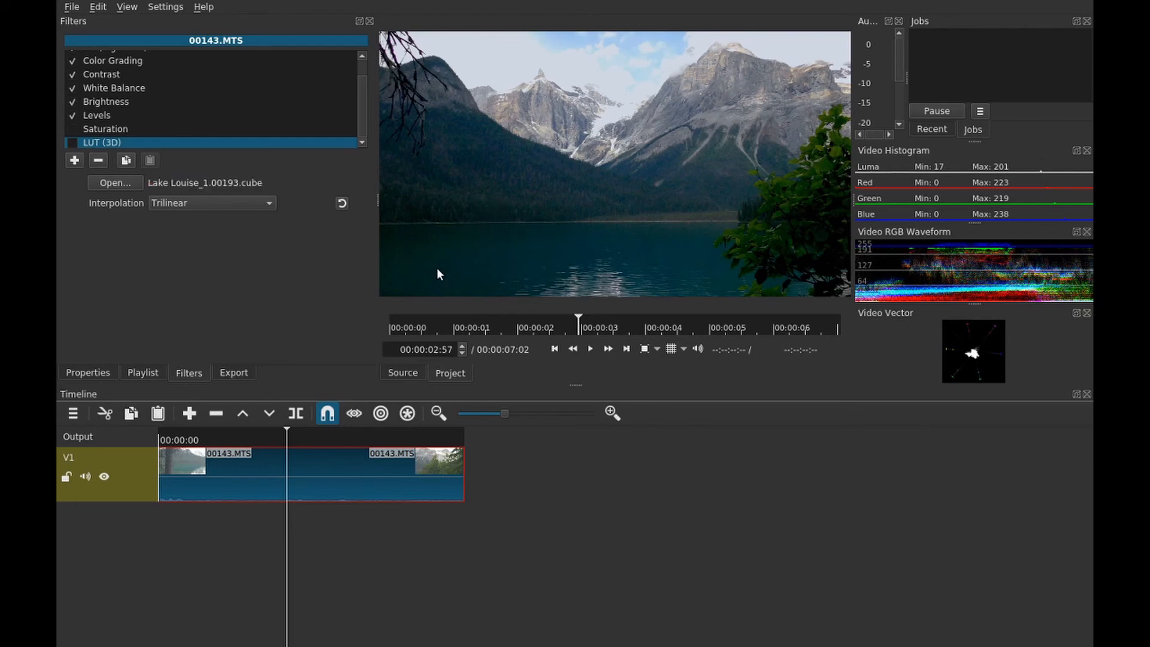
mouse_move(105, 115)
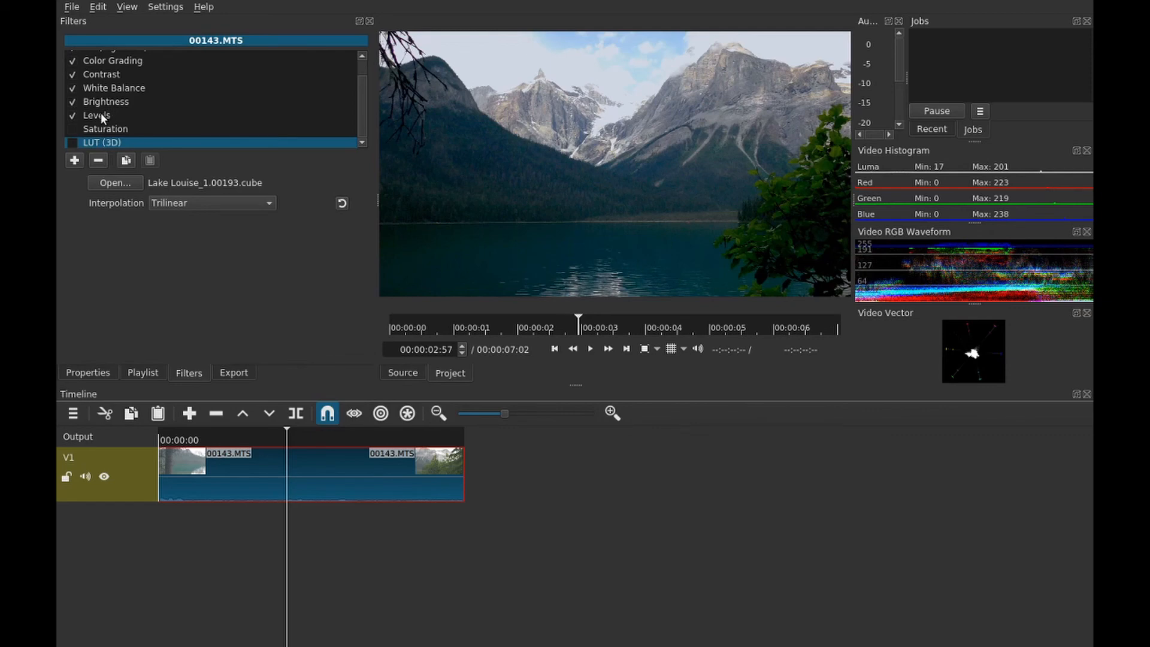
Disable the earlier grading filters and enable only LUT (3D) with the Lake Louise look
scroll(up, 3)
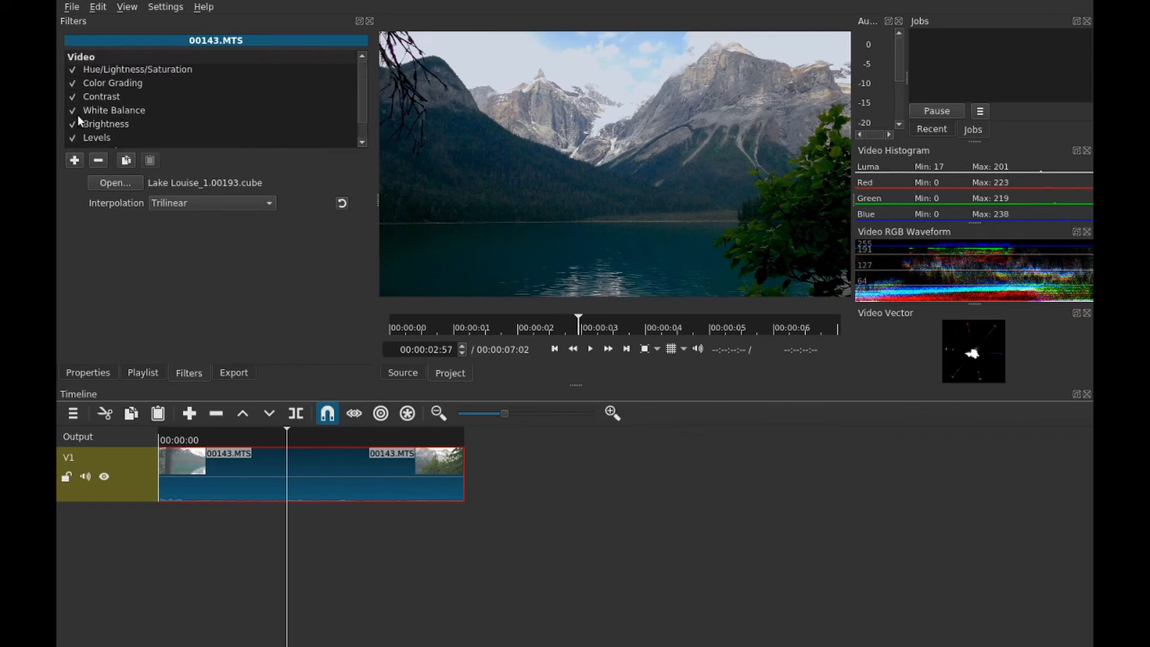
click(137, 69)
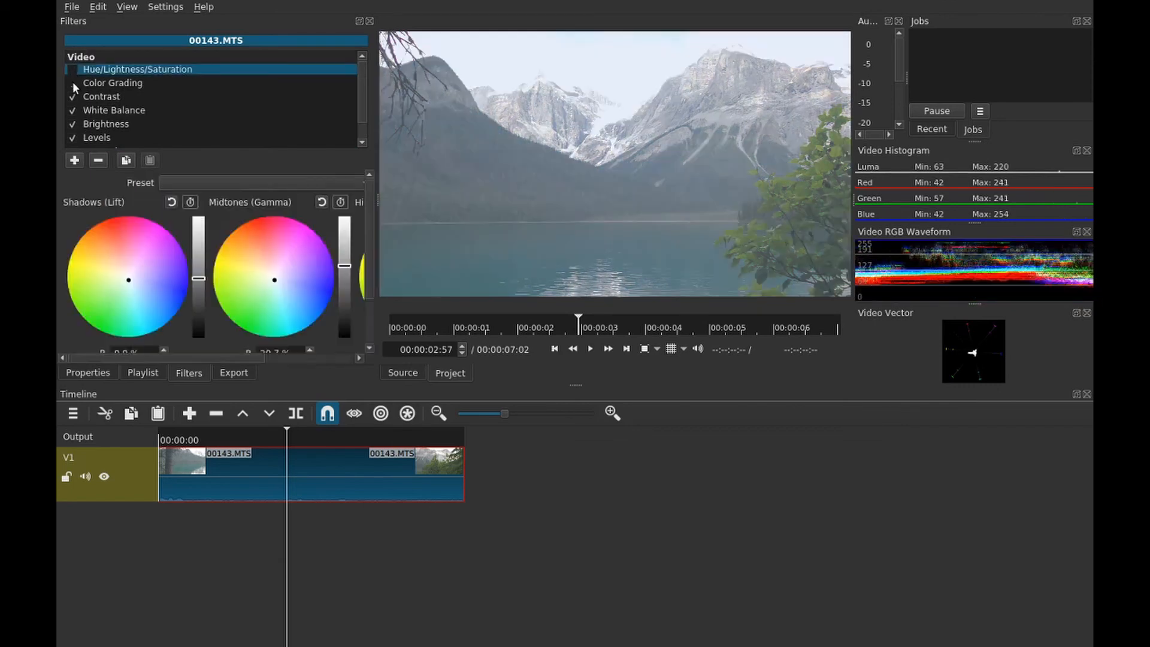
click(105, 123)
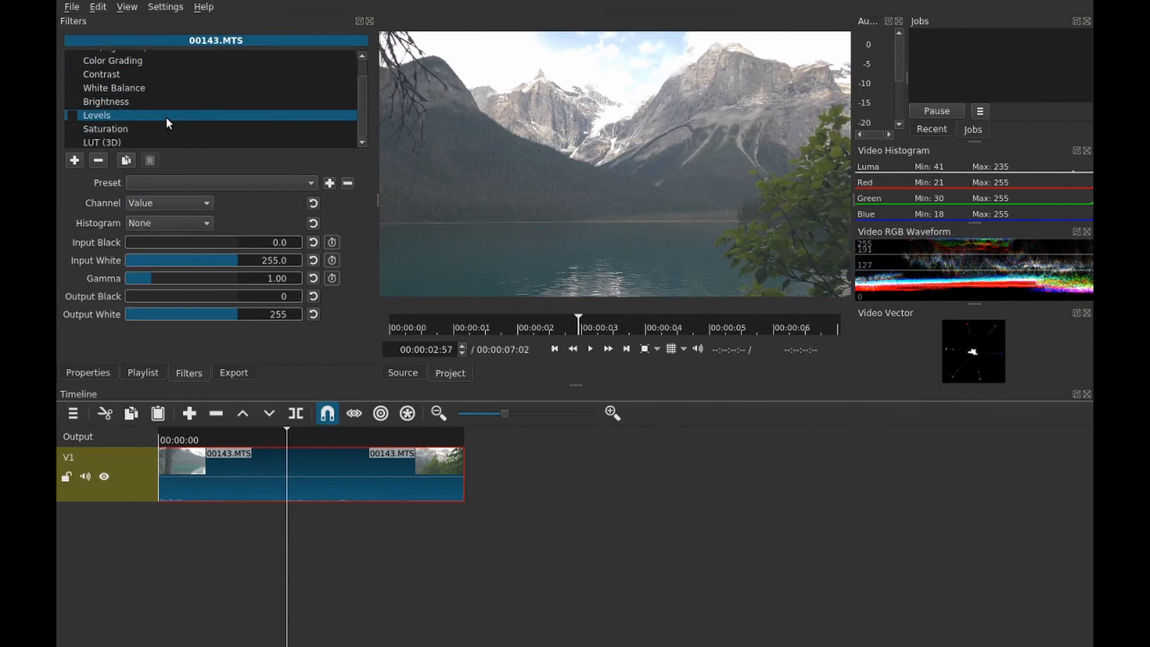
mouse_move(72, 145)
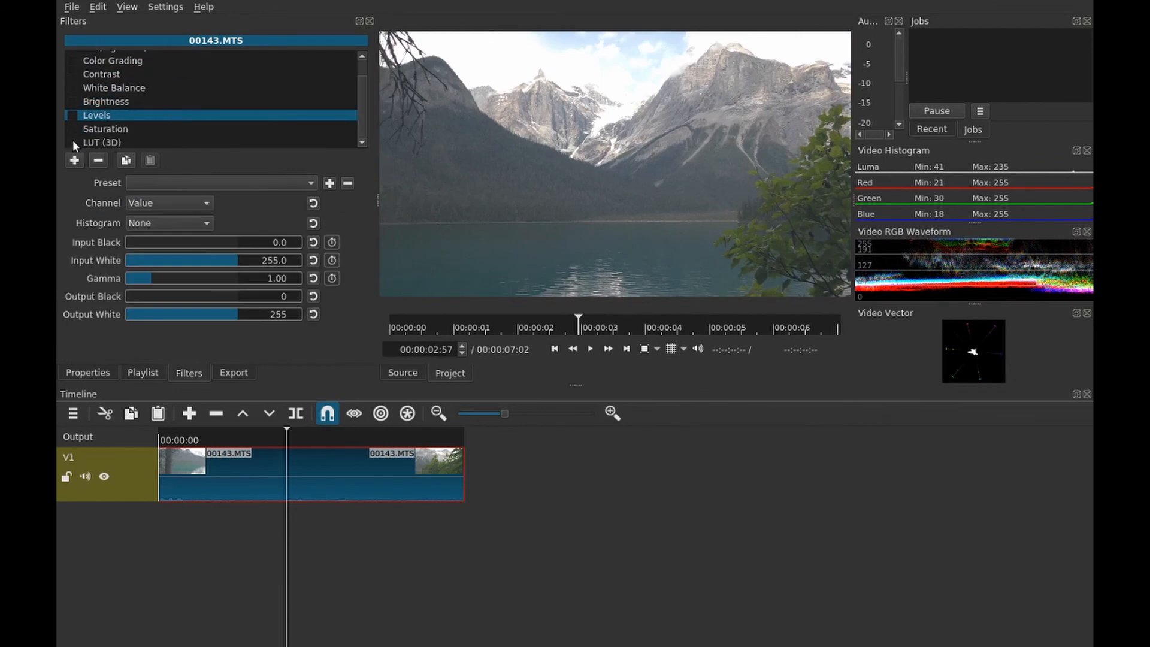
click(102, 142)
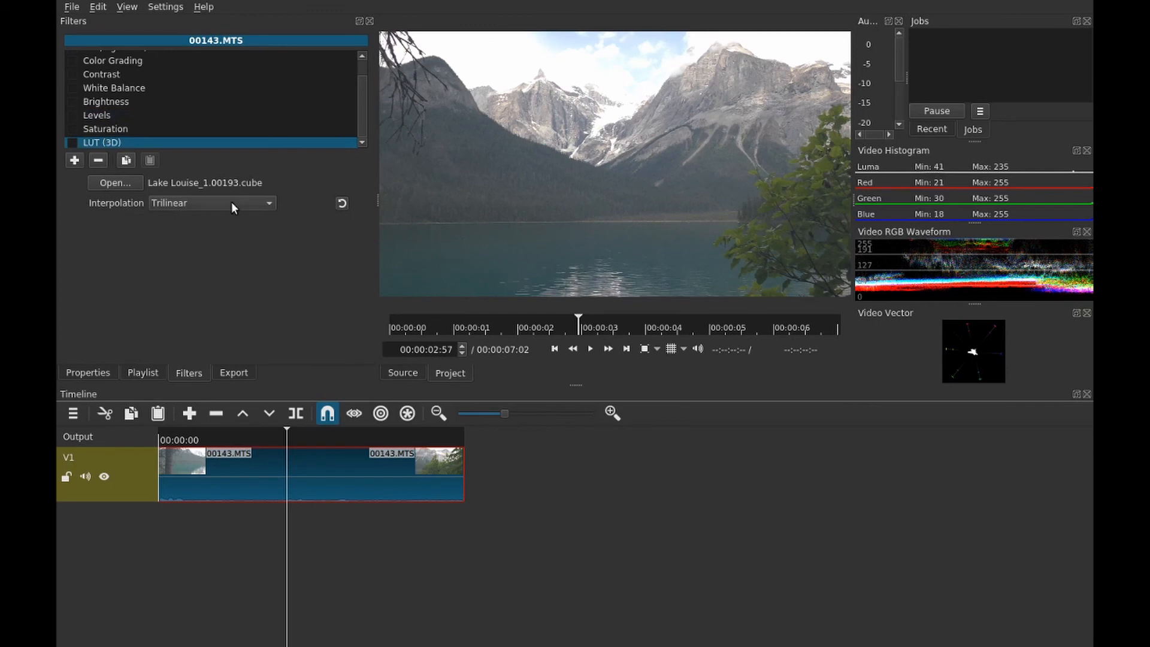
click(72, 143)
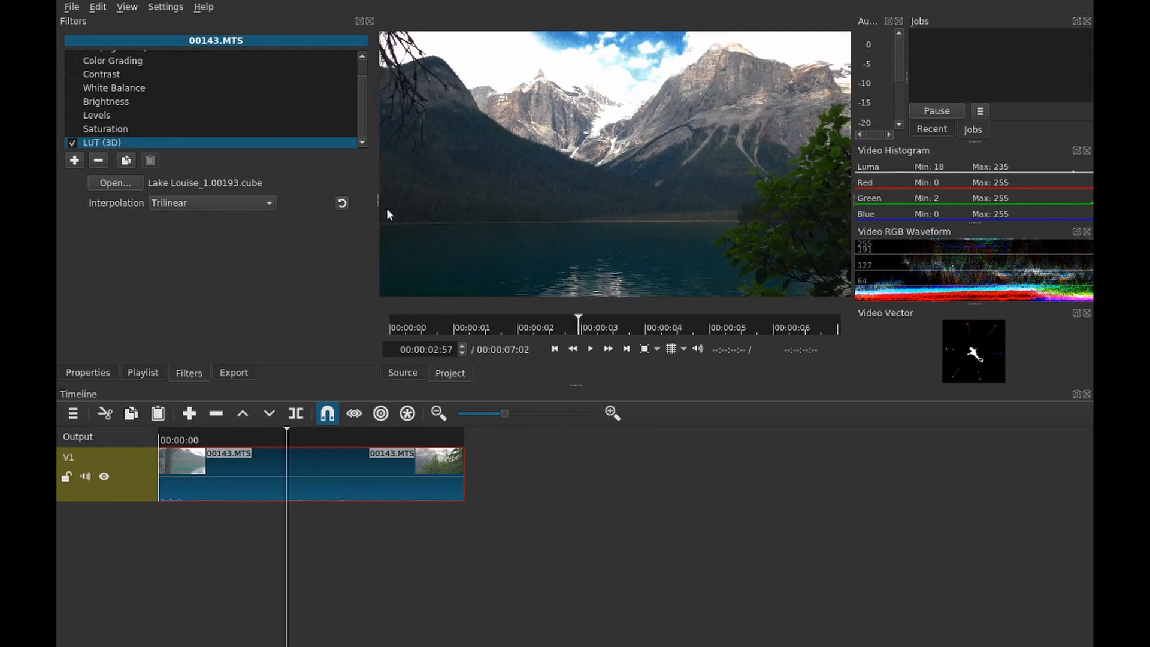
mouse_move(265, 167)
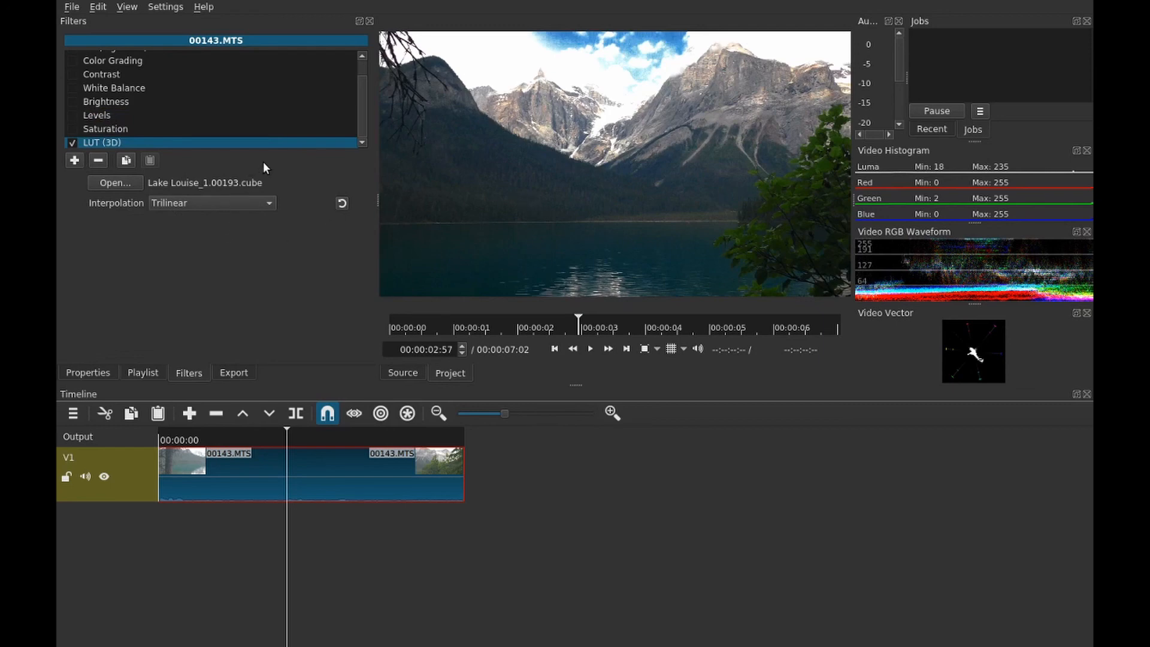
mouse_move(233, 218)
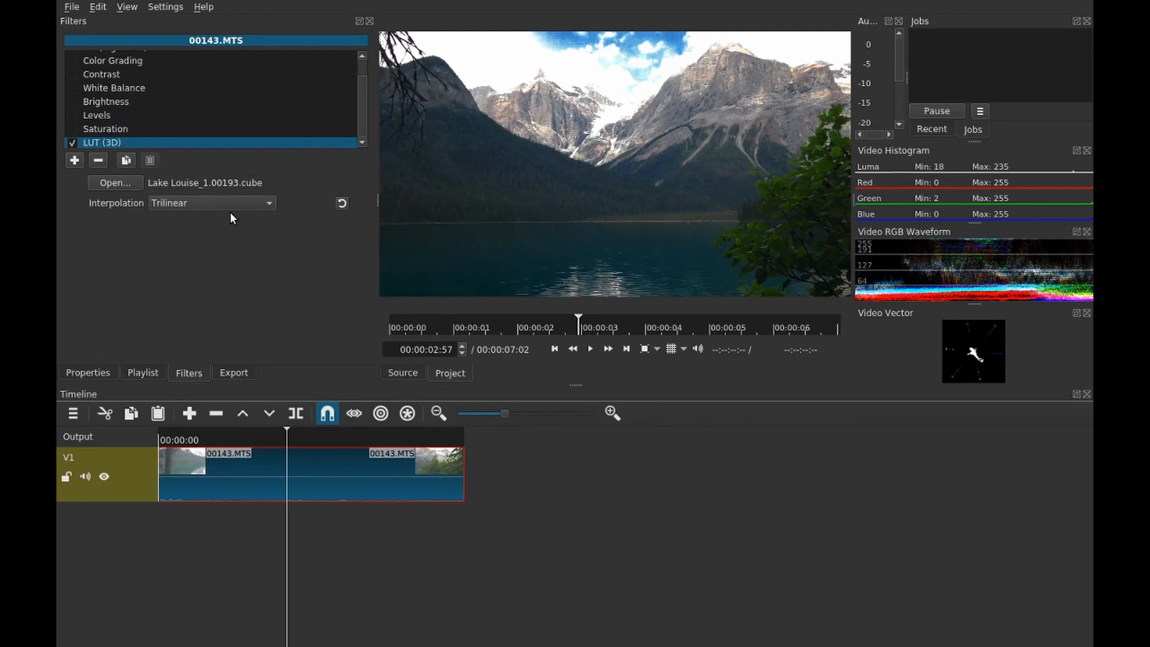
click(212, 203)
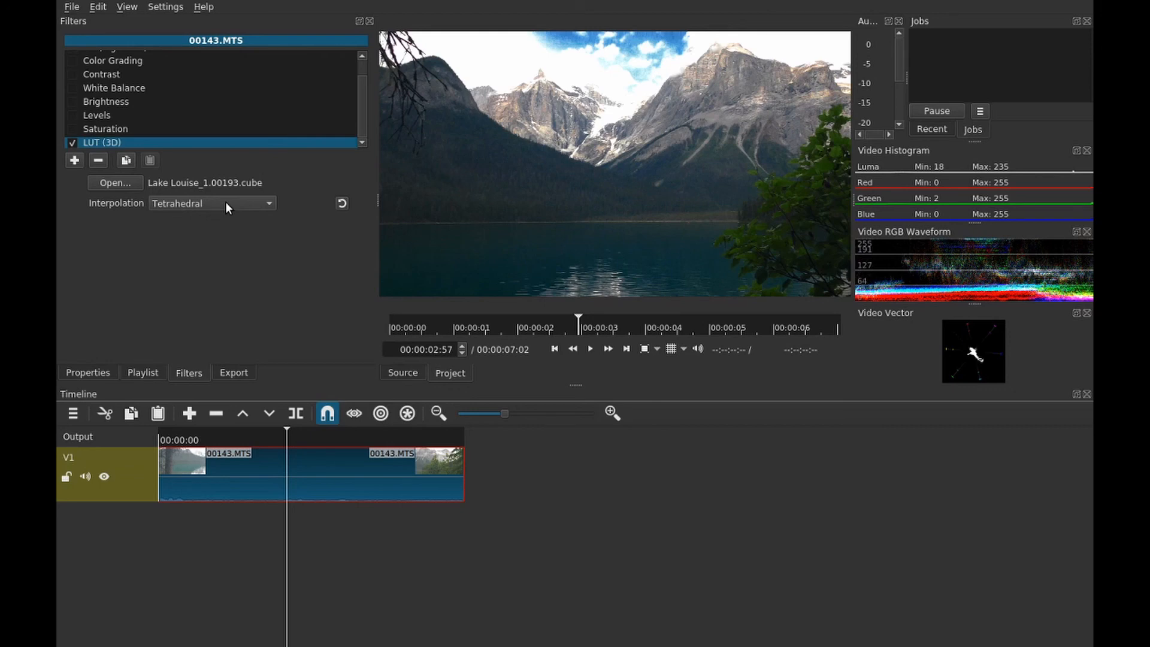
mouse_move(272, 205)
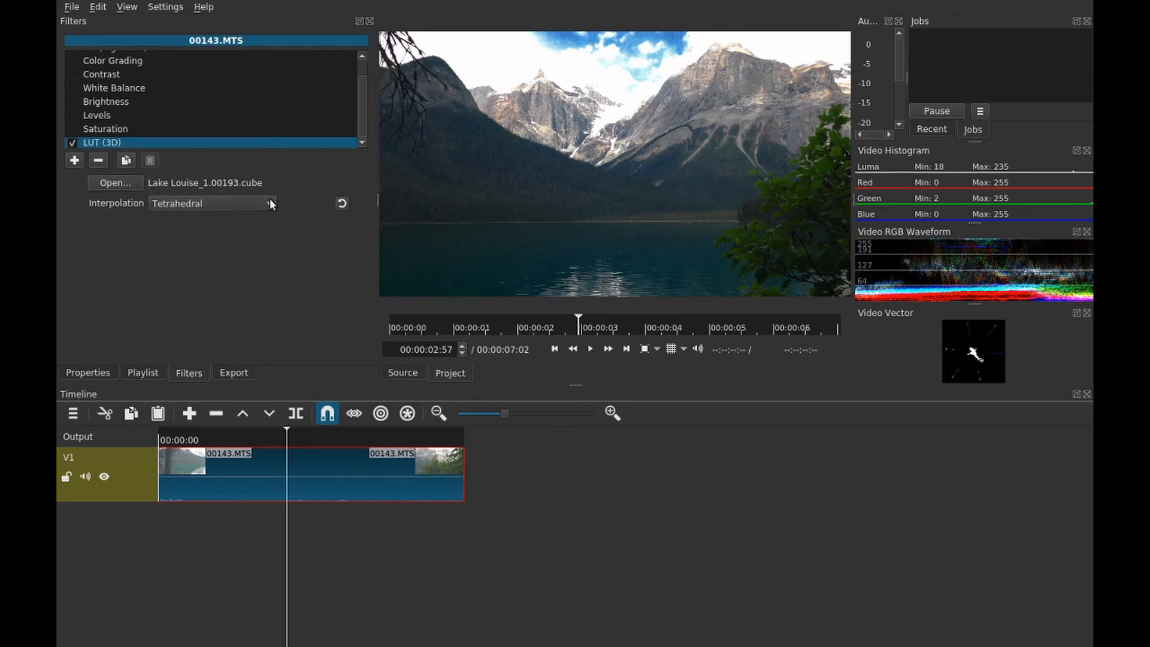
click(209, 203)
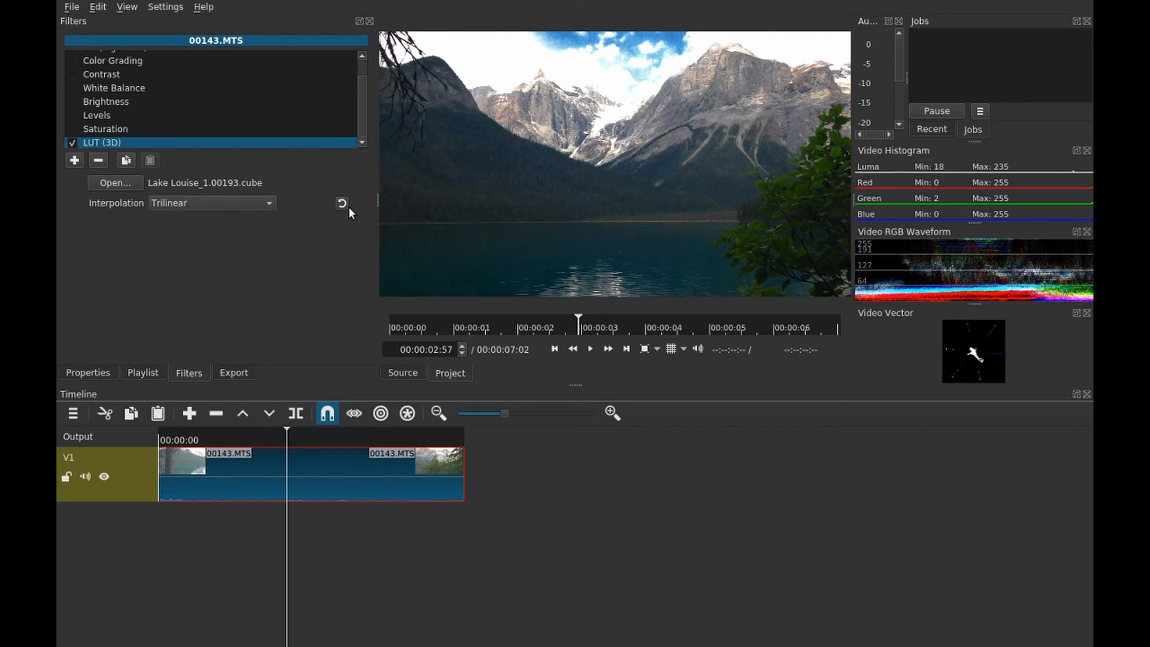
mouse_move(683, 164)
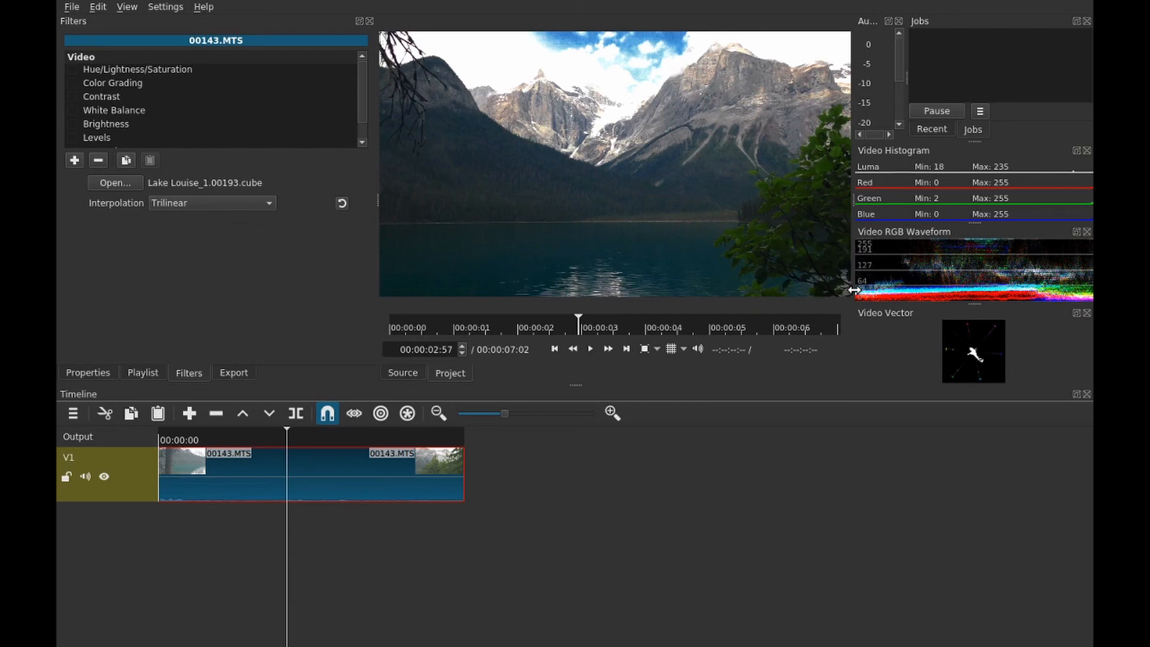
mouse_move(921, 275)
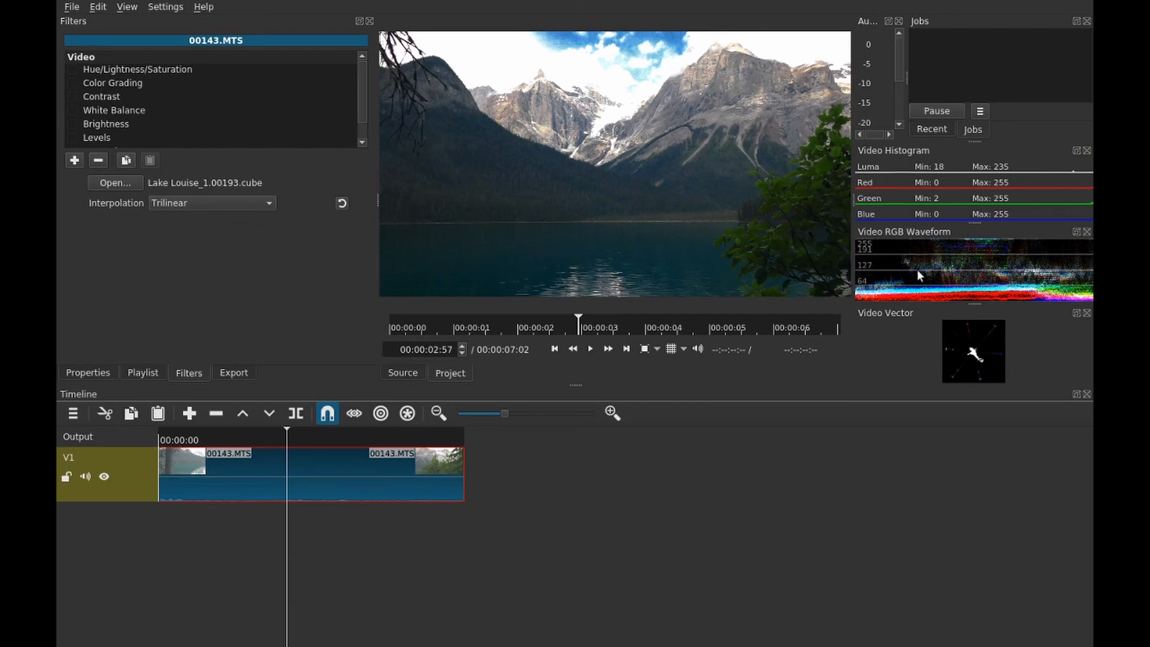